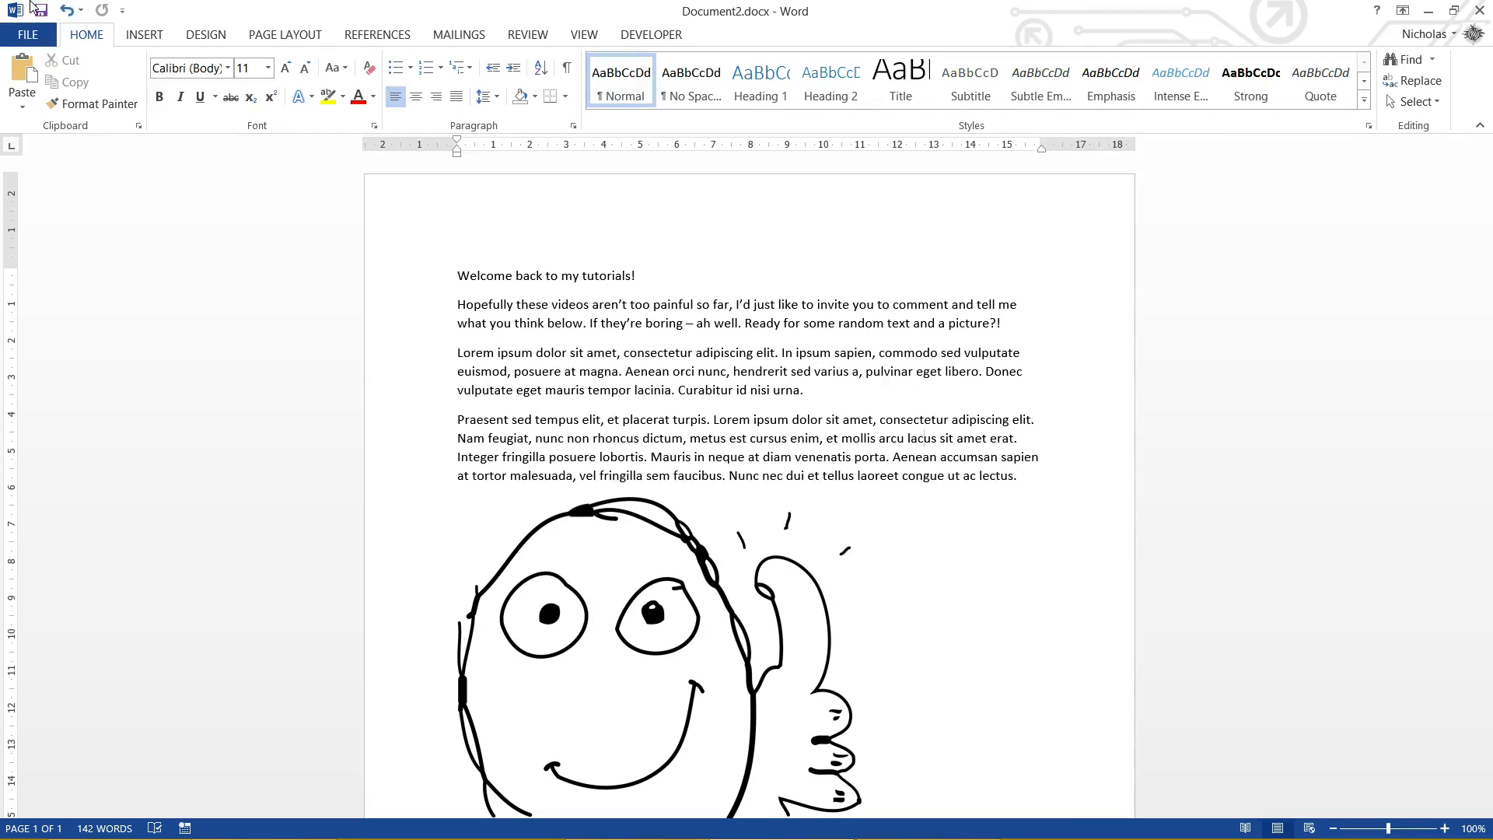
# - Check New, Open and Quick Print in the Customize Quick Access Toolbar dropdown
pyautogui.click(14, 10)
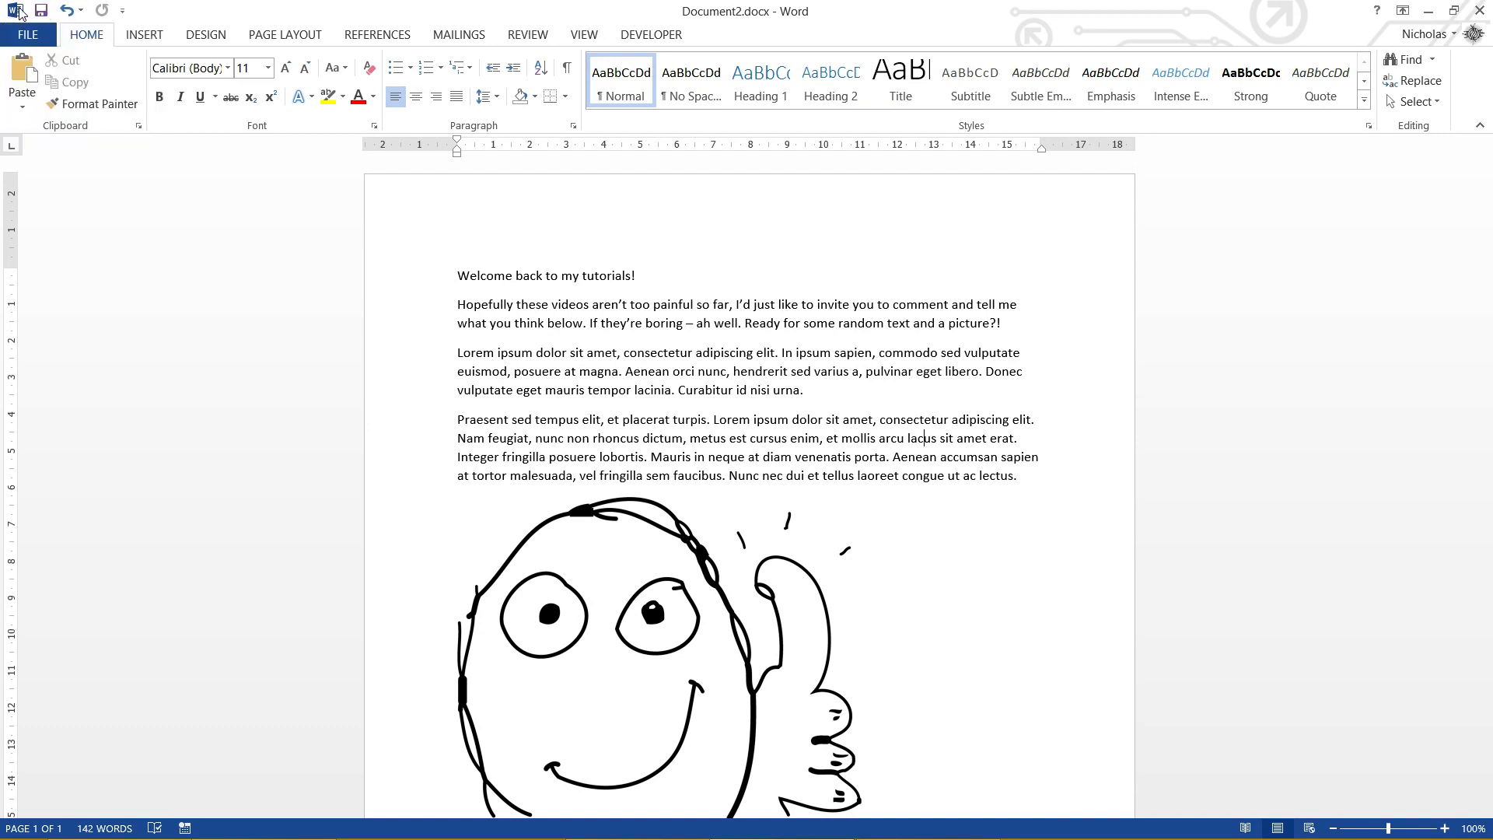
pyautogui.click(15, 10)
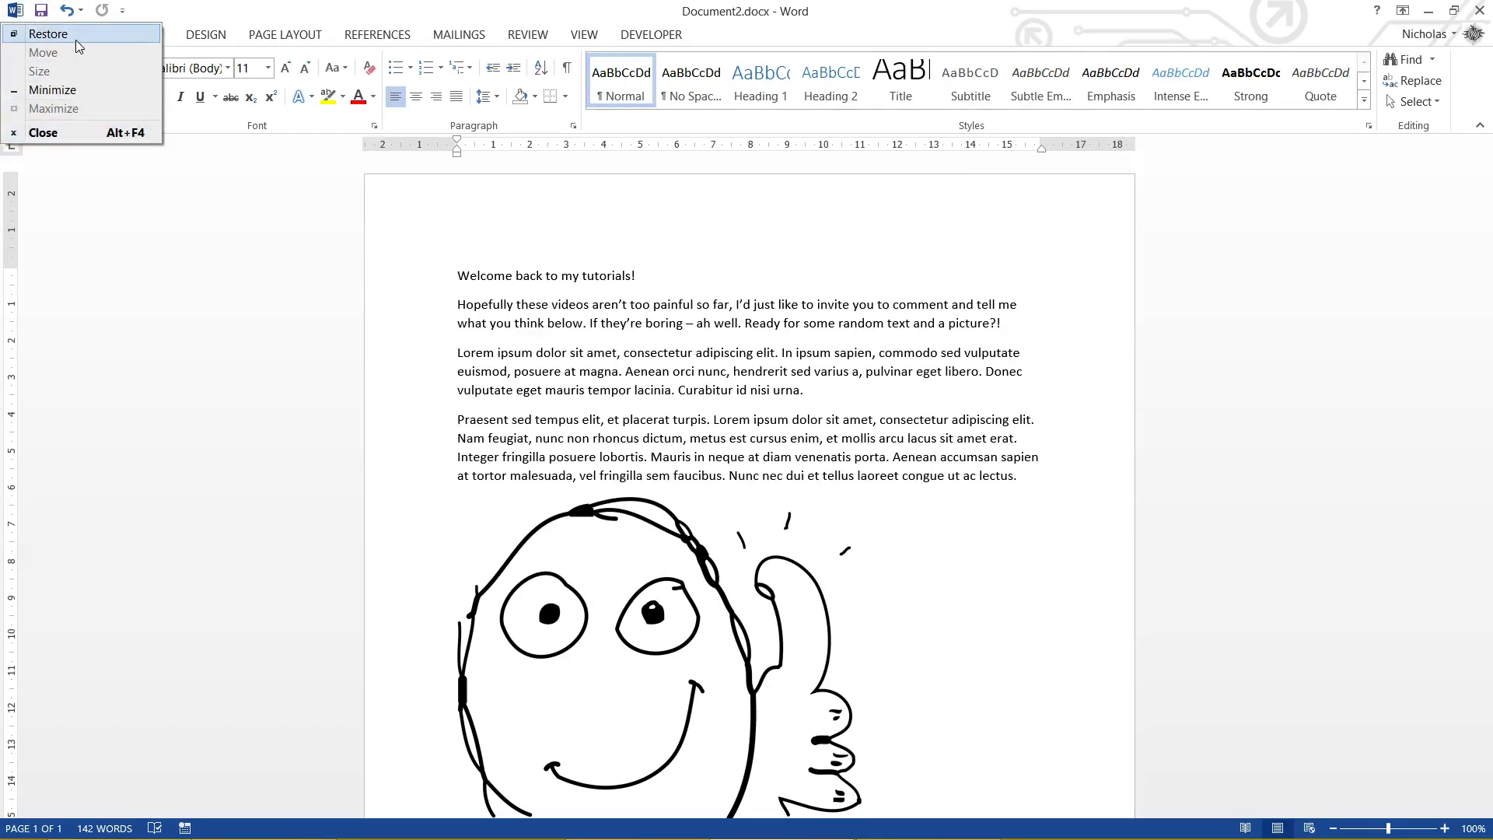
pyautogui.moveTo(54, 108)
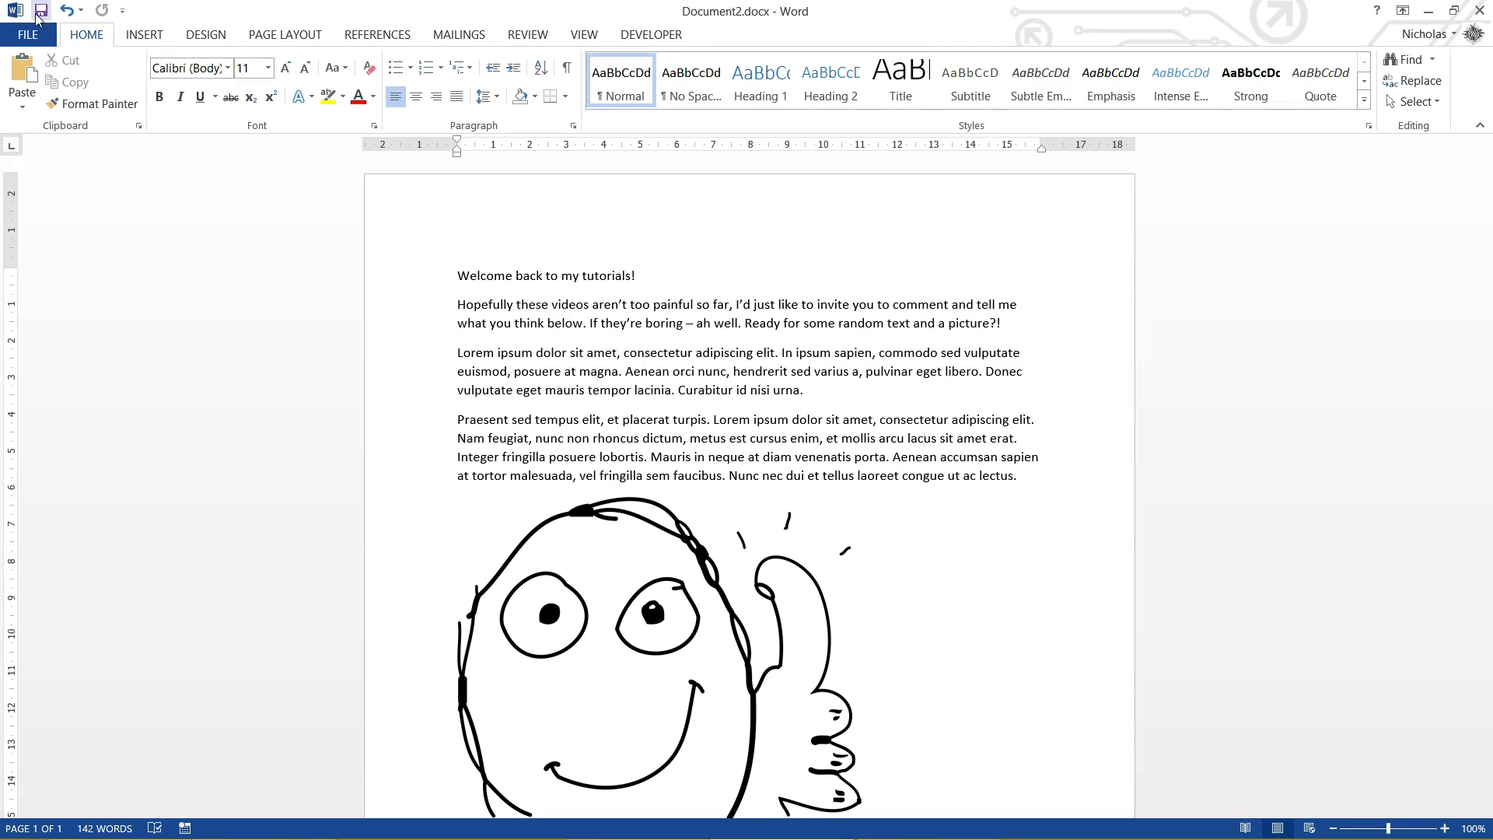
pyautogui.moveTo(102, 10)
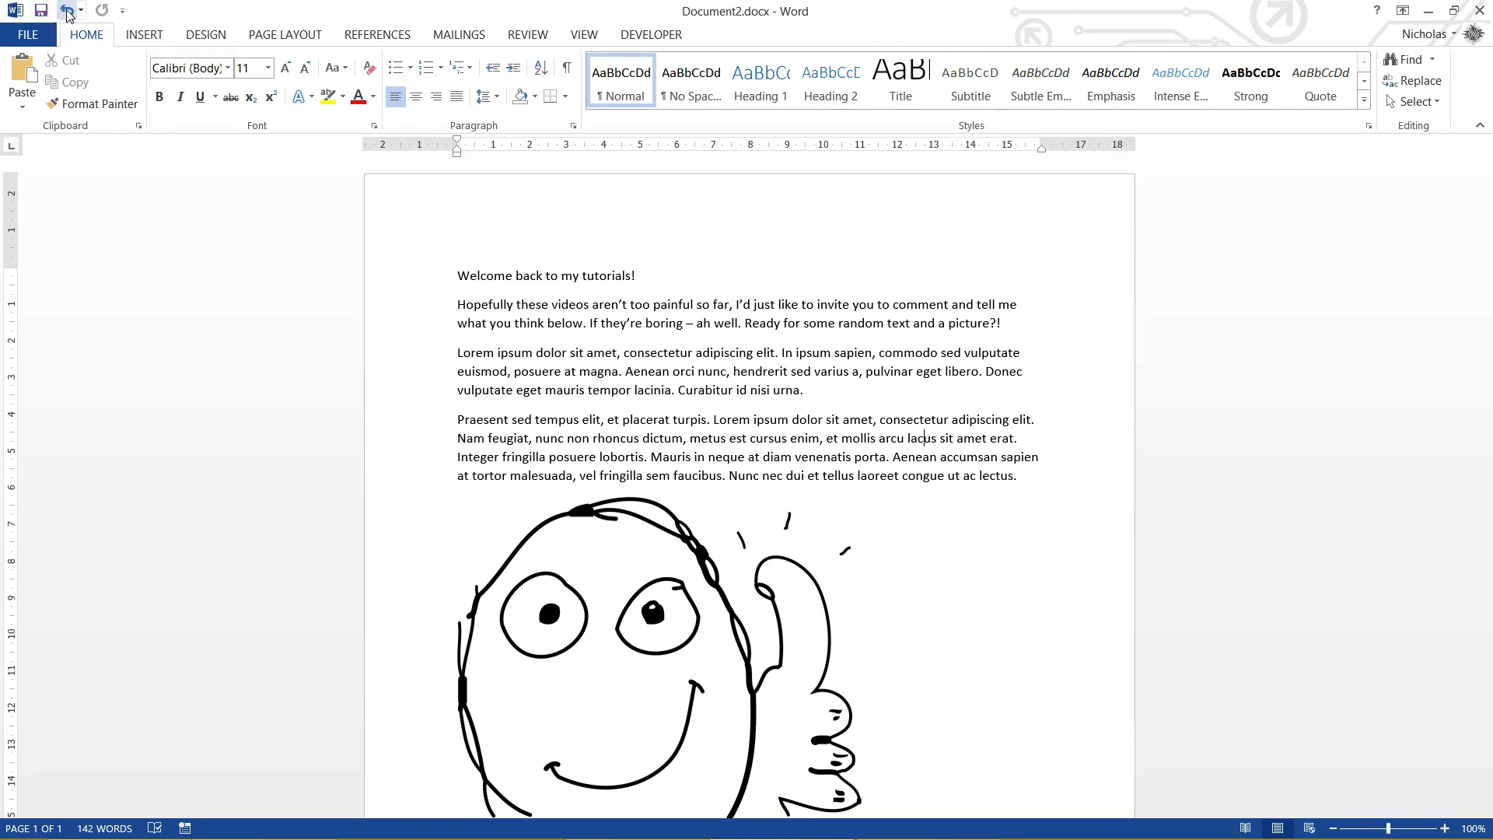
pyautogui.click(64, 10)
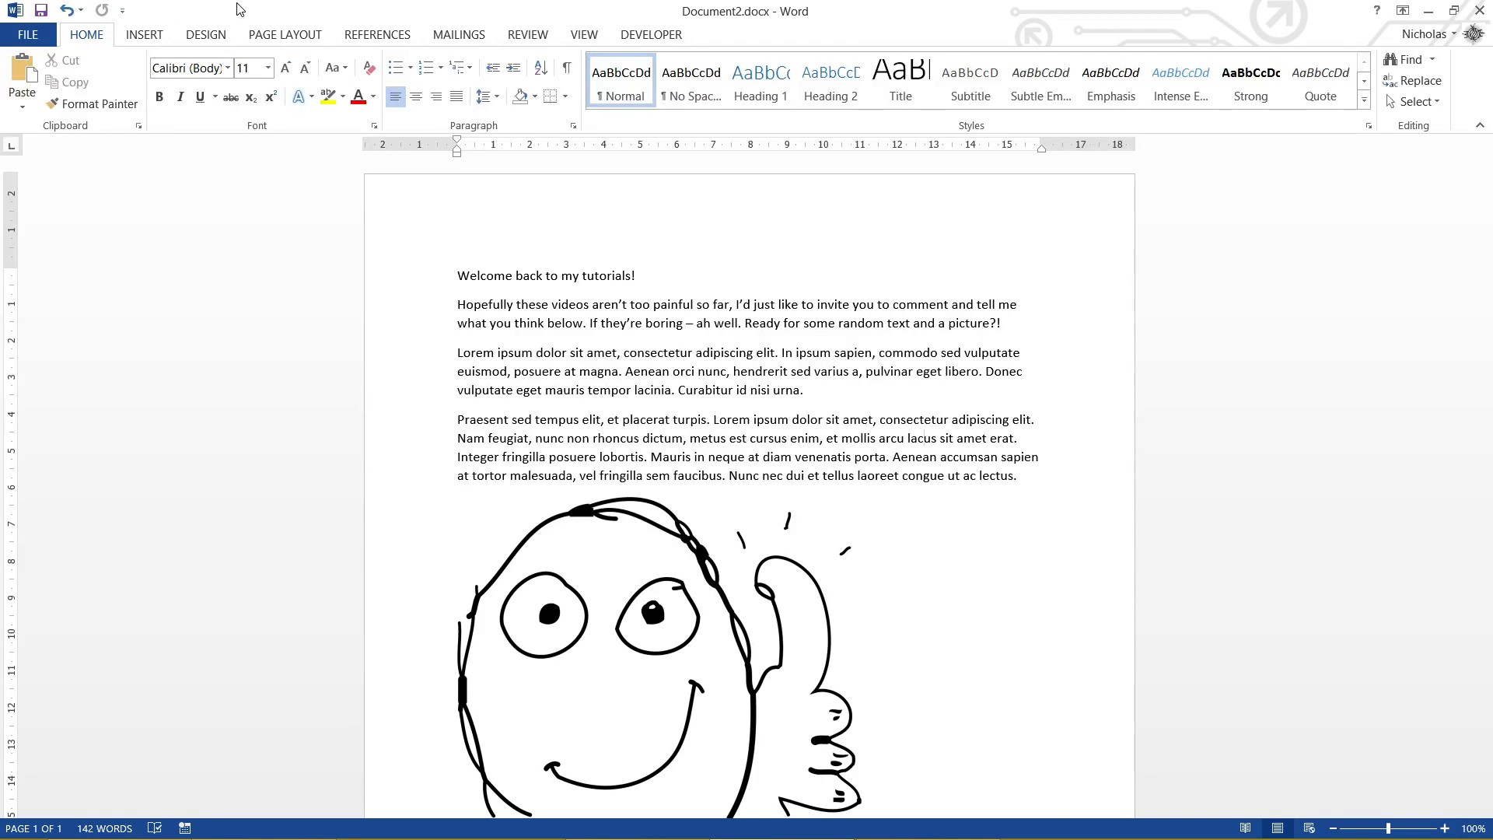
pyautogui.moveTo(152, 16)
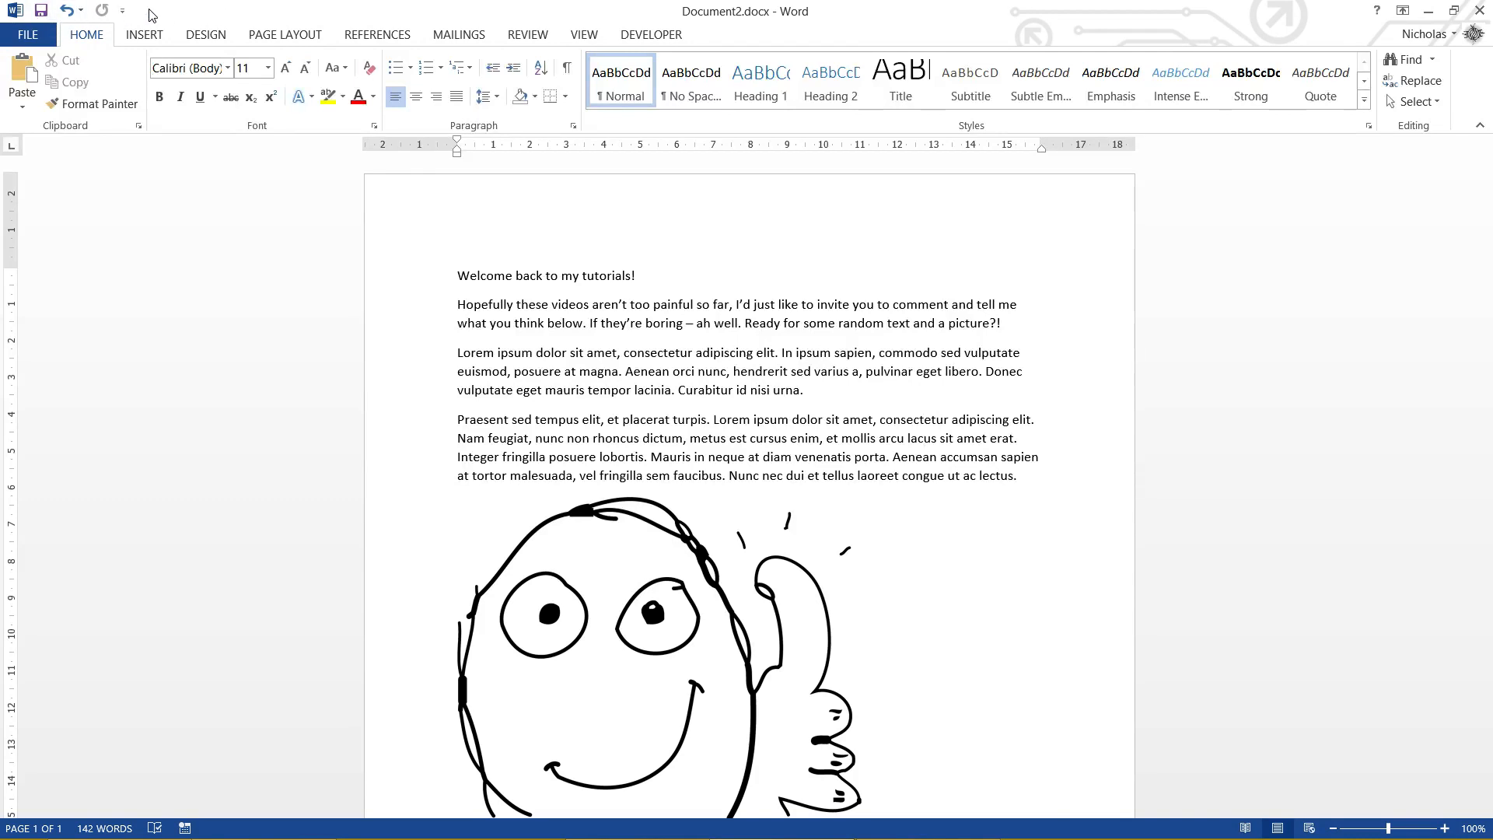
pyautogui.moveTo(128, 43)
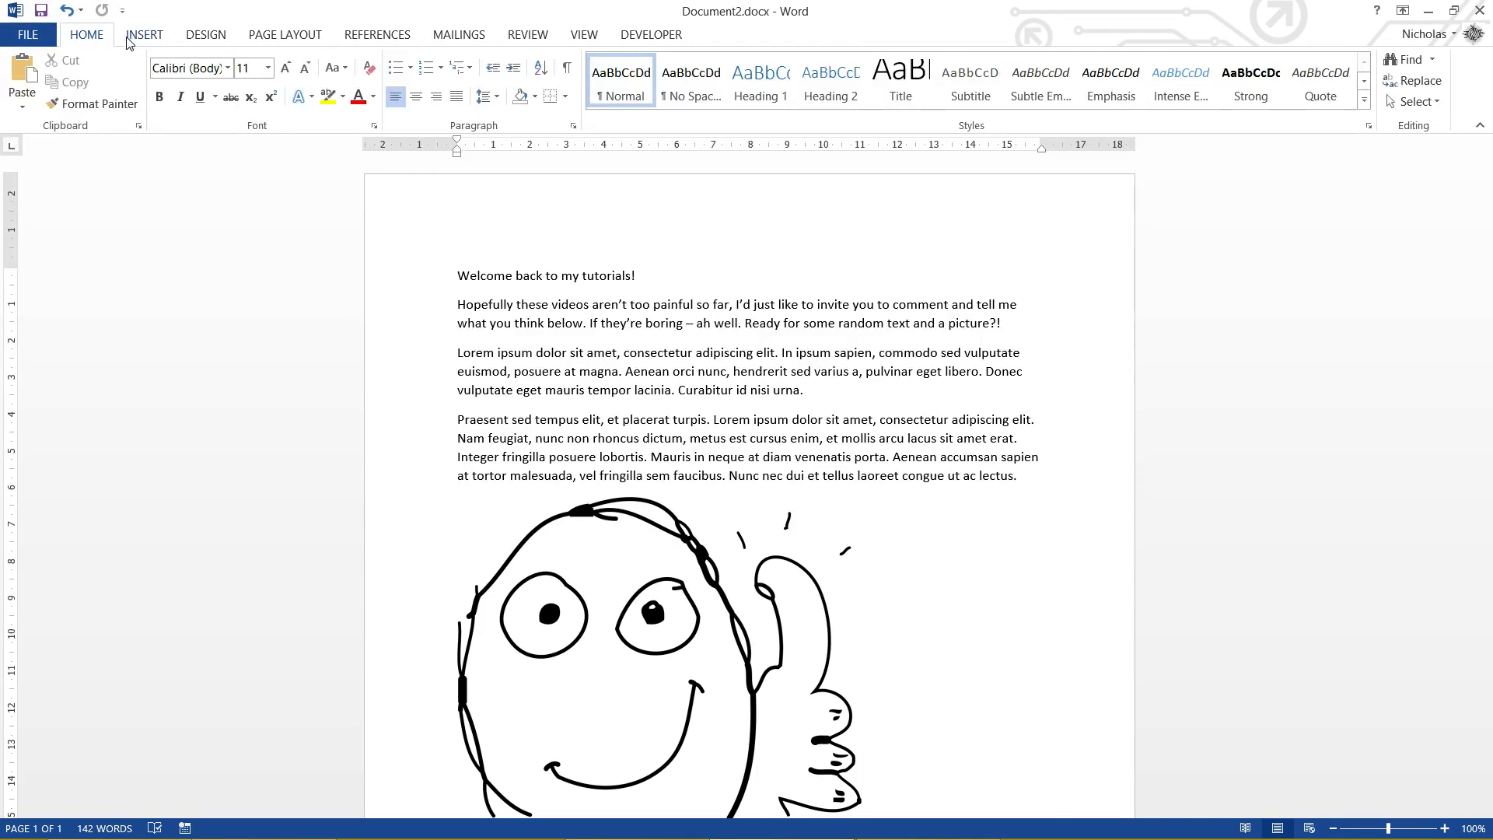
pyautogui.click(143, 35)
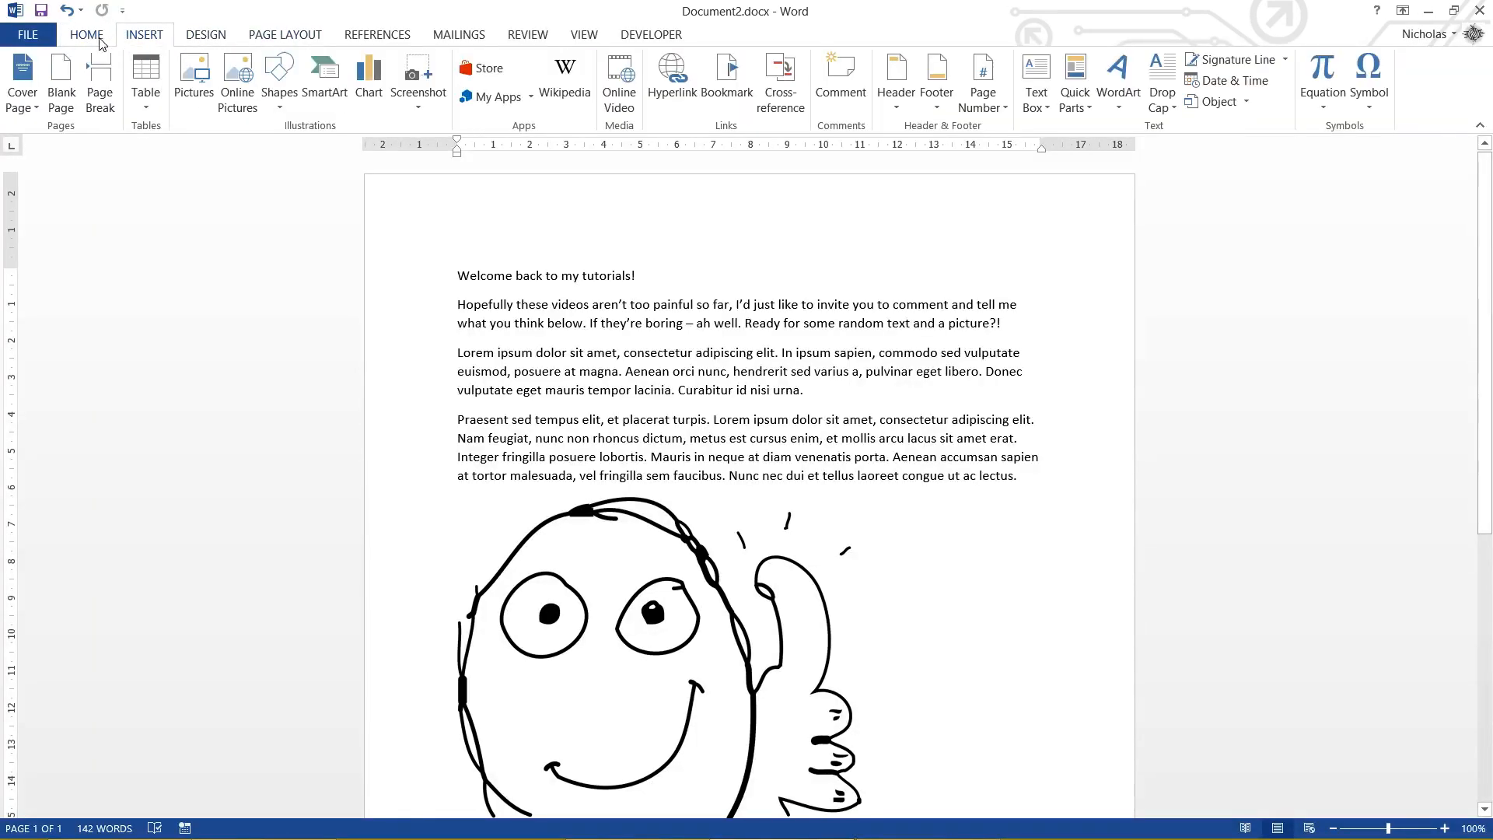
pyautogui.click(86, 35)
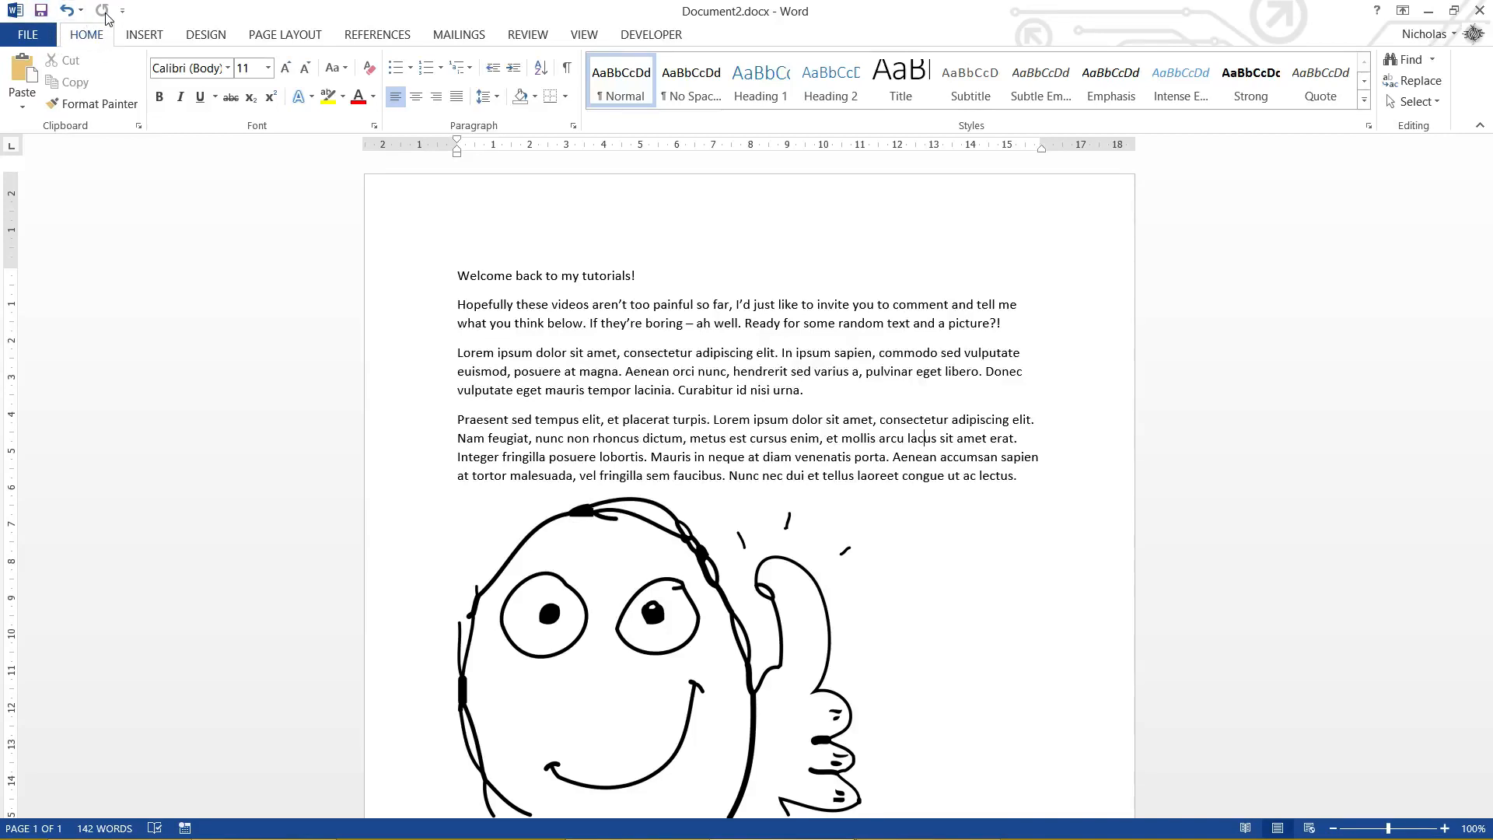
pyautogui.click(122, 10)
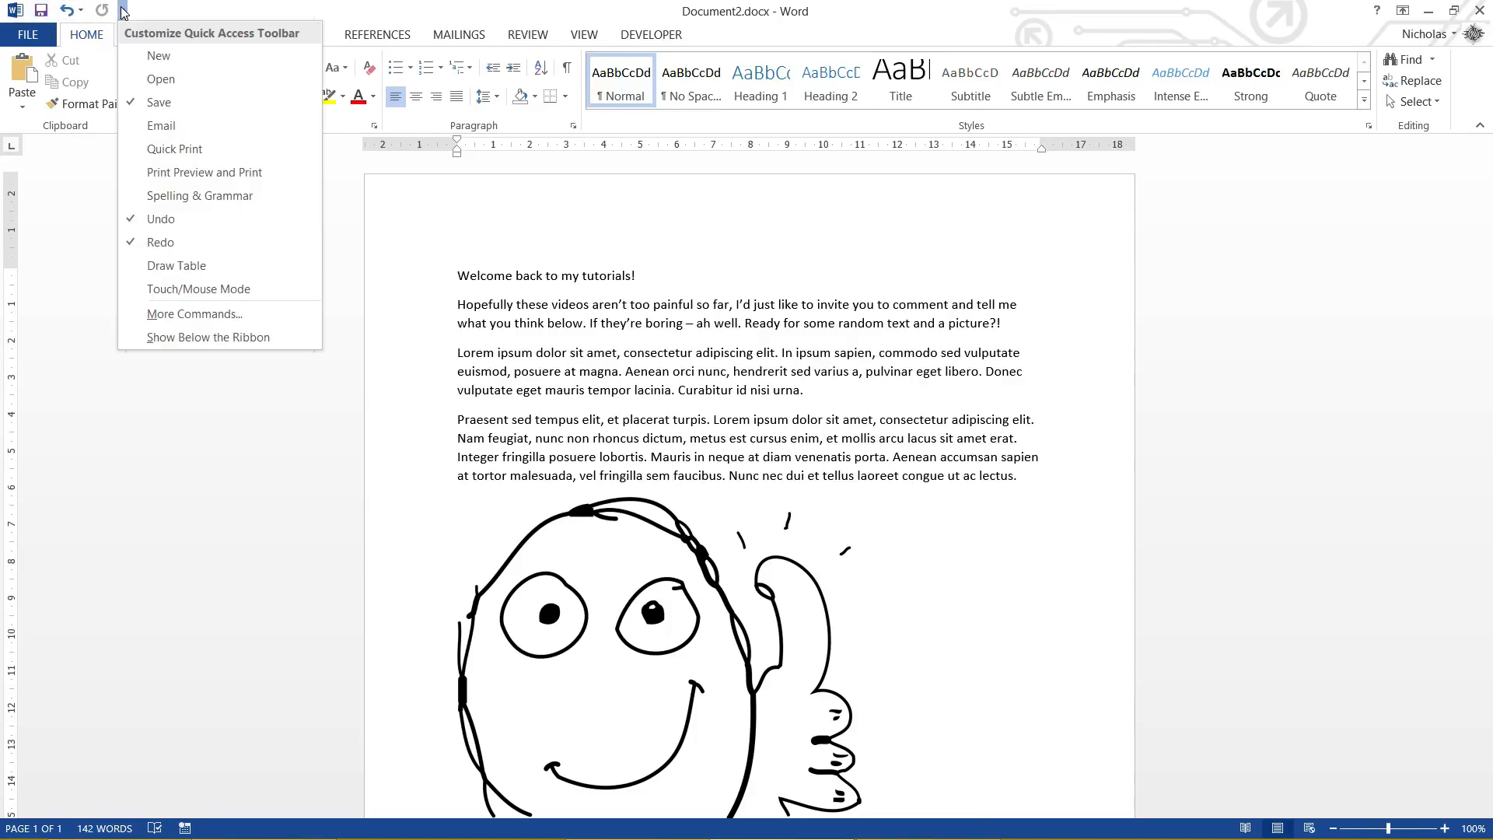
pyautogui.moveTo(173, 56)
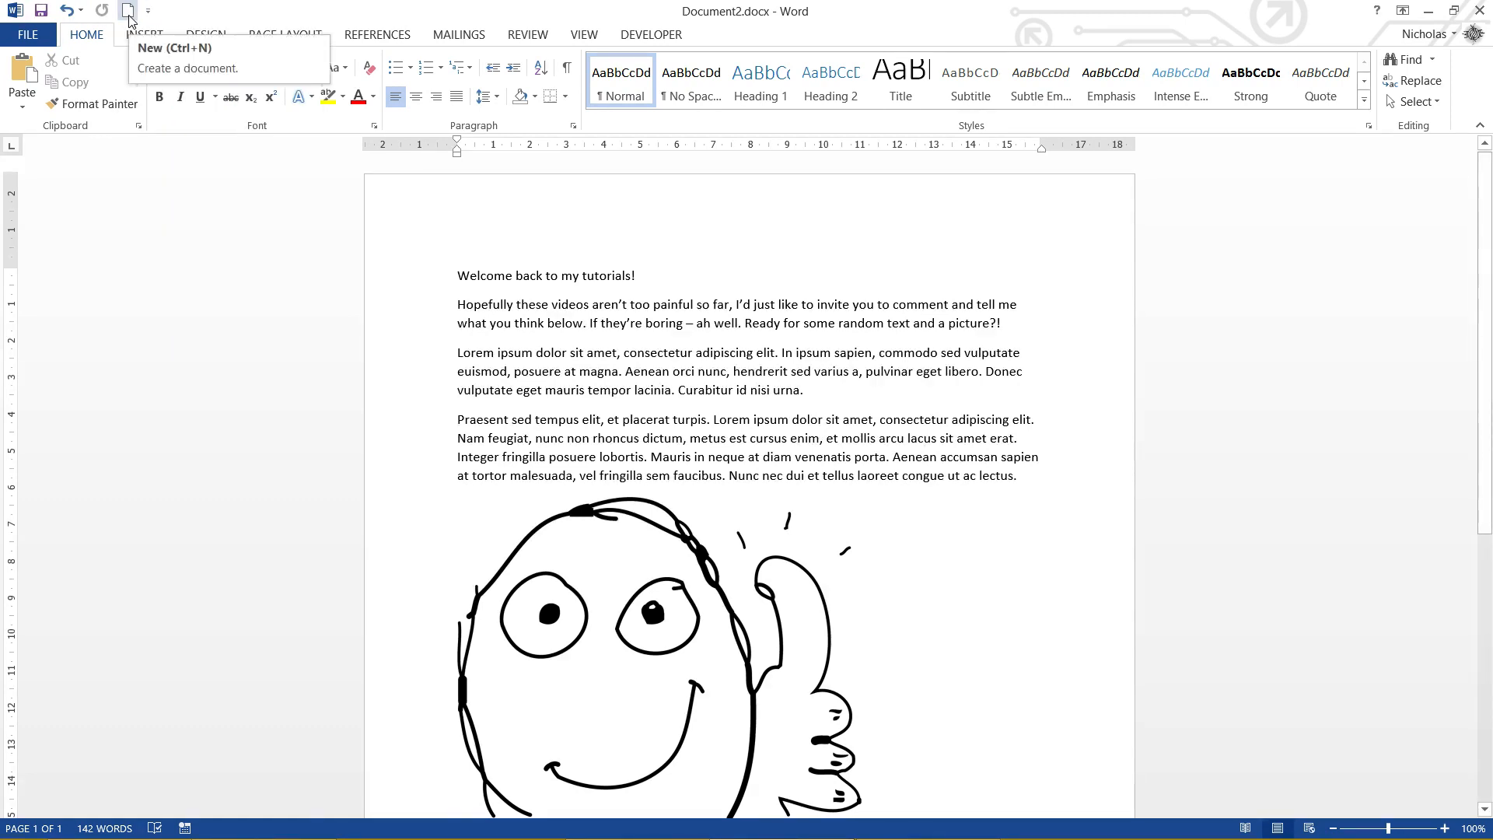
pyautogui.moveTo(145, 15)
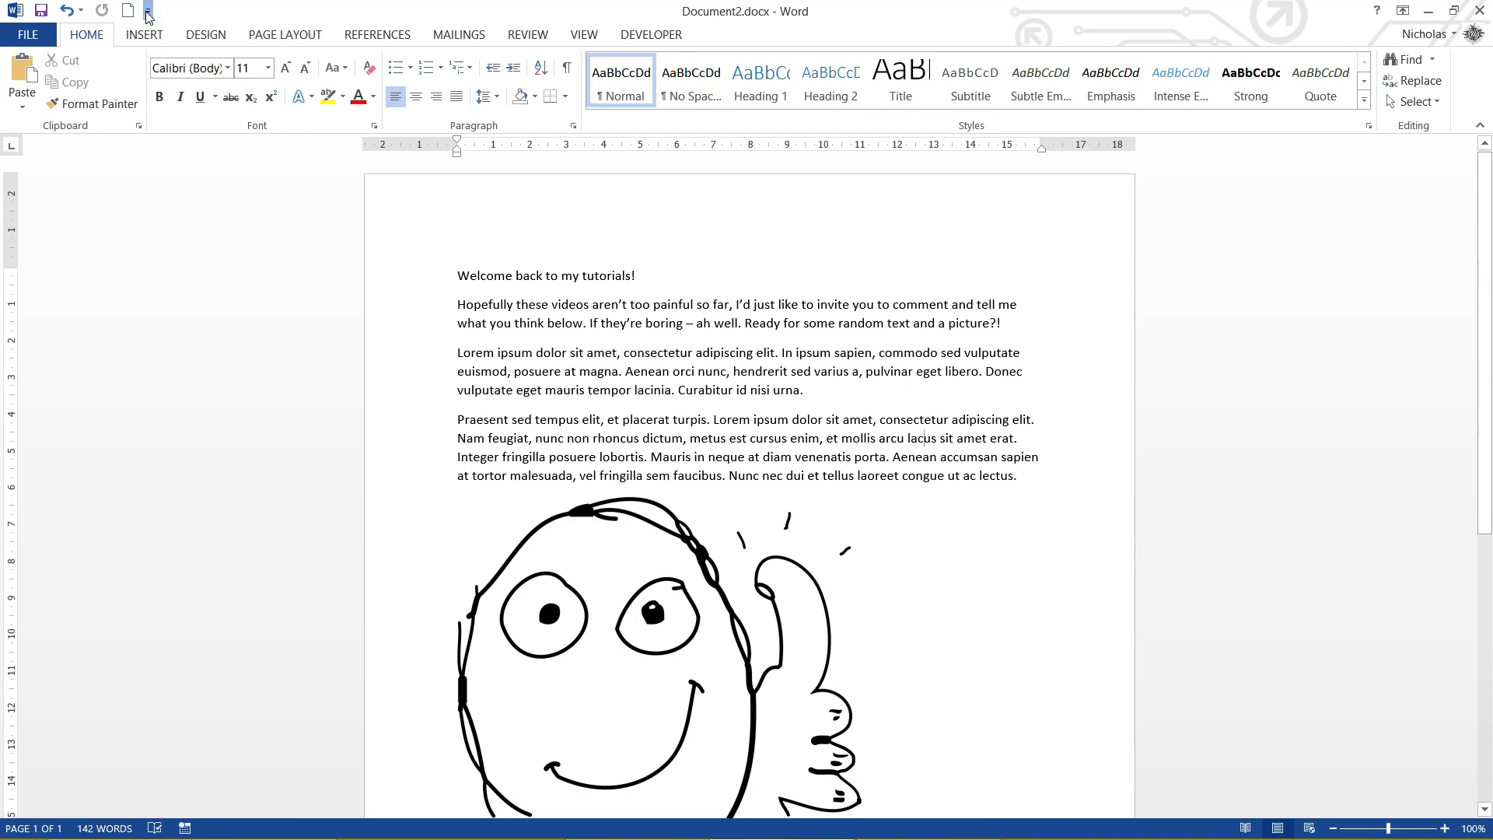
pyautogui.click(173, 11)
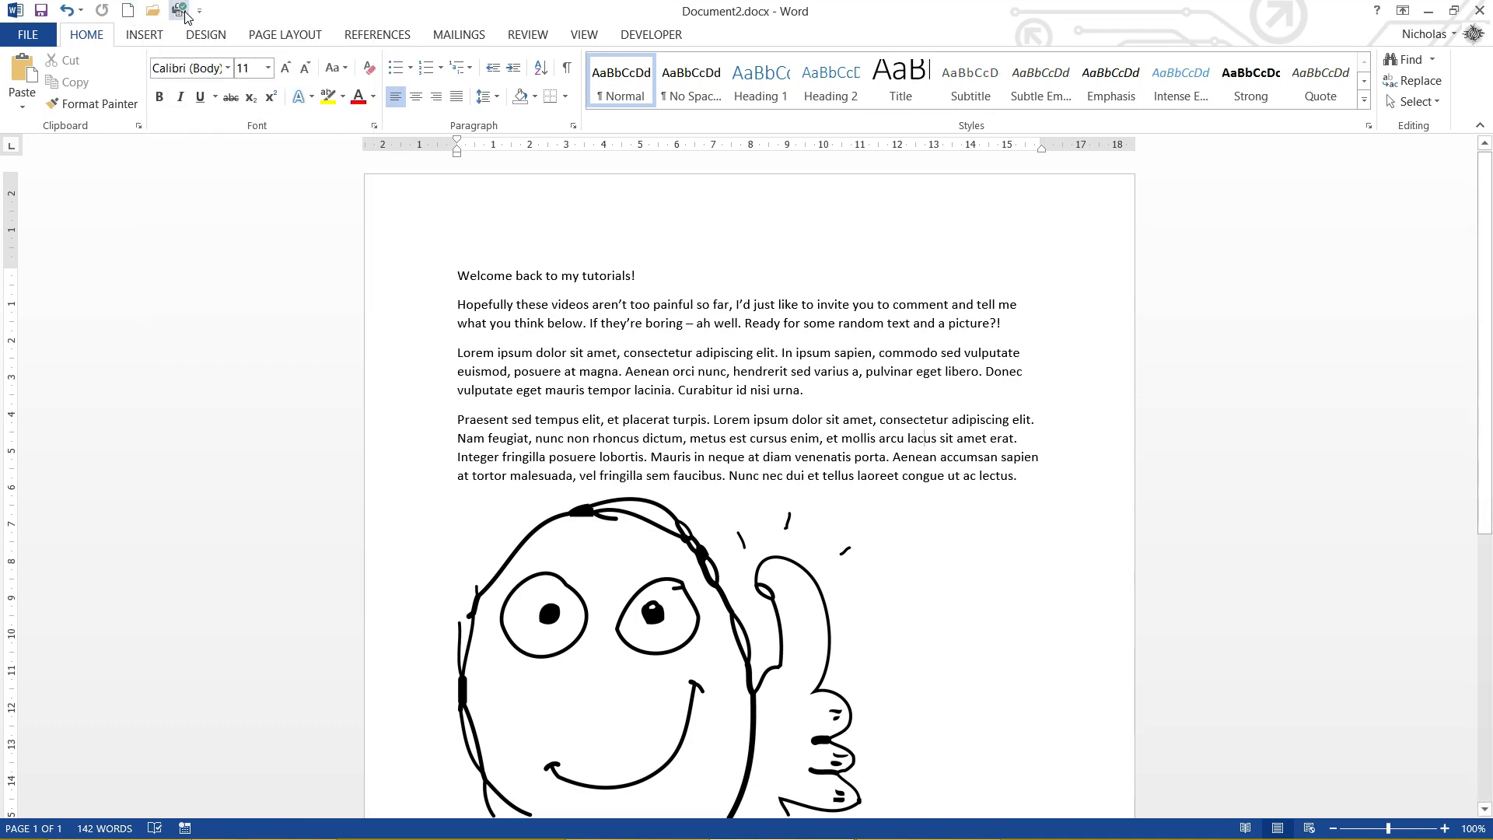
pyautogui.moveTo(180, 10)
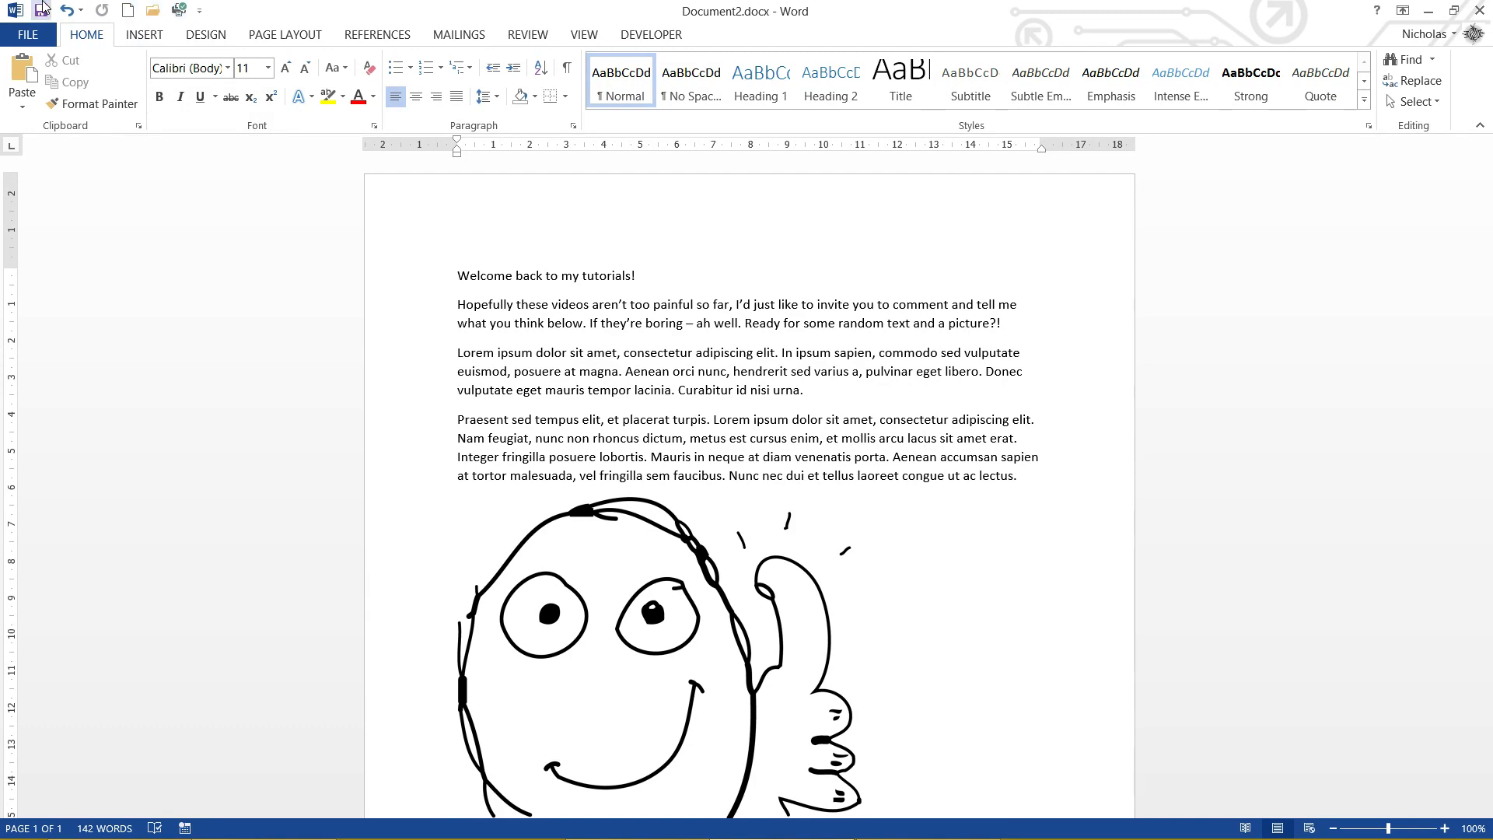
pyautogui.click(199, 10)
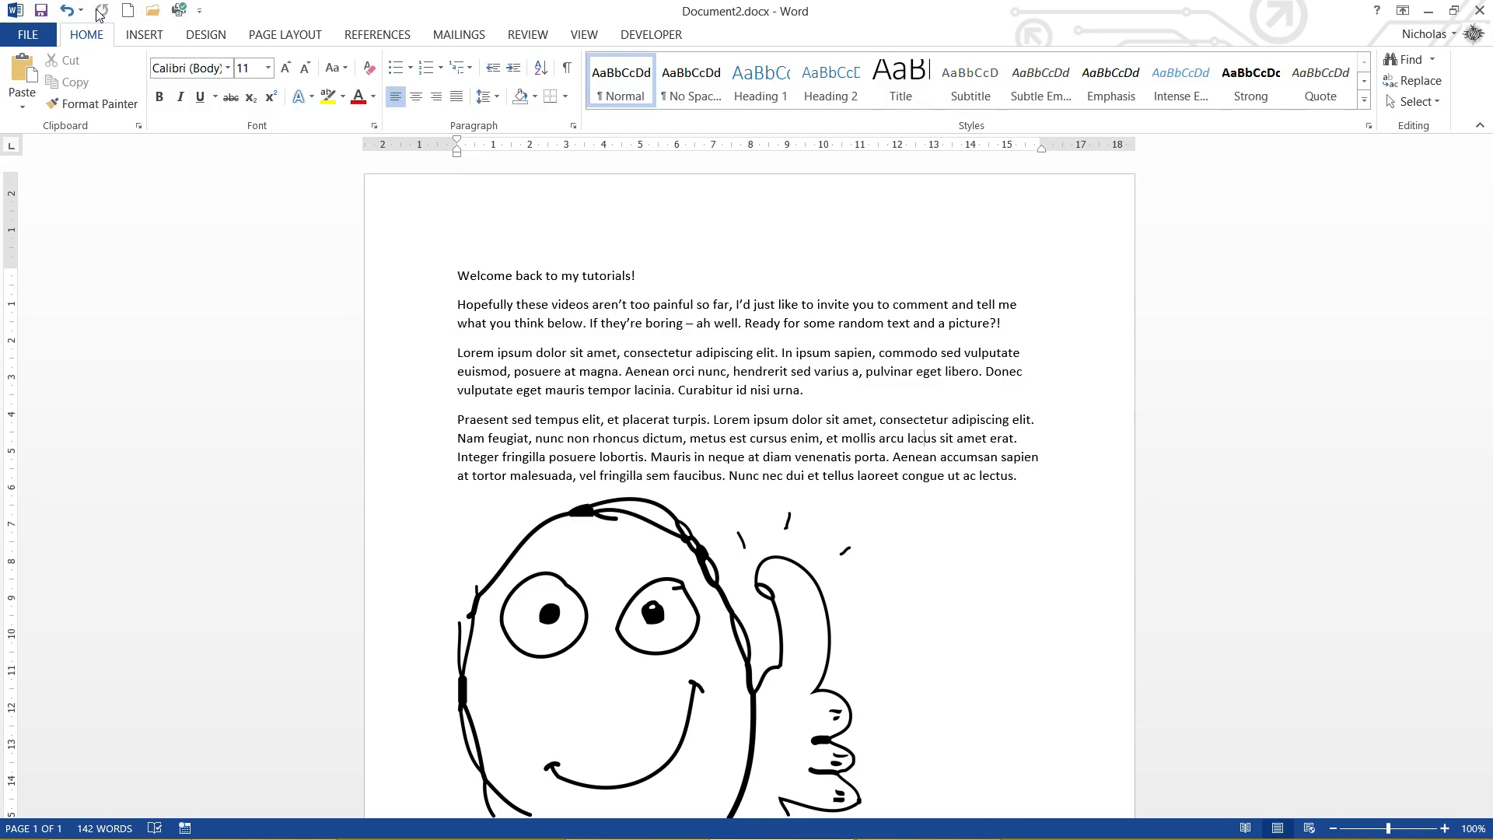
pyautogui.moveTo(199, 10)
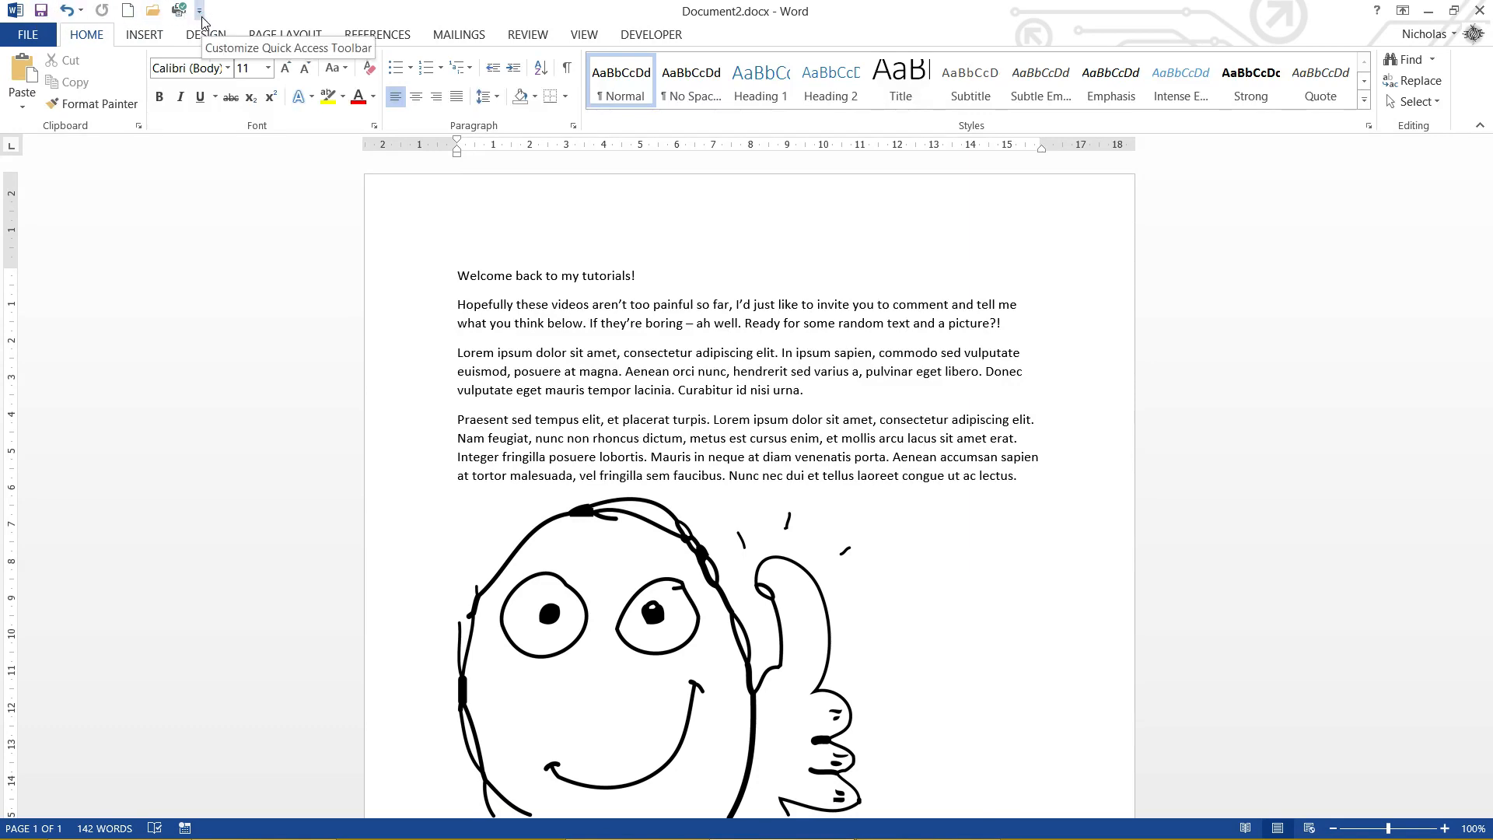
# - Open More Commands in Word Options and browse the Popular Commands list
pyautogui.click(199, 10)
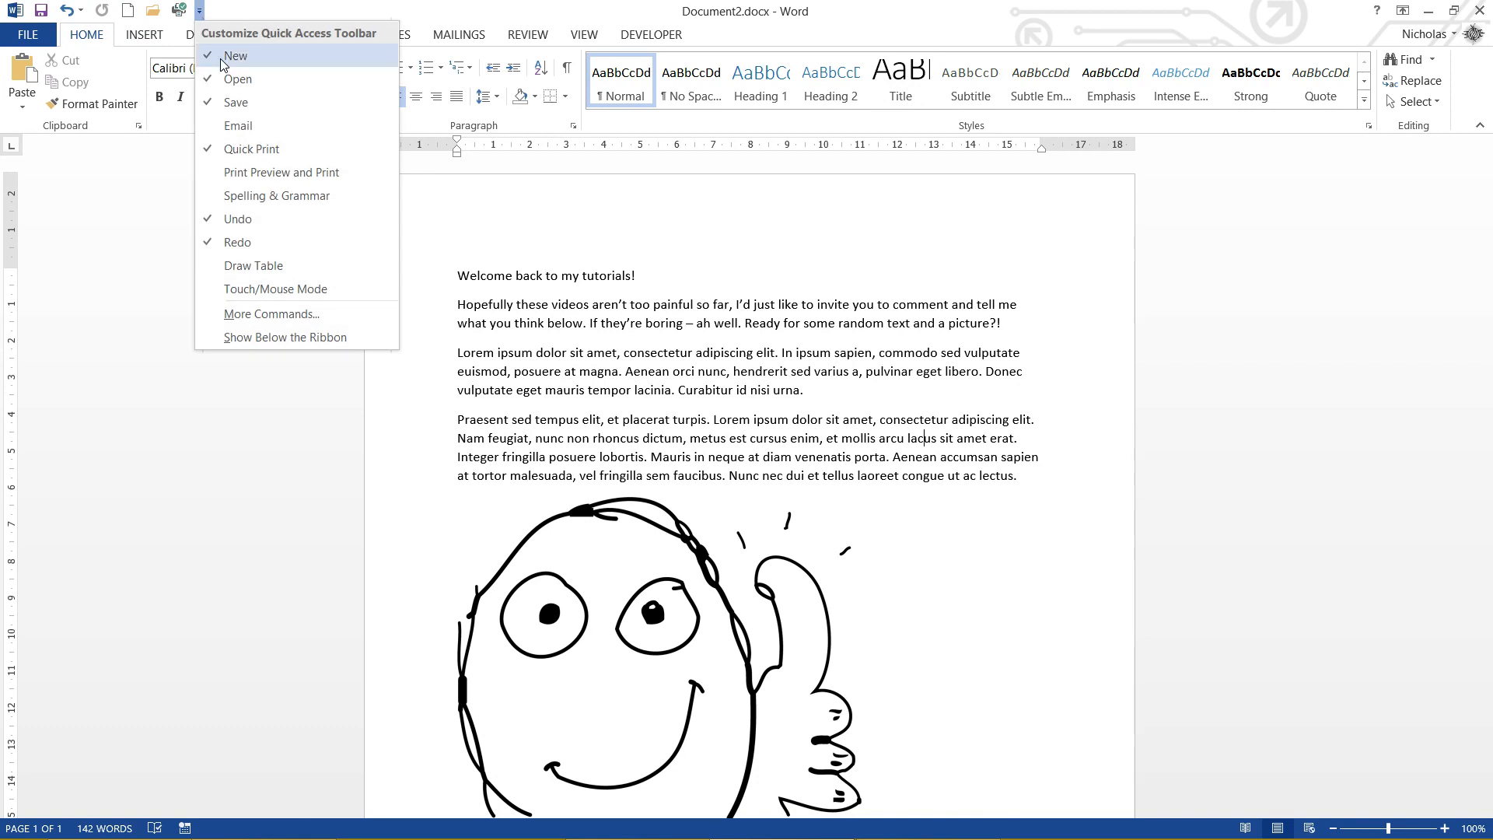
pyautogui.moveTo(271, 313)
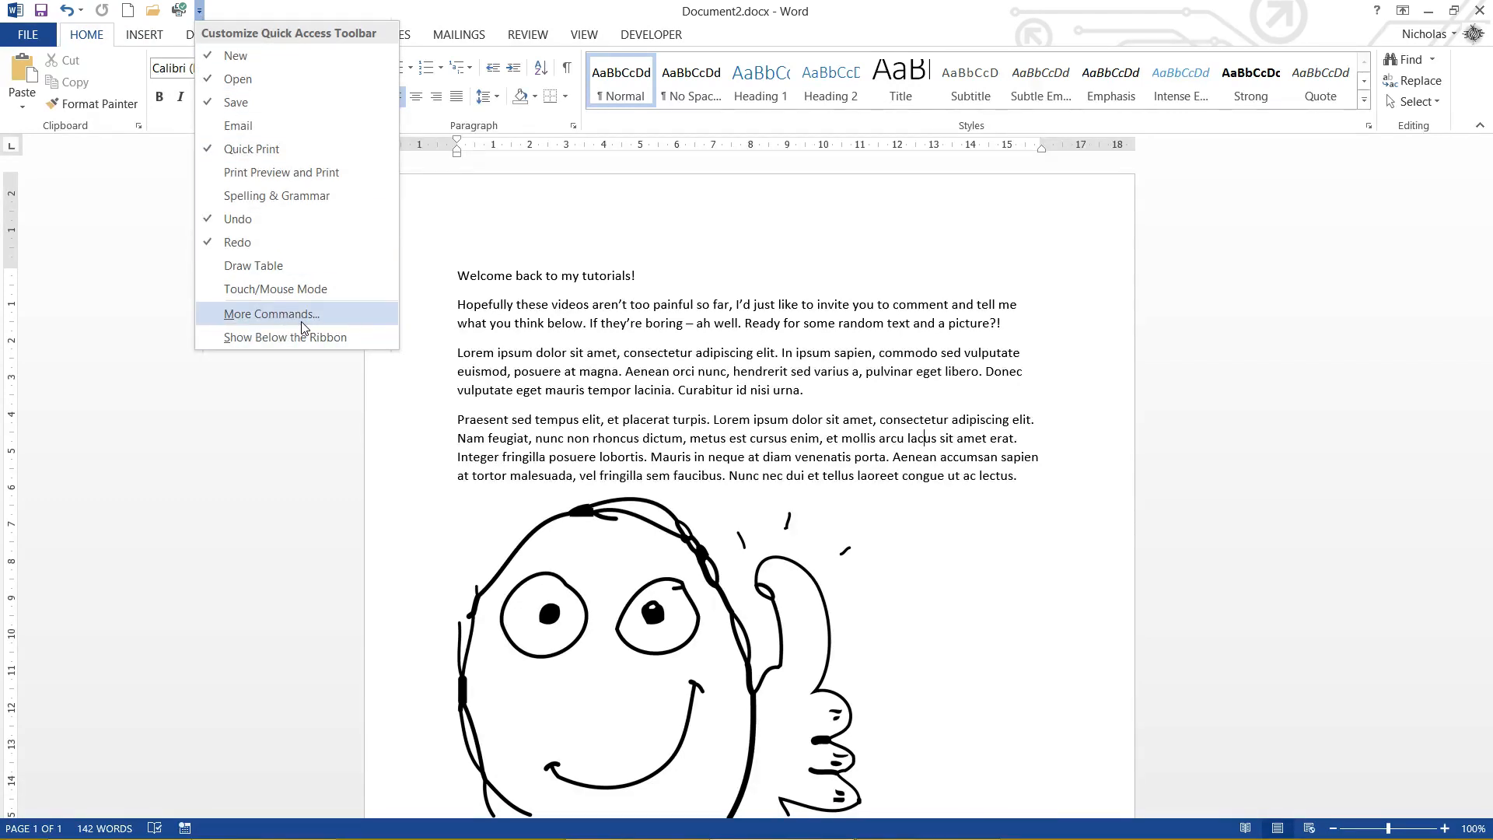
pyautogui.click(272, 314)
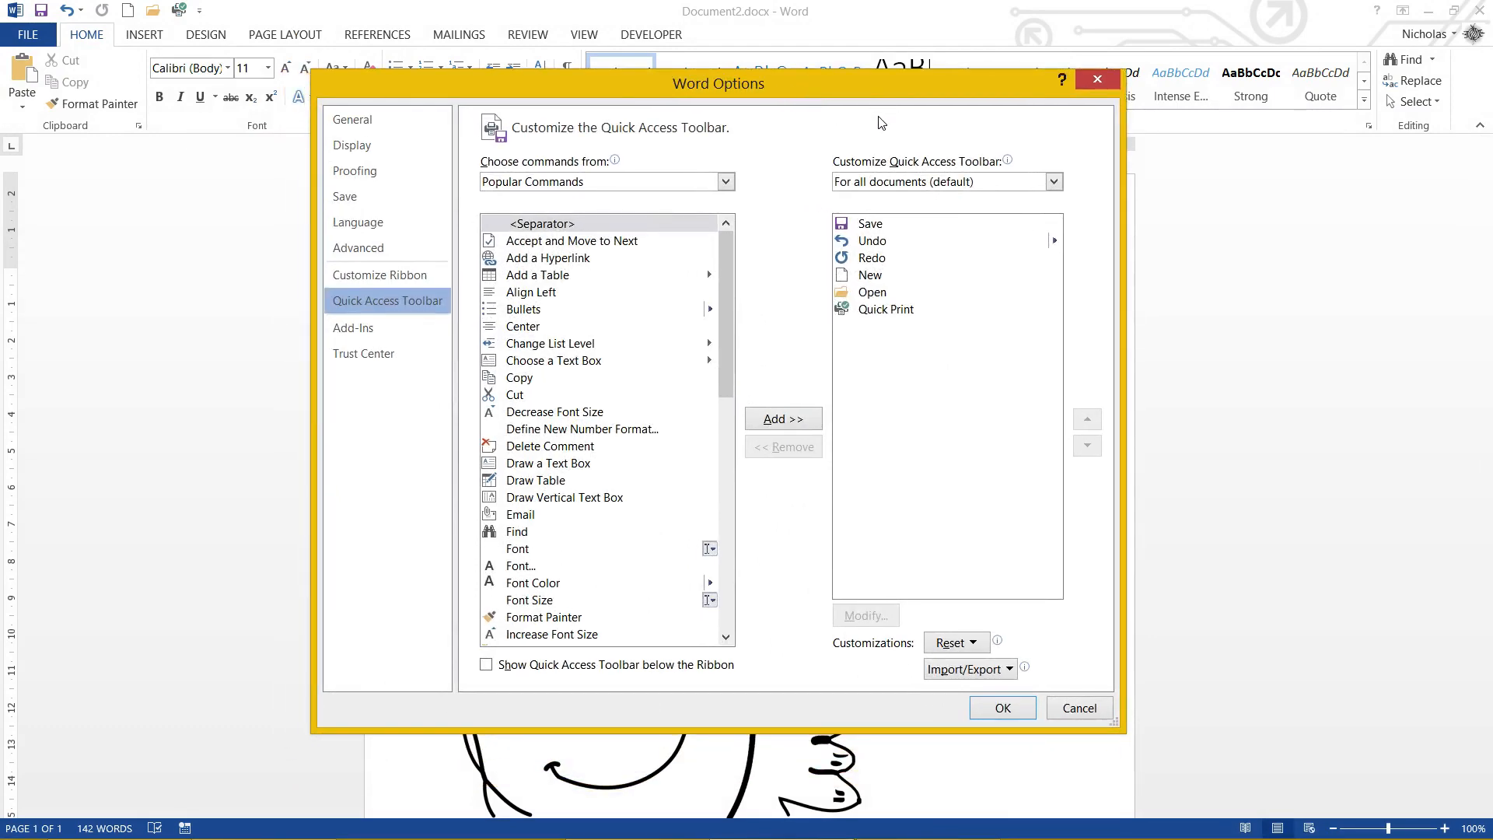
pyautogui.scroll(-3)
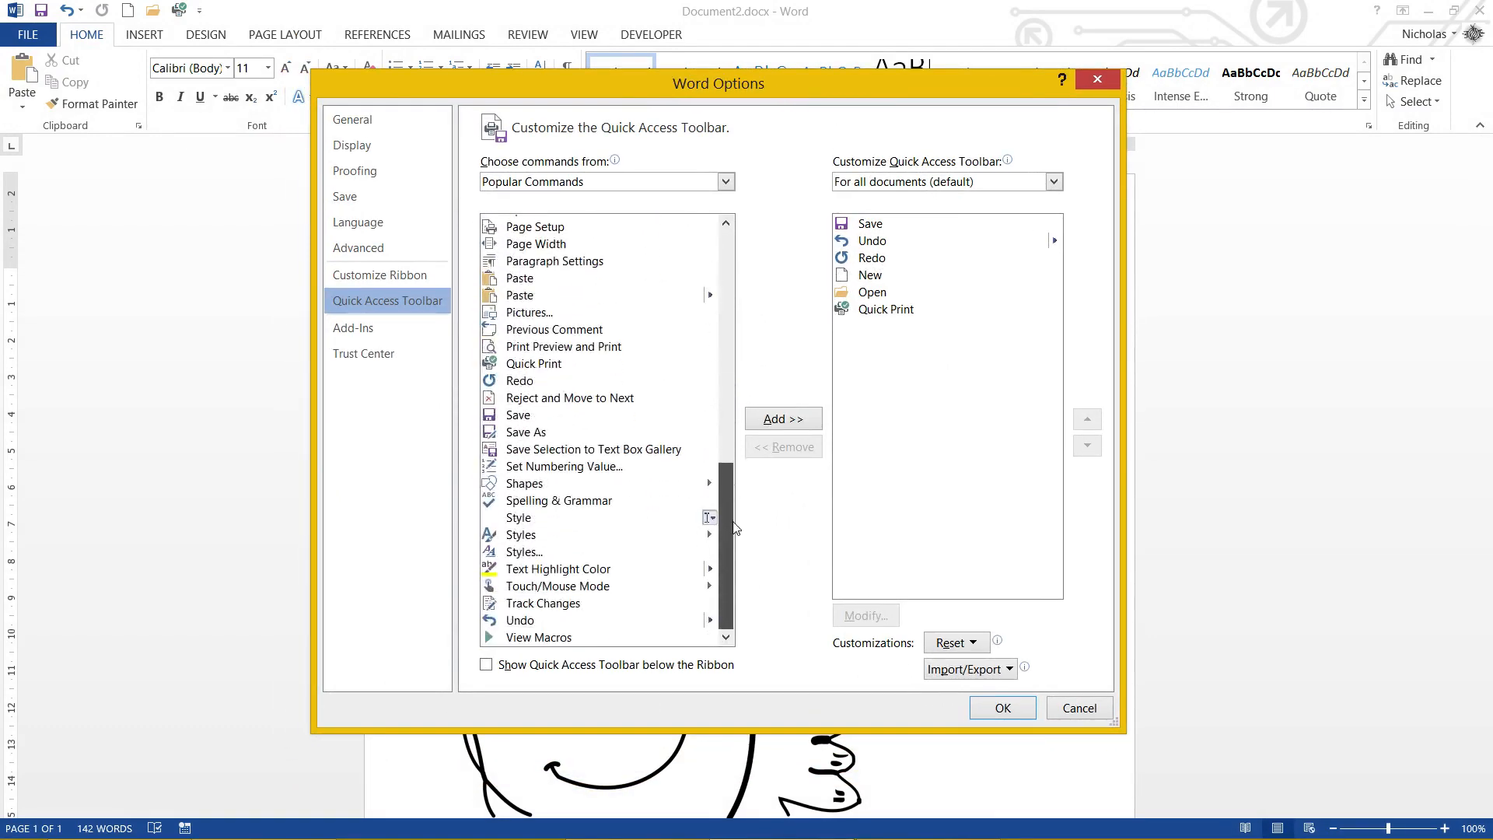
pyautogui.scroll(3)
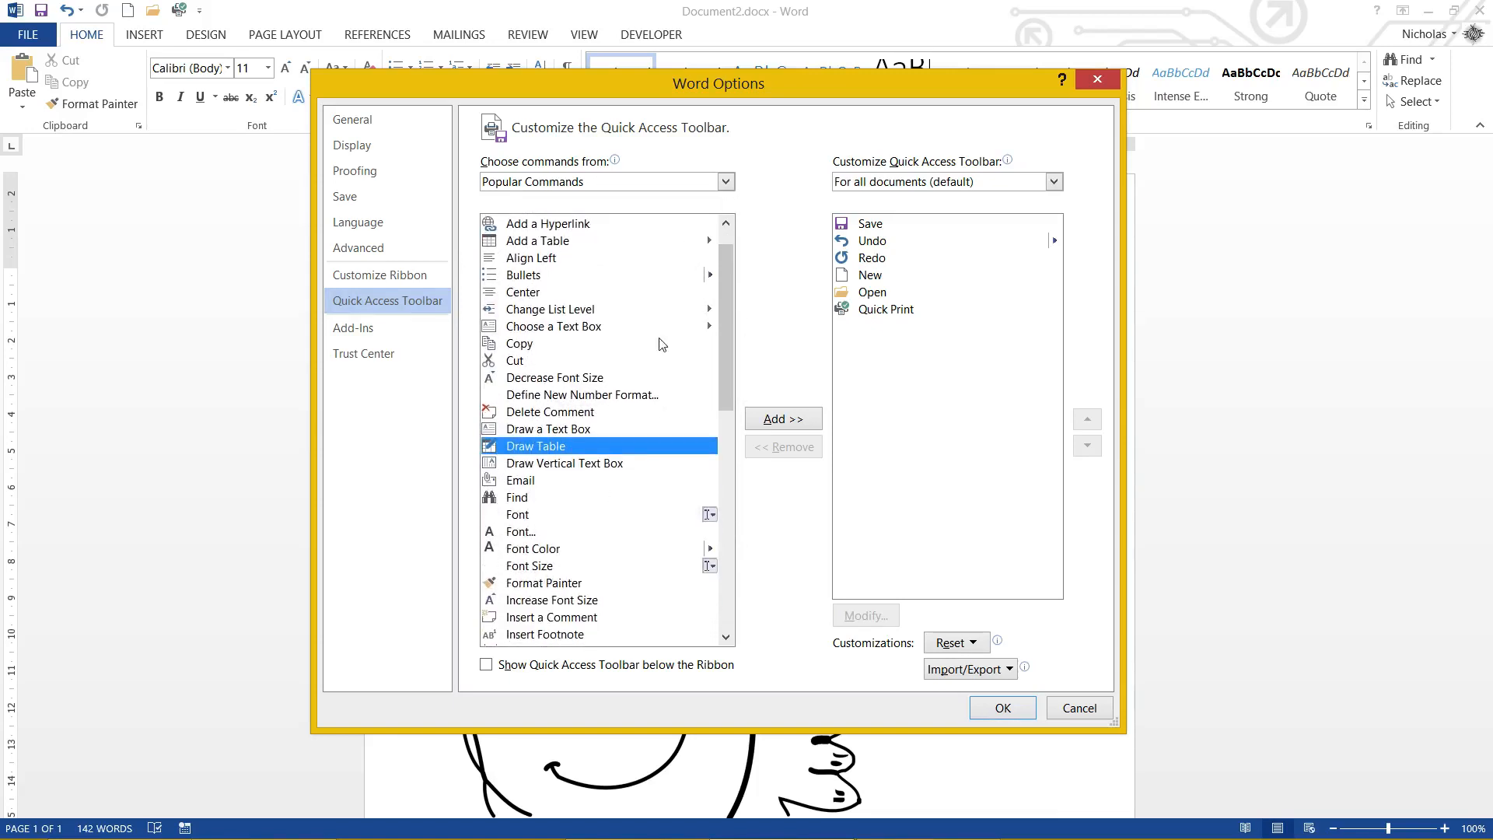
pyautogui.scroll(-3)
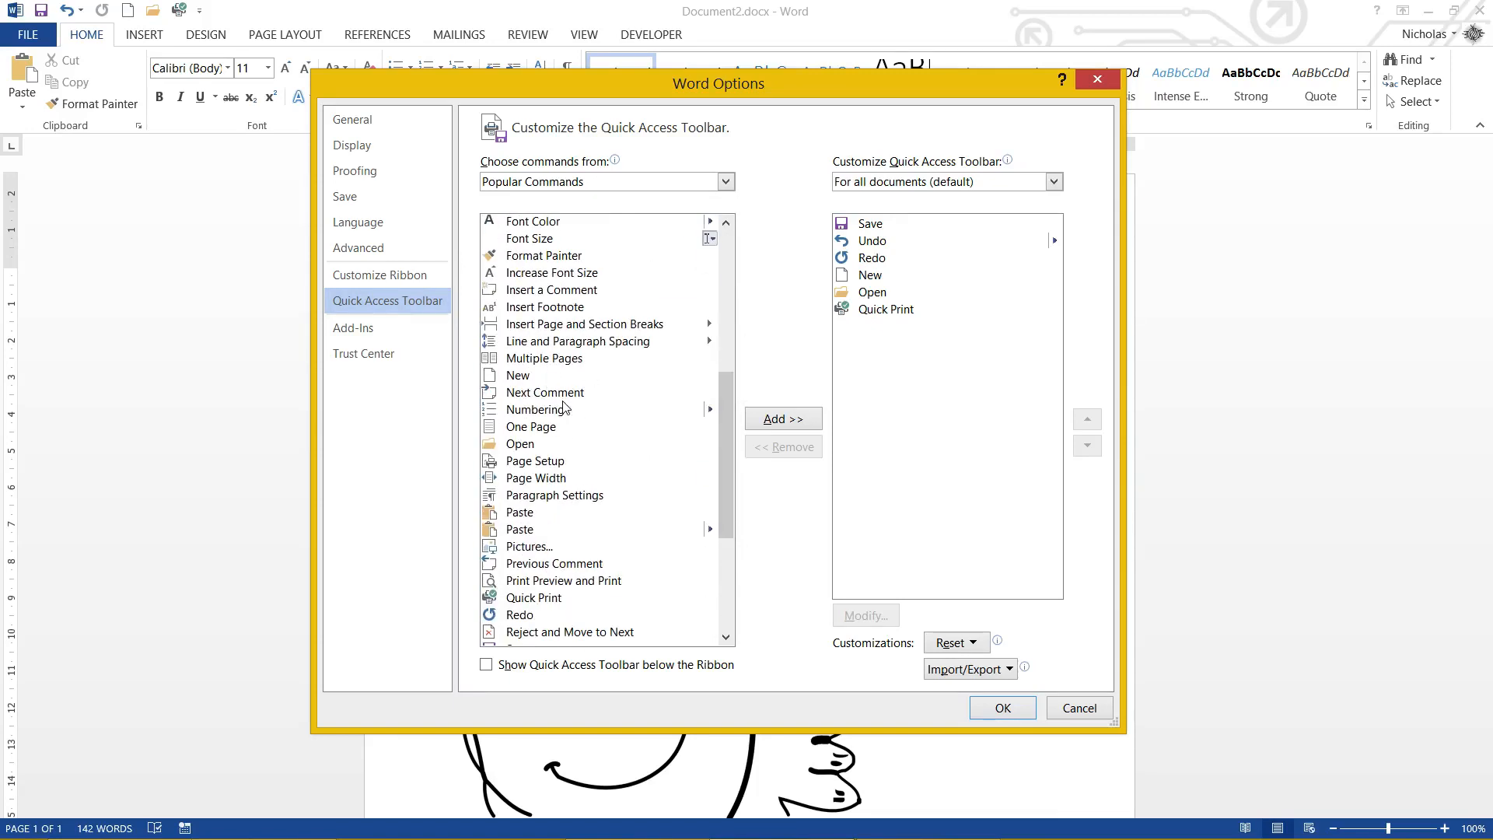
pyautogui.scroll(-3)
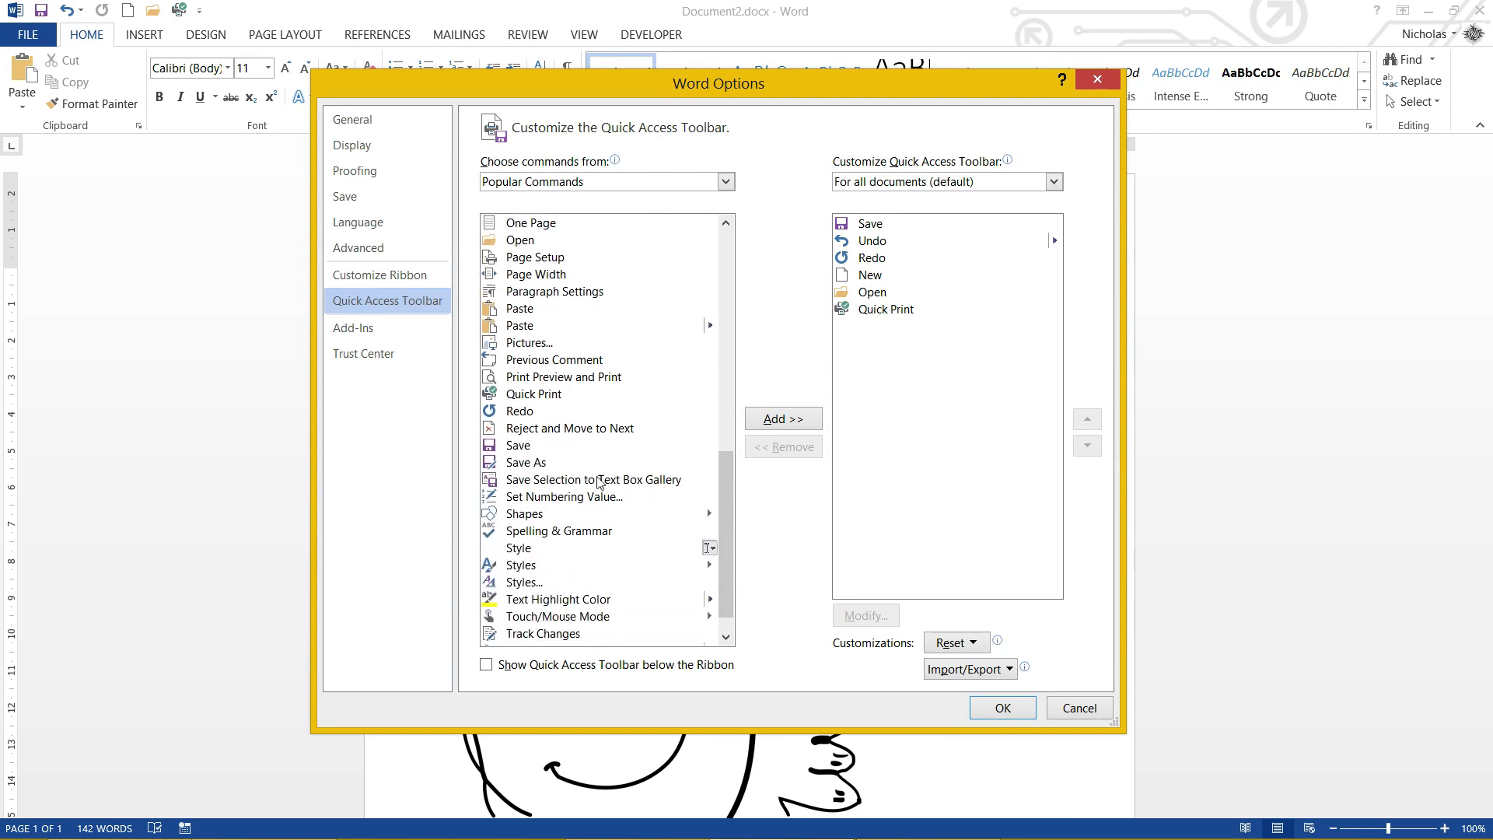
pyautogui.scroll(3)
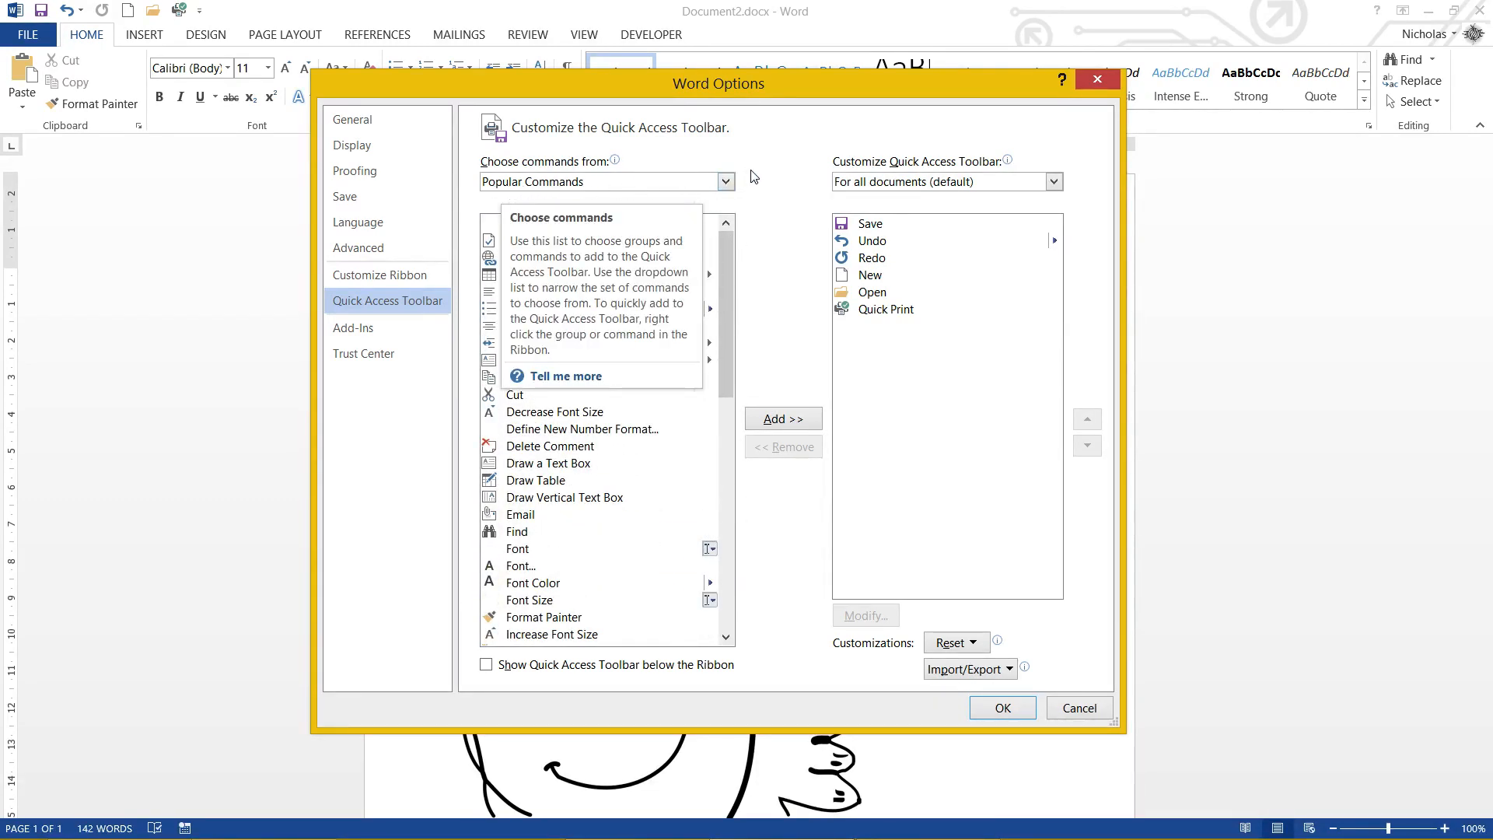
# - Switch the command source to All Commands and scroll through the full list
pyautogui.click(725, 181)
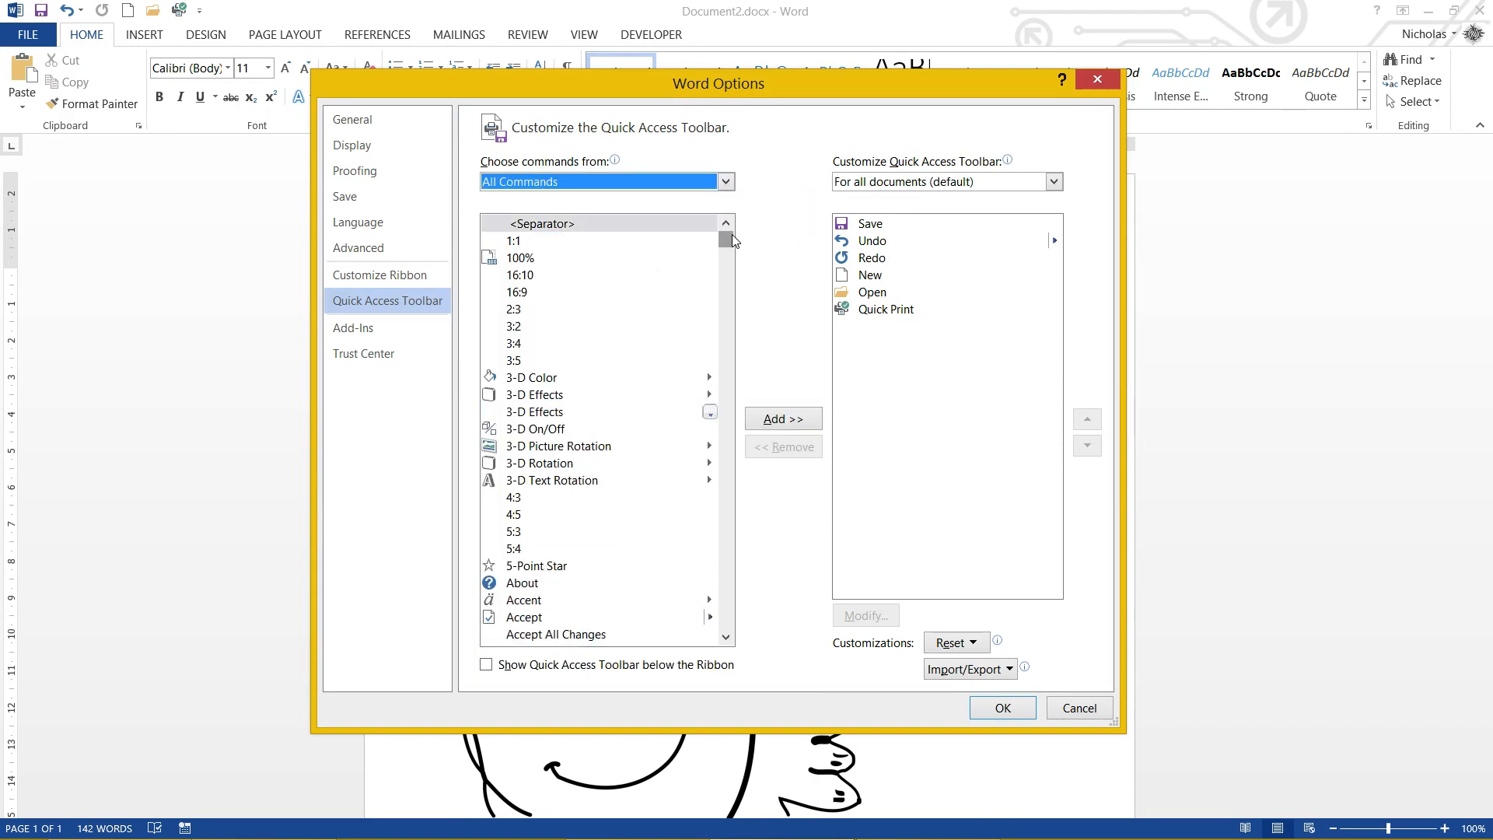
pyautogui.scroll(-3)
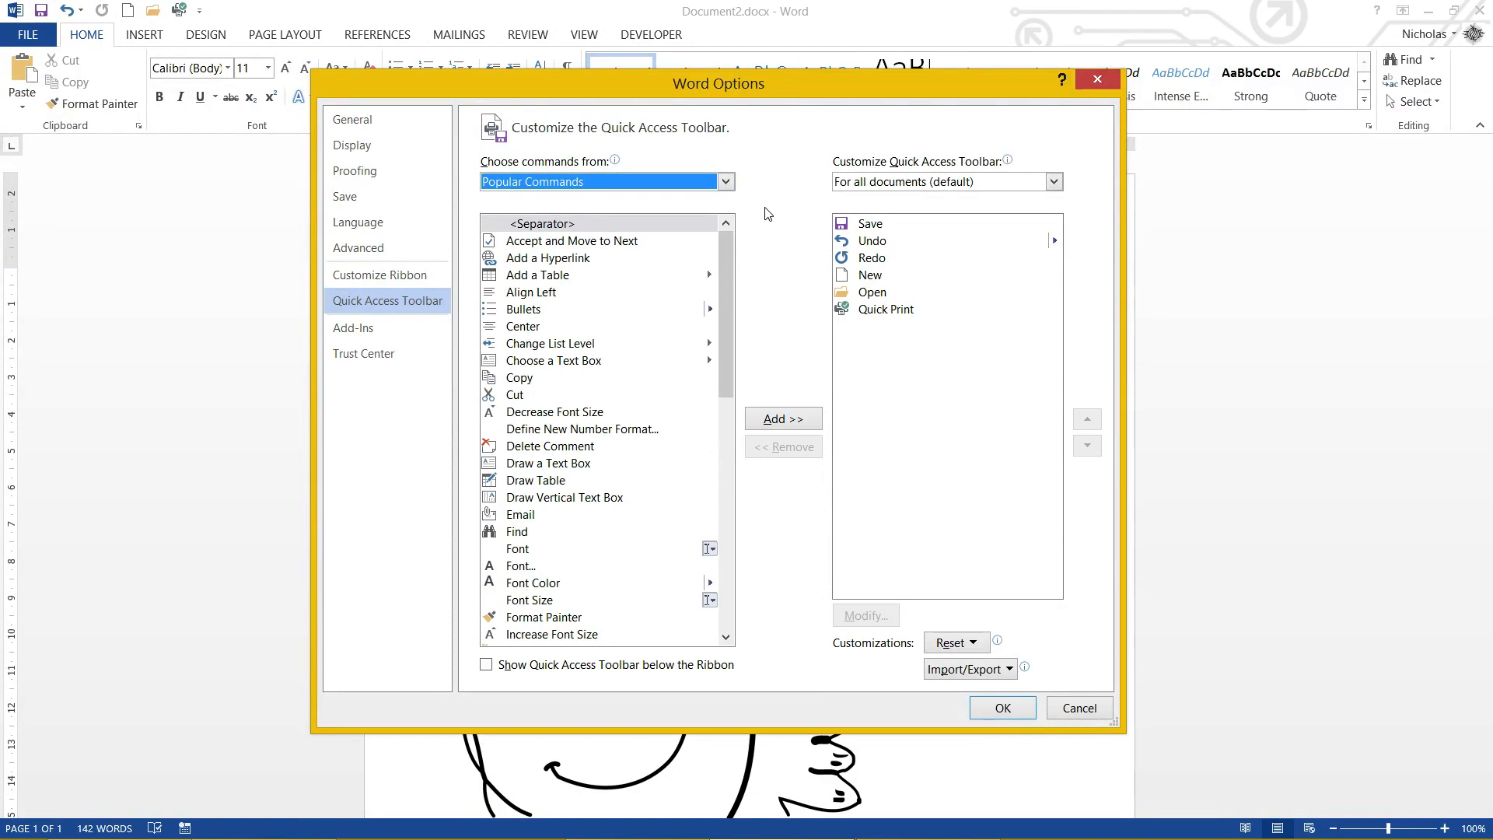
pyautogui.scroll(-3)
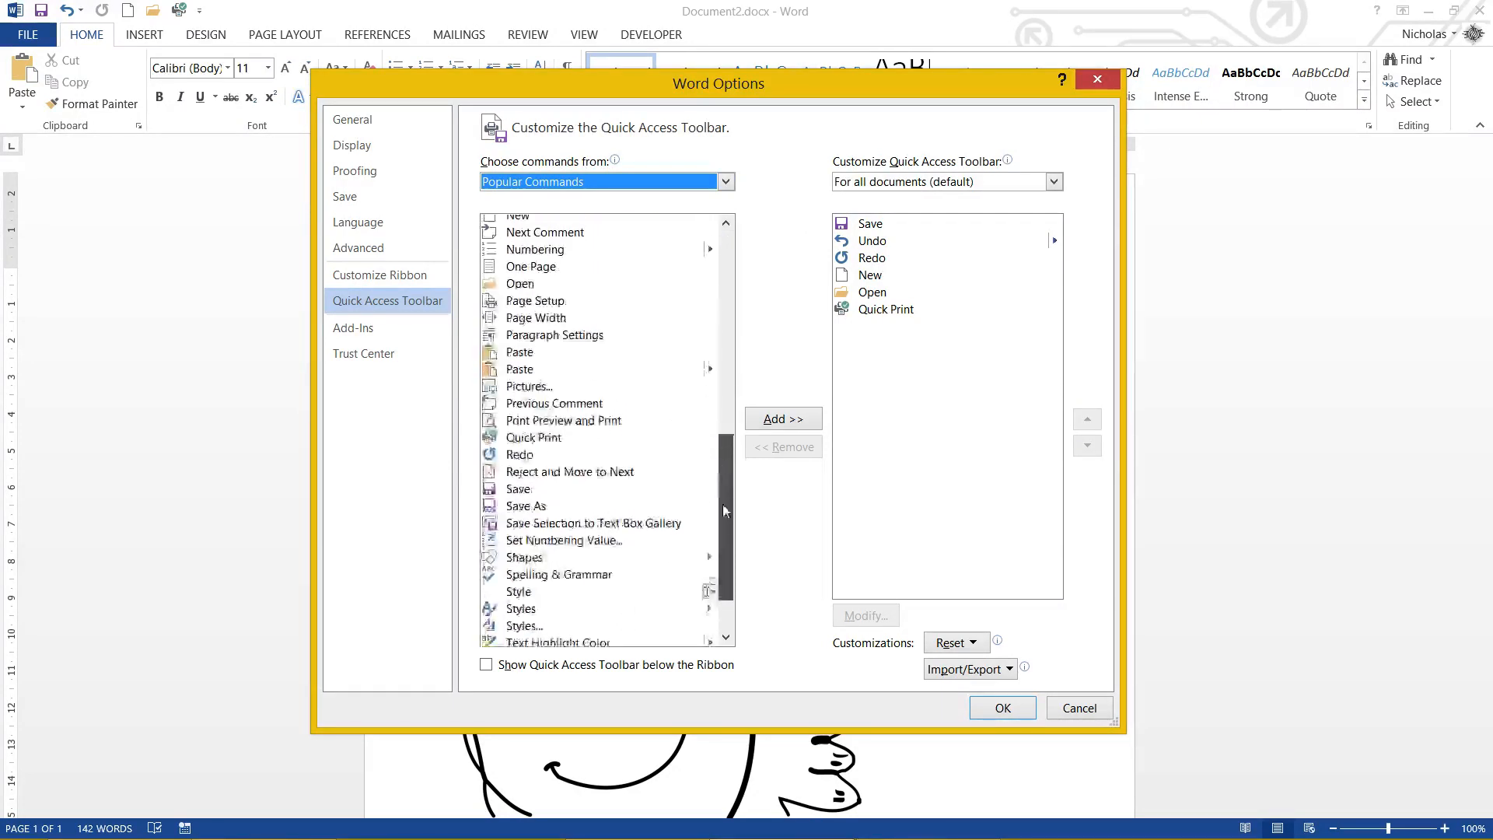
pyautogui.scroll(3)
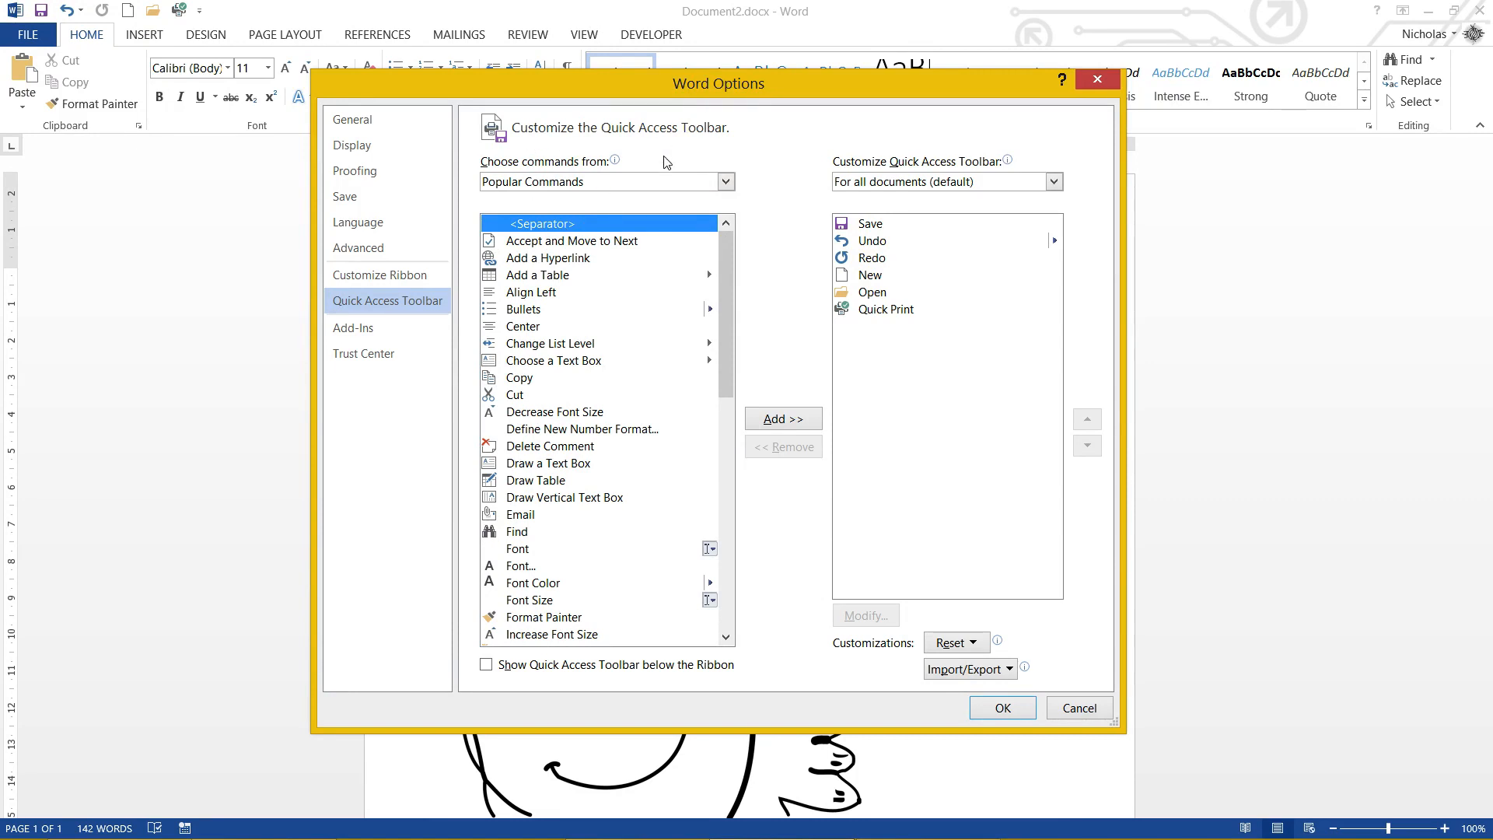
pyautogui.moveTo(783, 173)
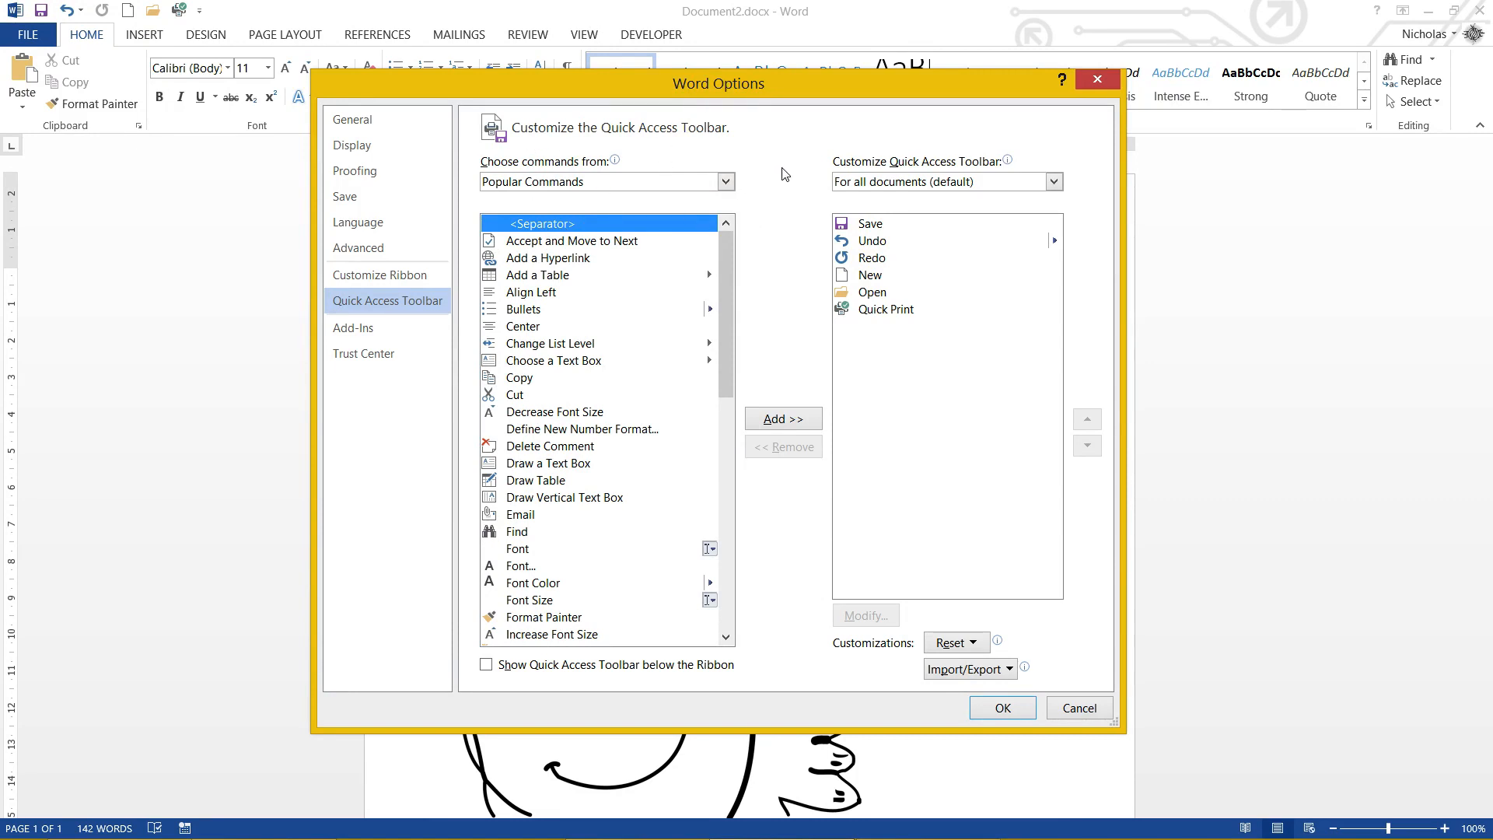
pyautogui.moveTo(783, 418)
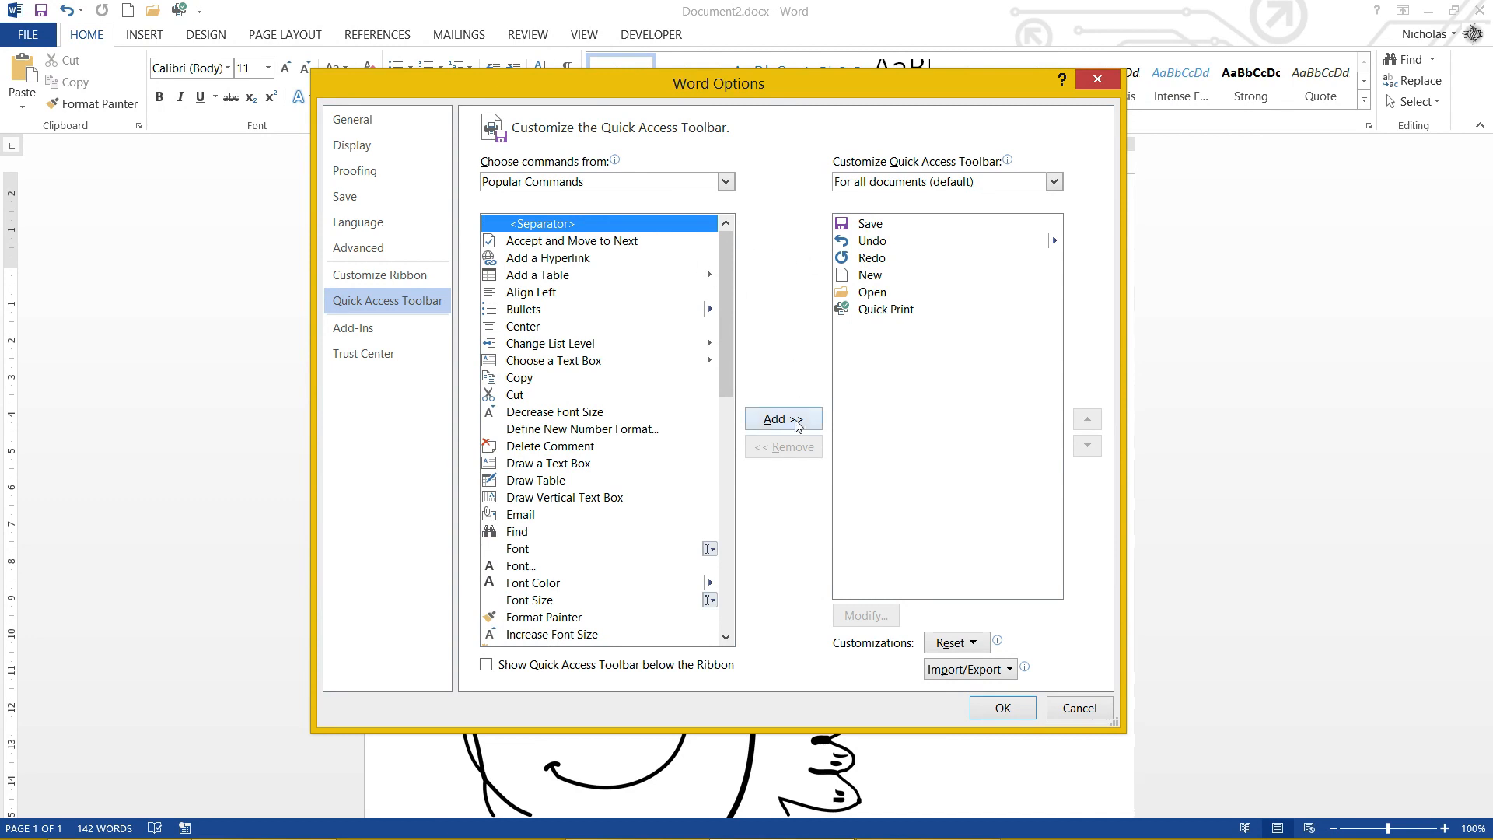
pyautogui.moveTo(950, 277)
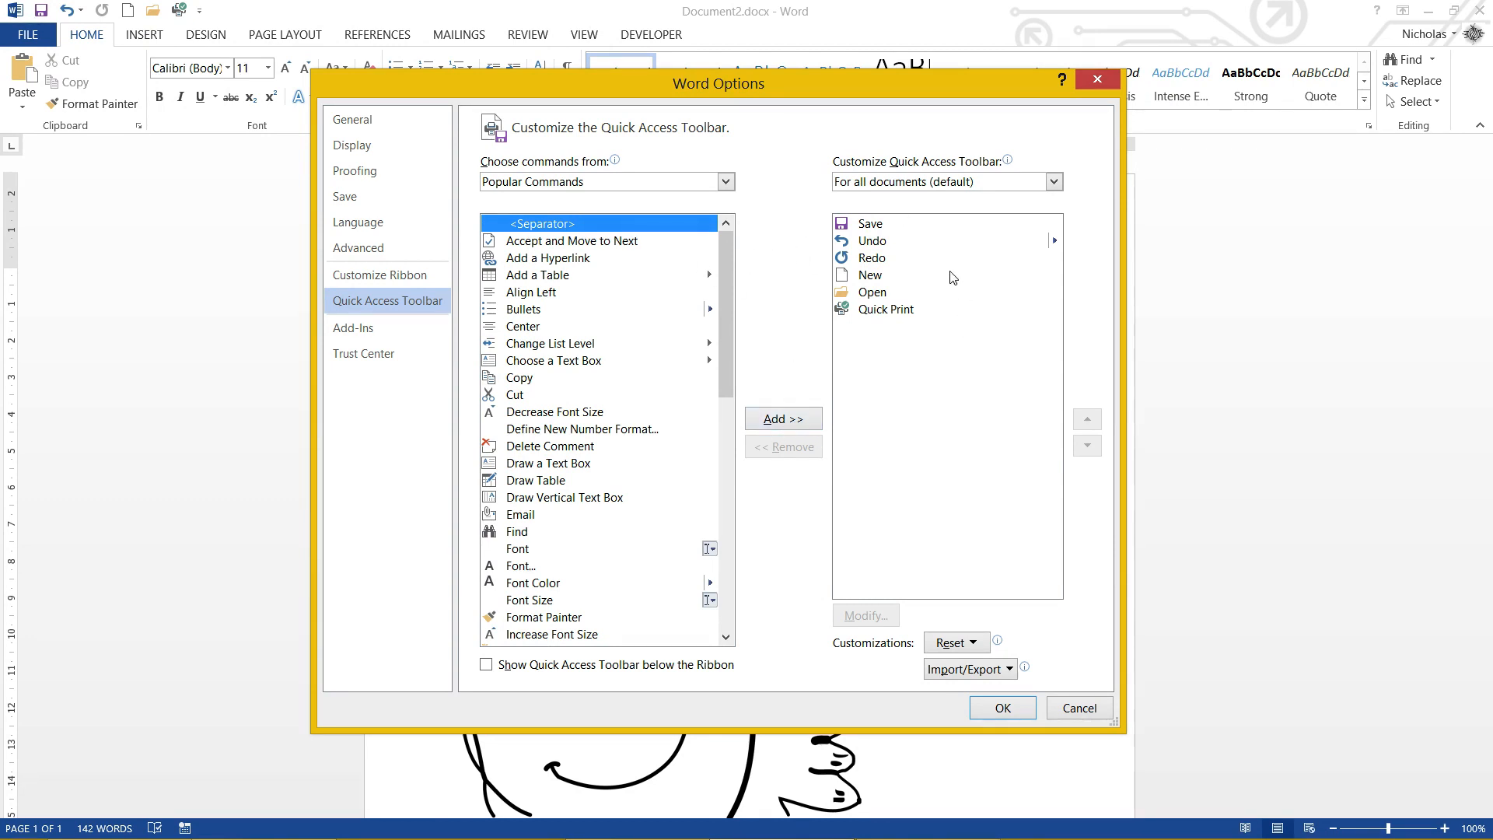
pyautogui.moveTo(814, 436)
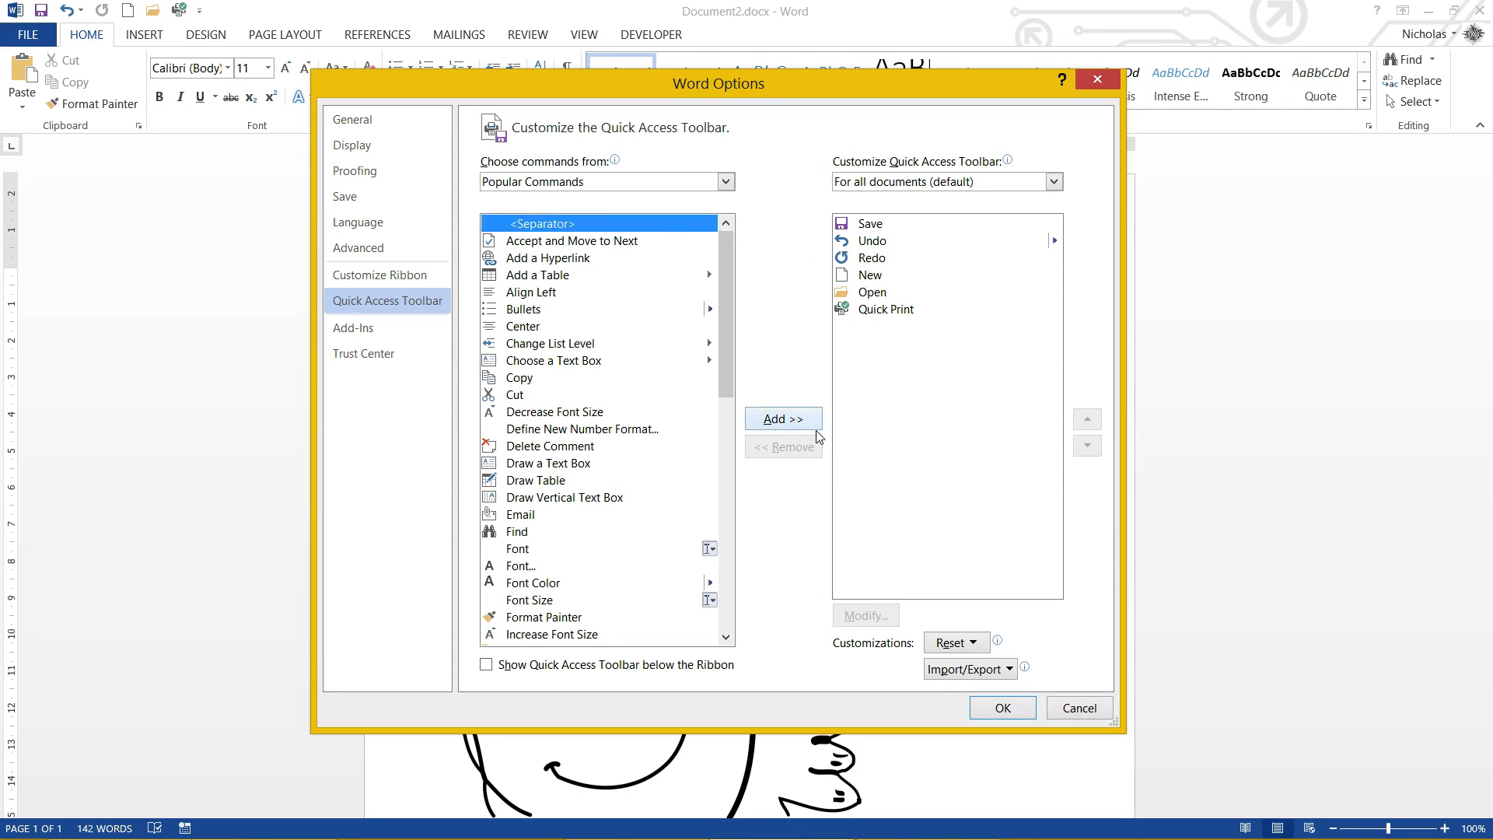
# - Add a <Separator> to the toolbar command list and confirm with OK
pyautogui.click(783, 418)
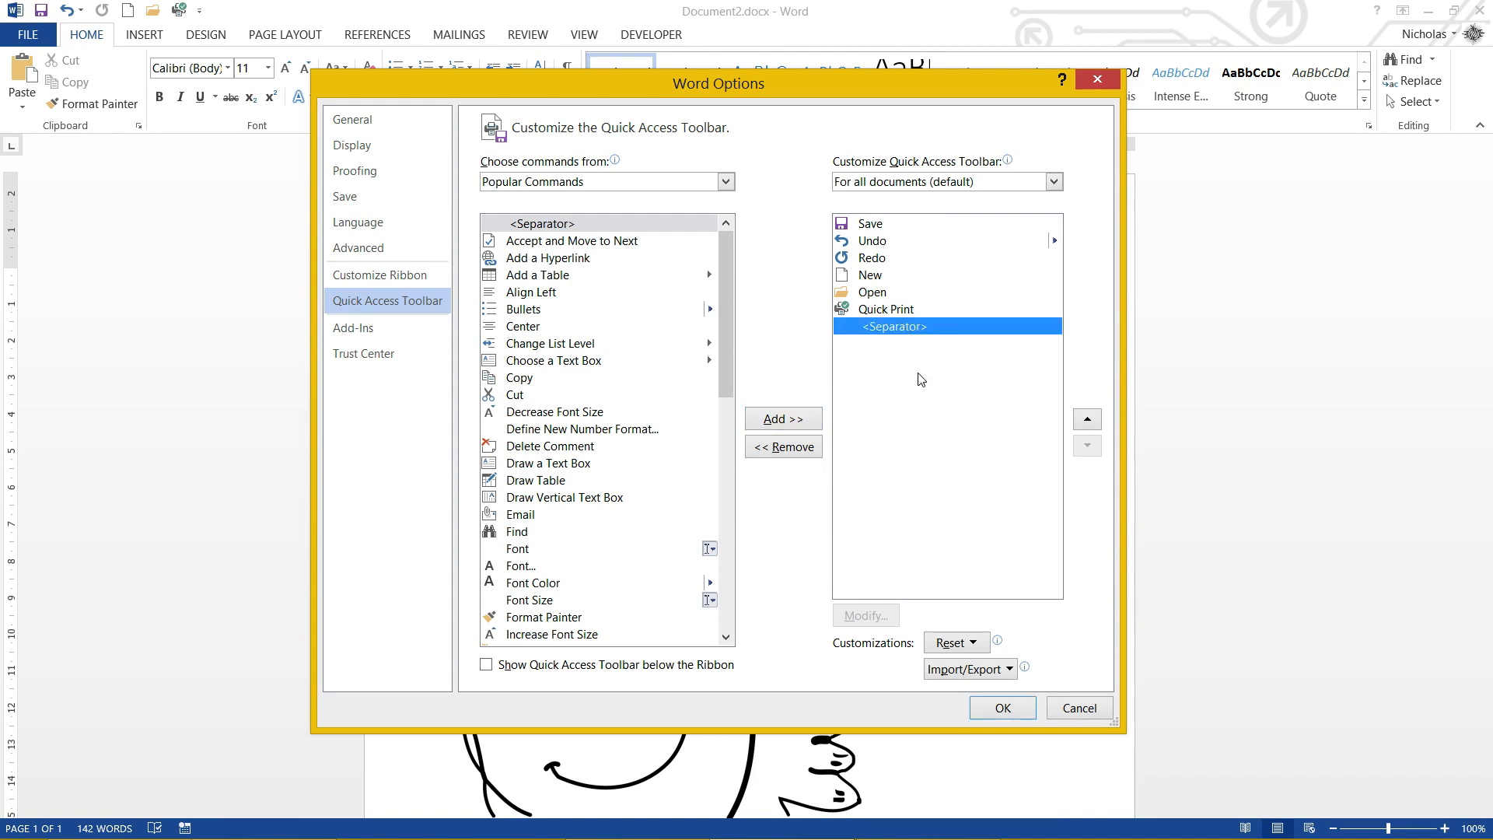
pyautogui.moveTo(947, 360)
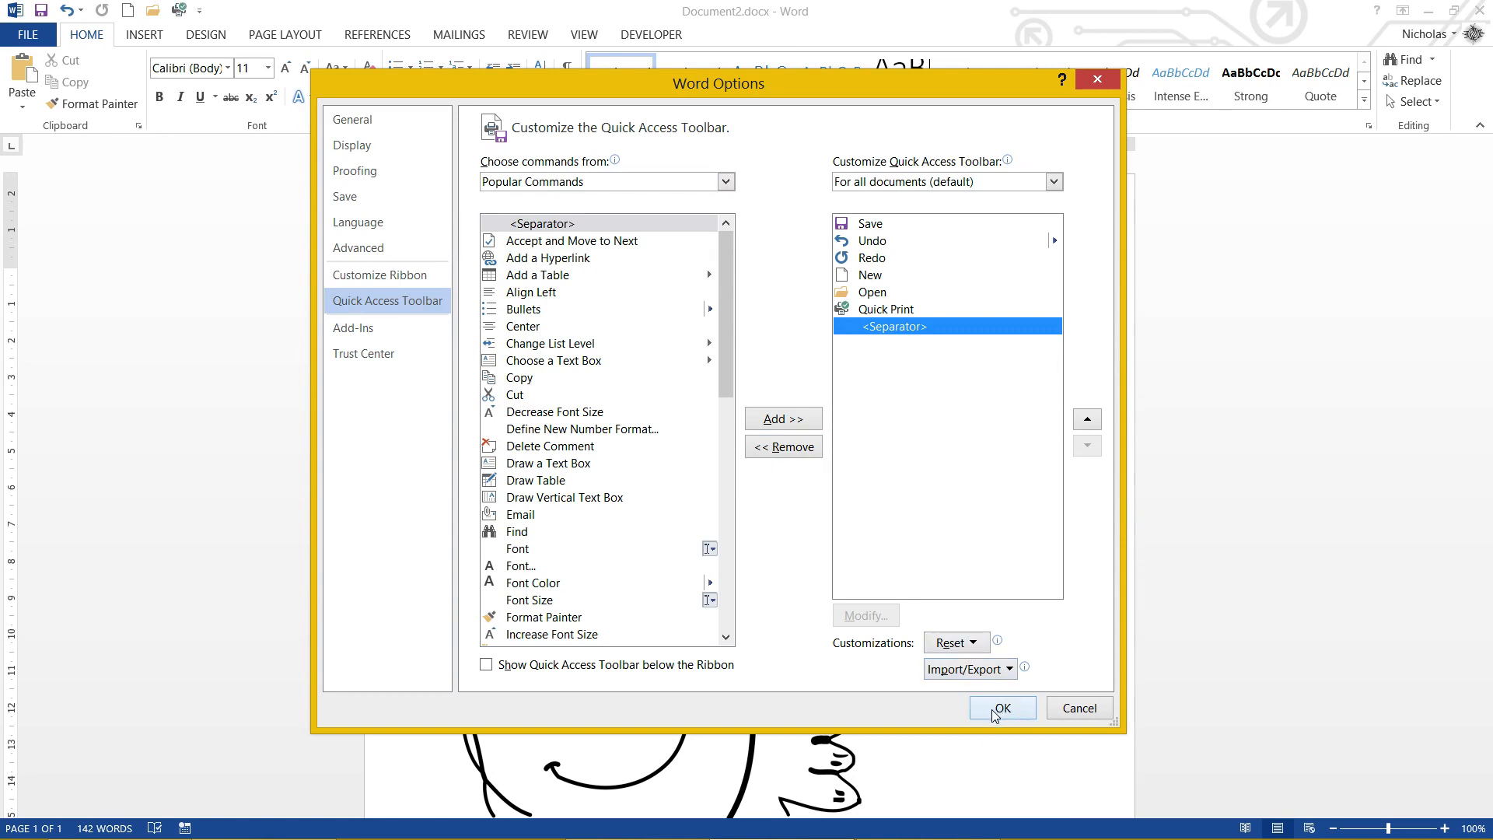
pyautogui.click(1001, 708)
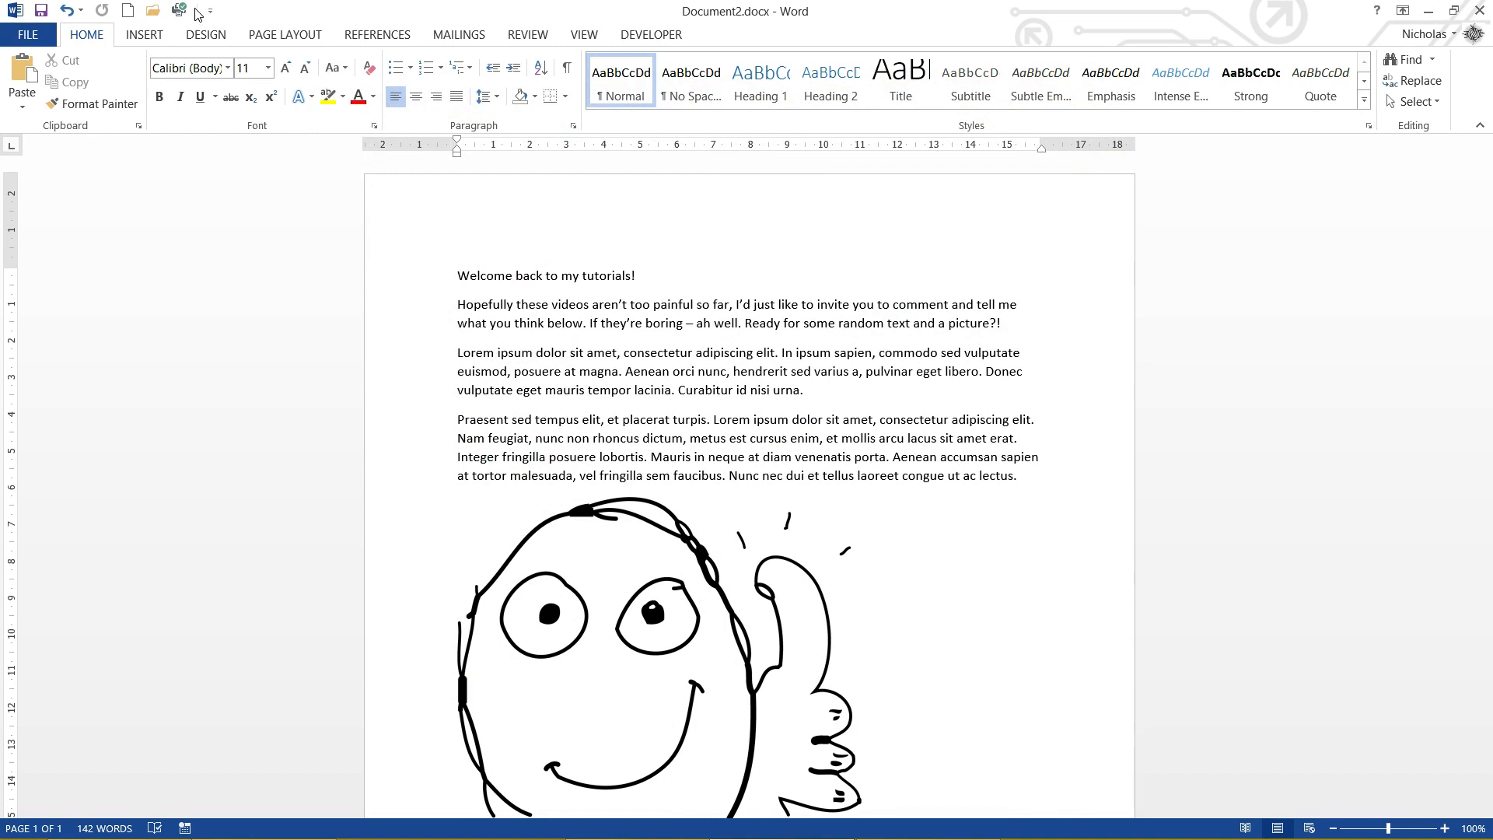
# - Move New, Open, Quick Print and the separator up above Undo and Redo, then confirm
pyautogui.click(208, 10)
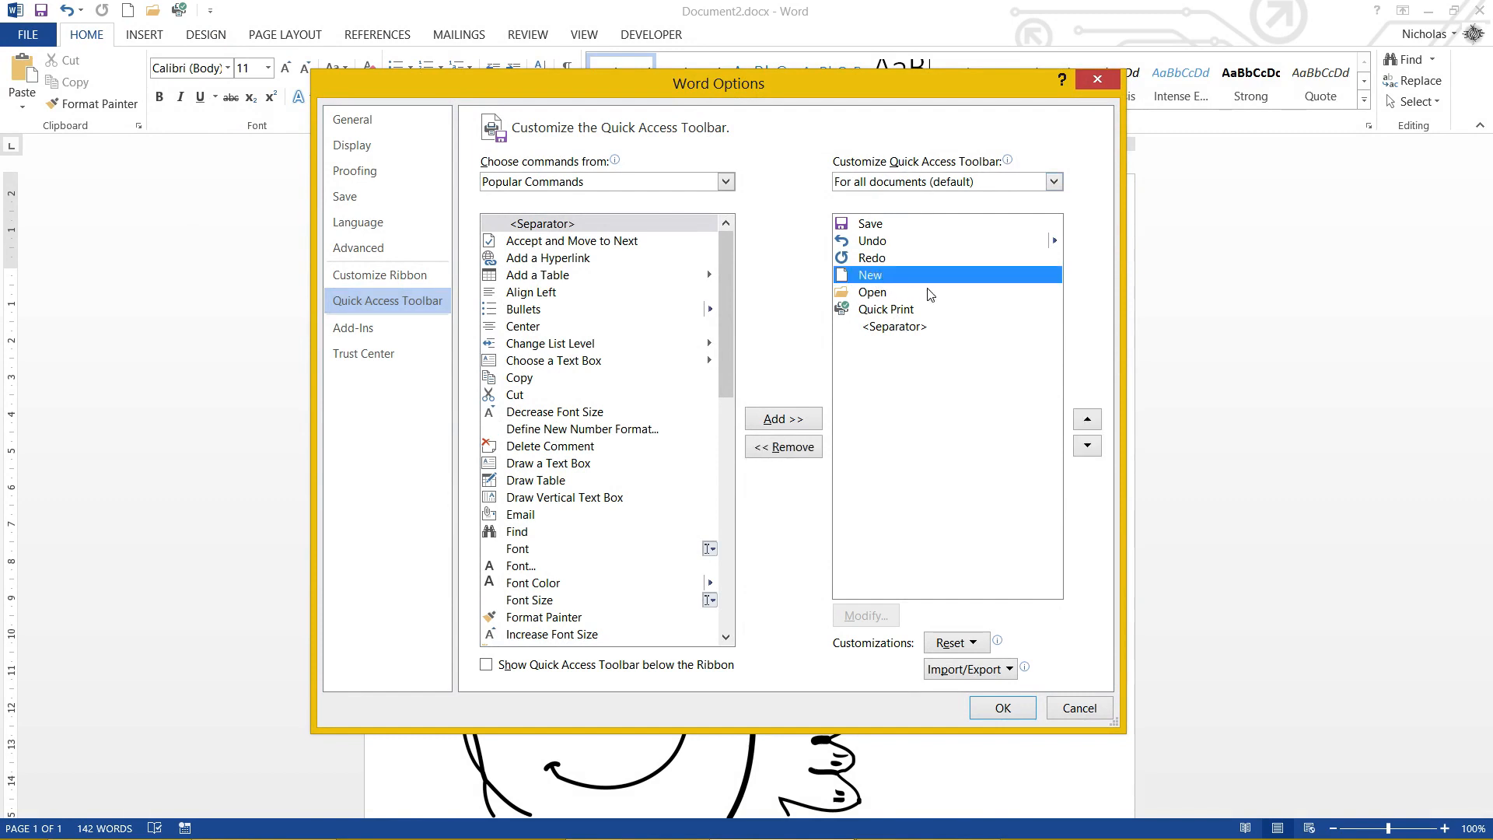
pyautogui.click(1086, 418)
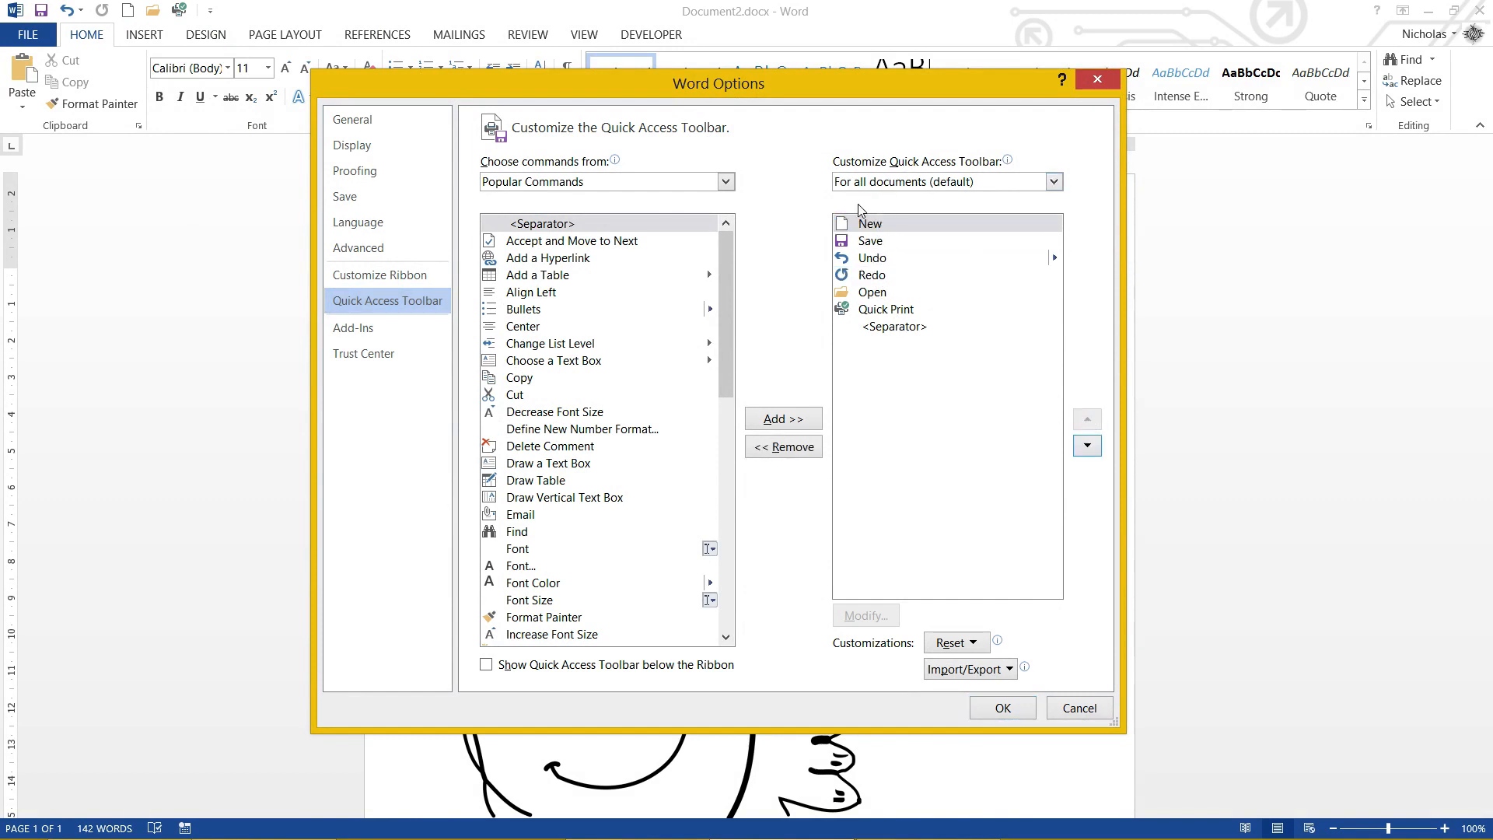
pyautogui.moveTo(887, 306)
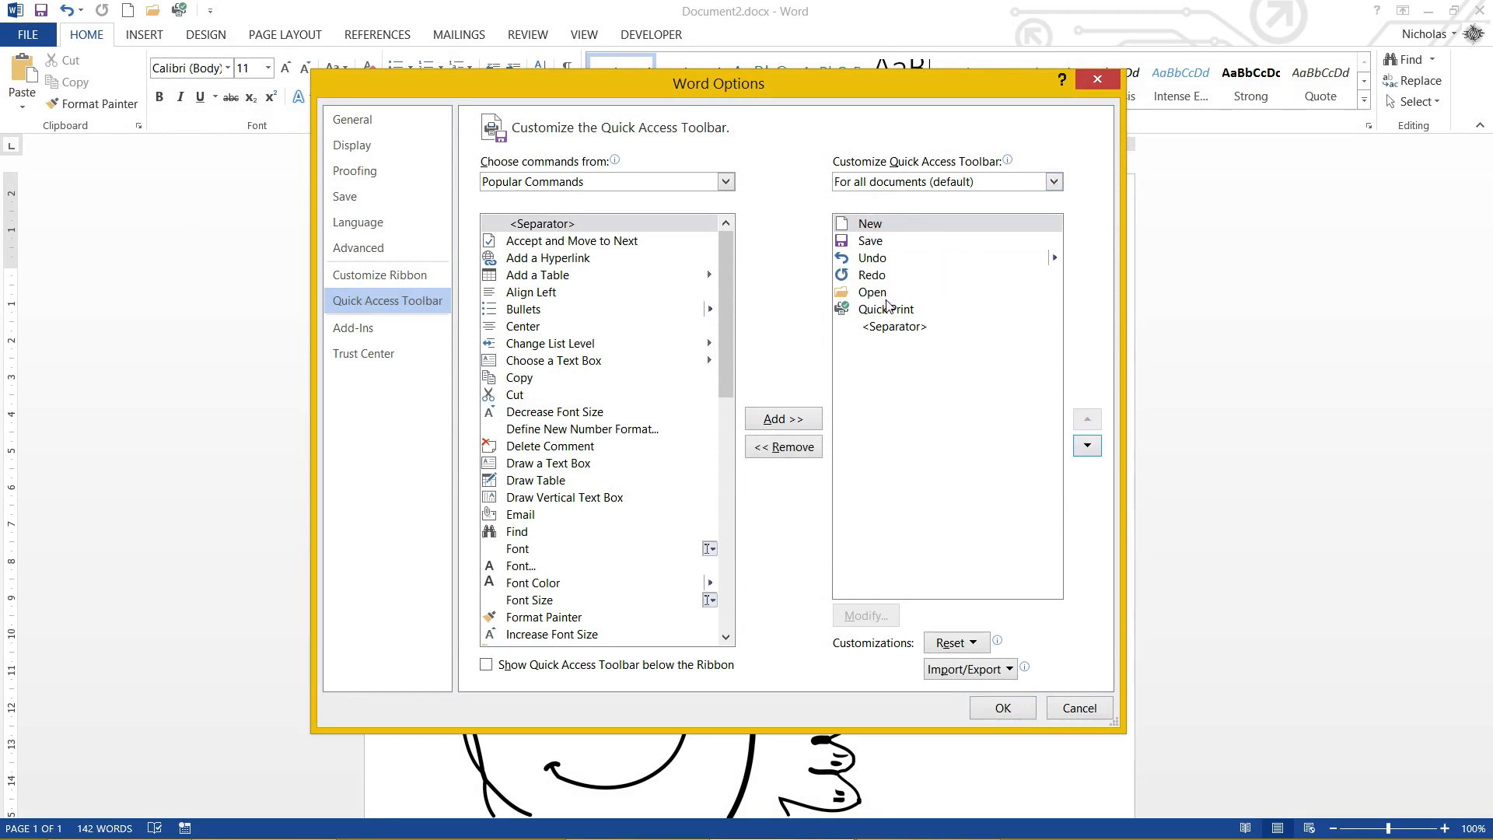
pyautogui.click(1086, 419)
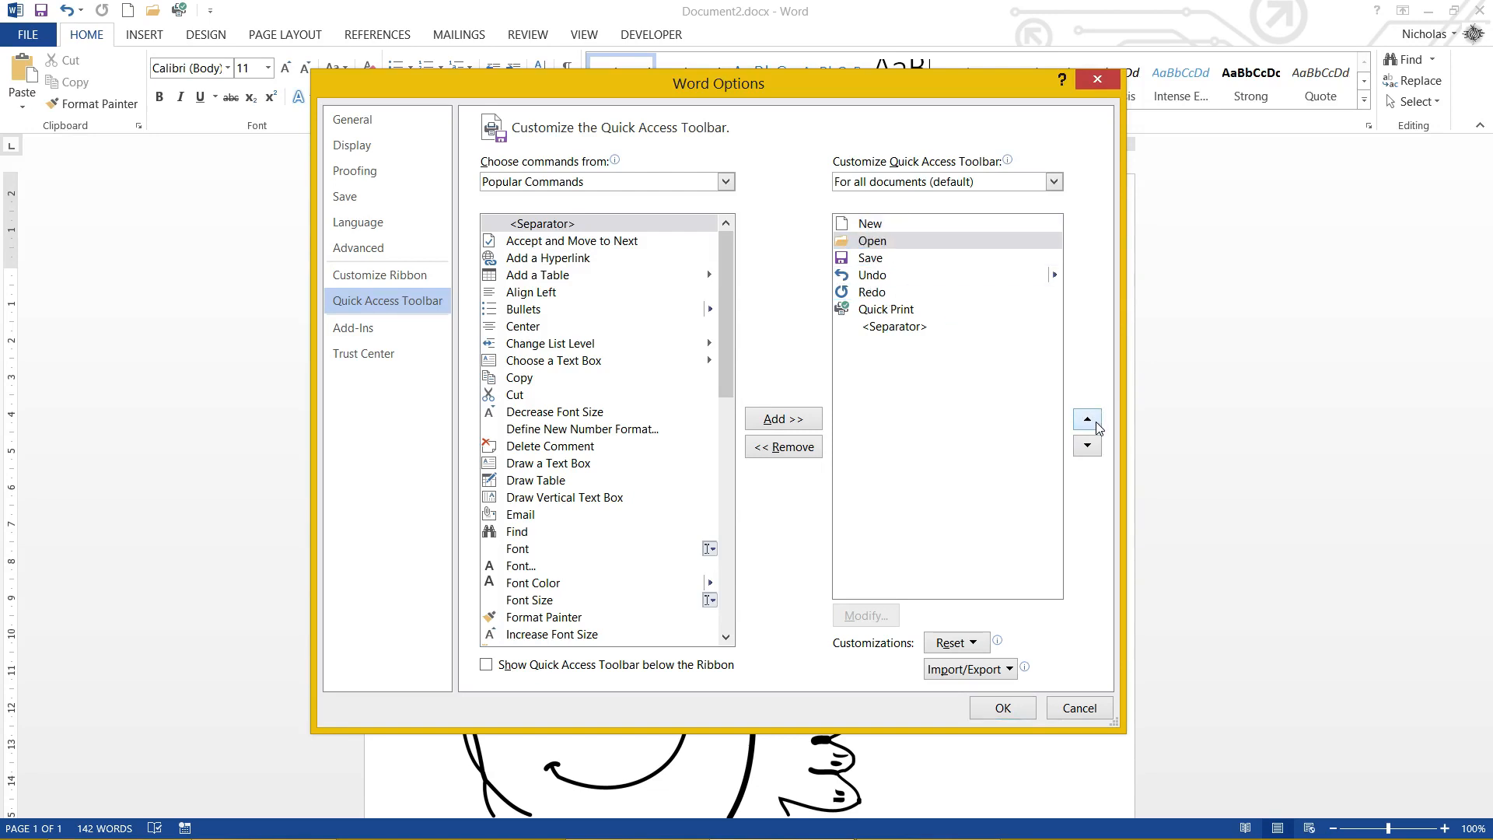
pyautogui.click(884, 309)
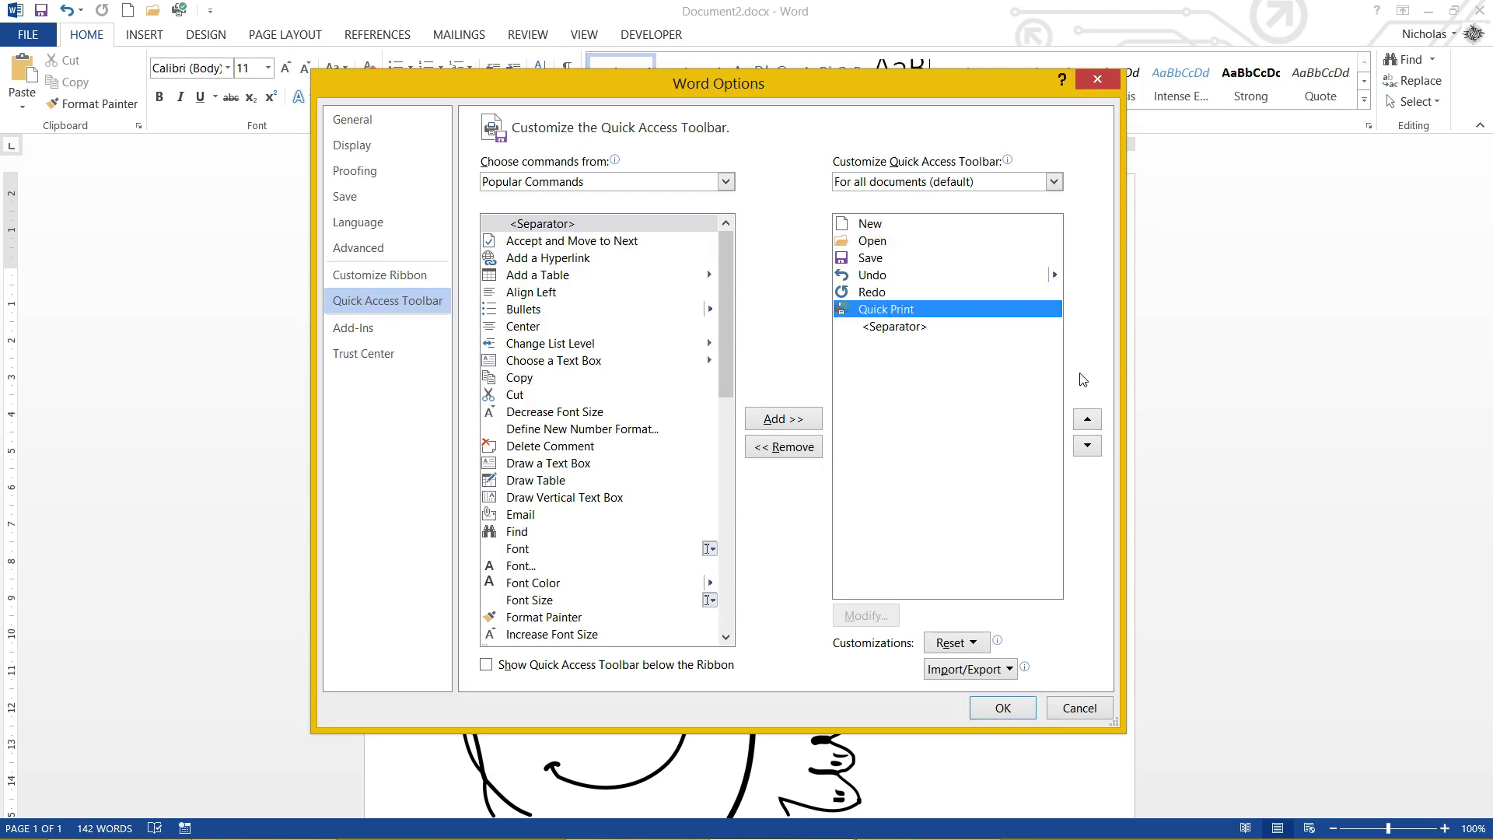
pyautogui.click(1086, 419)
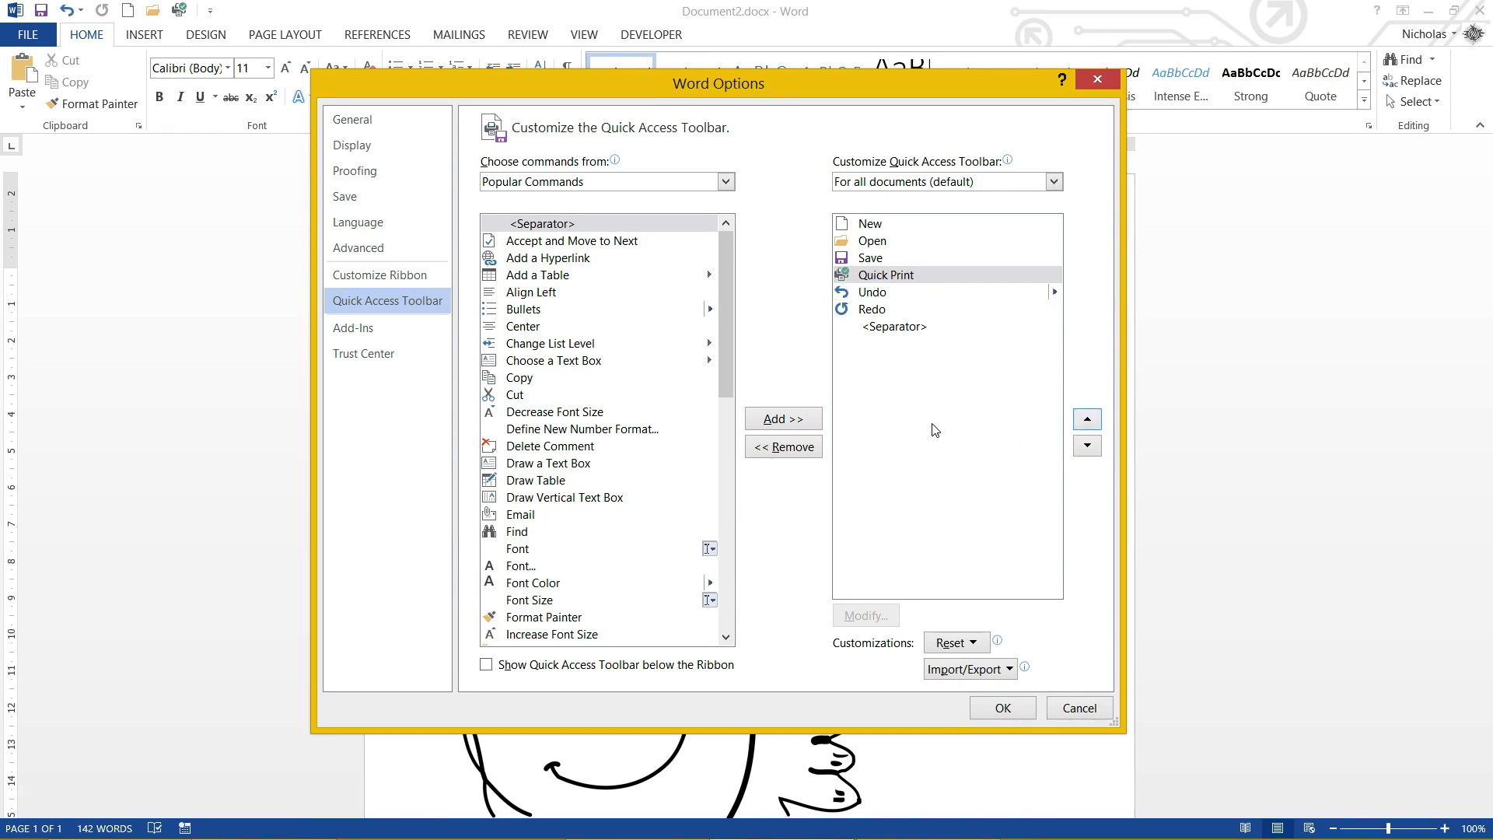
pyautogui.click(893, 326)
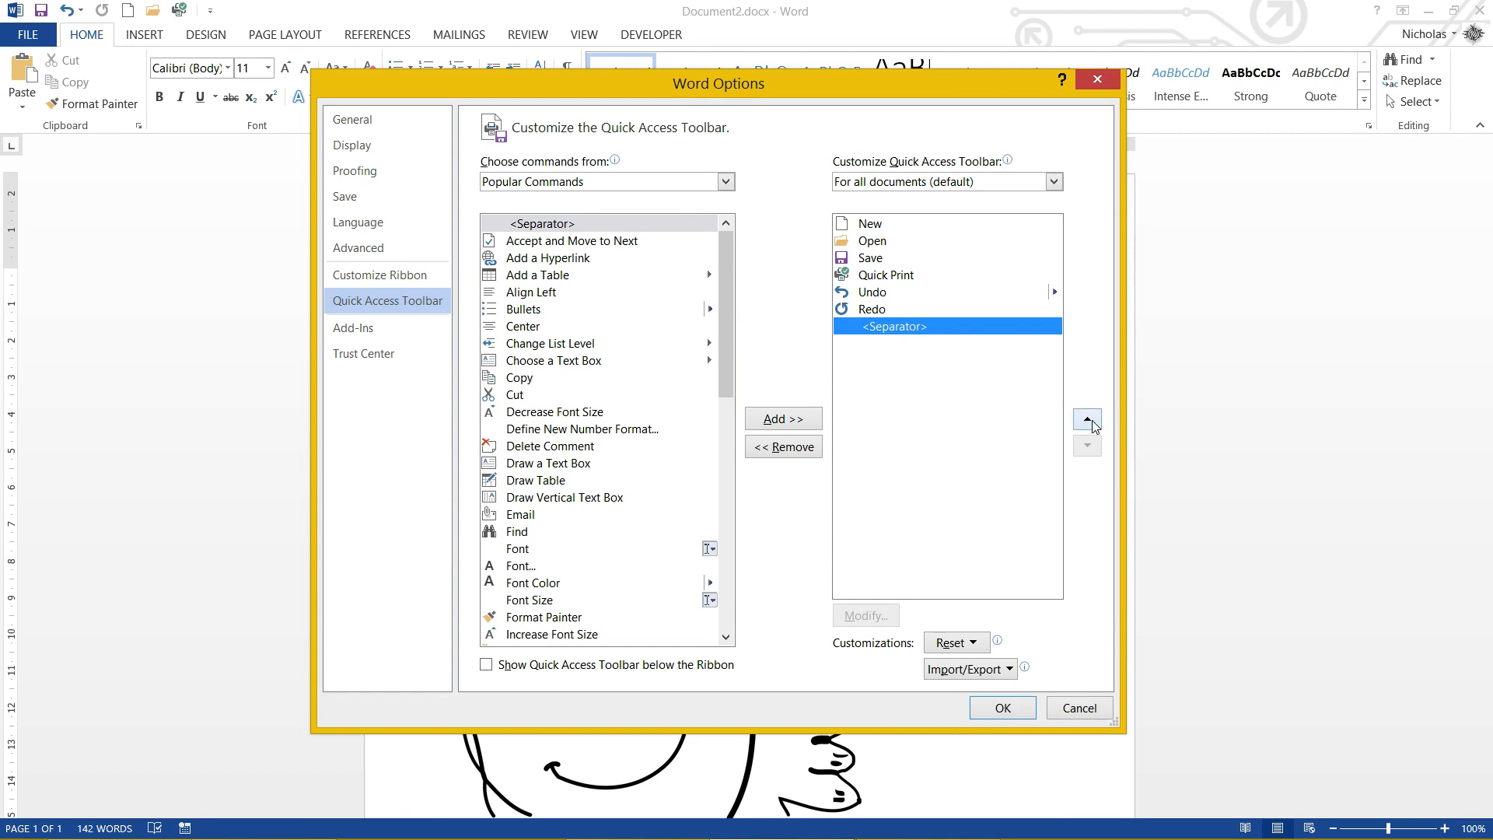
pyautogui.click(1086, 419)
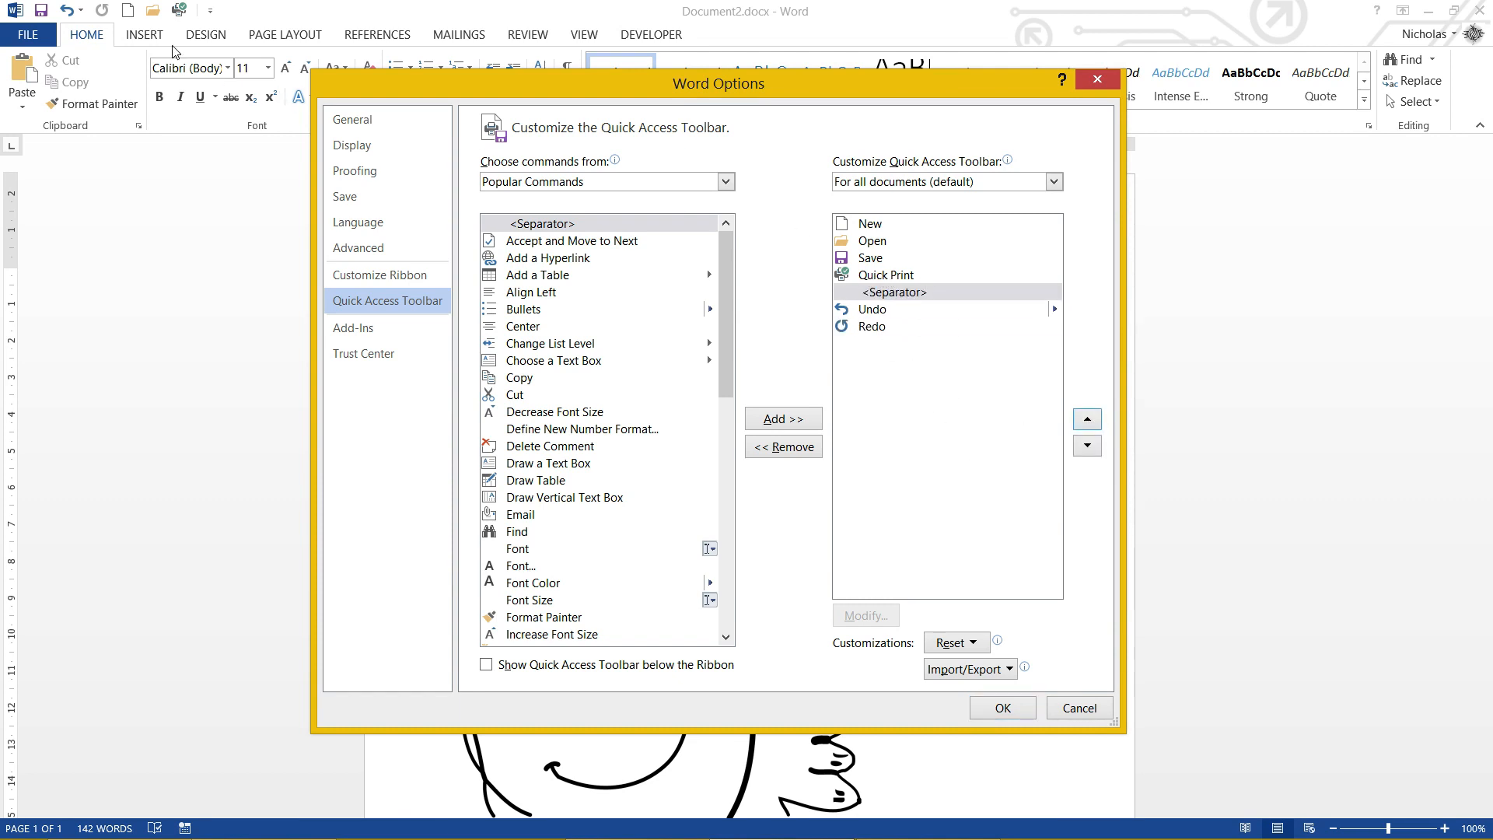
pyautogui.moveTo(900, 213)
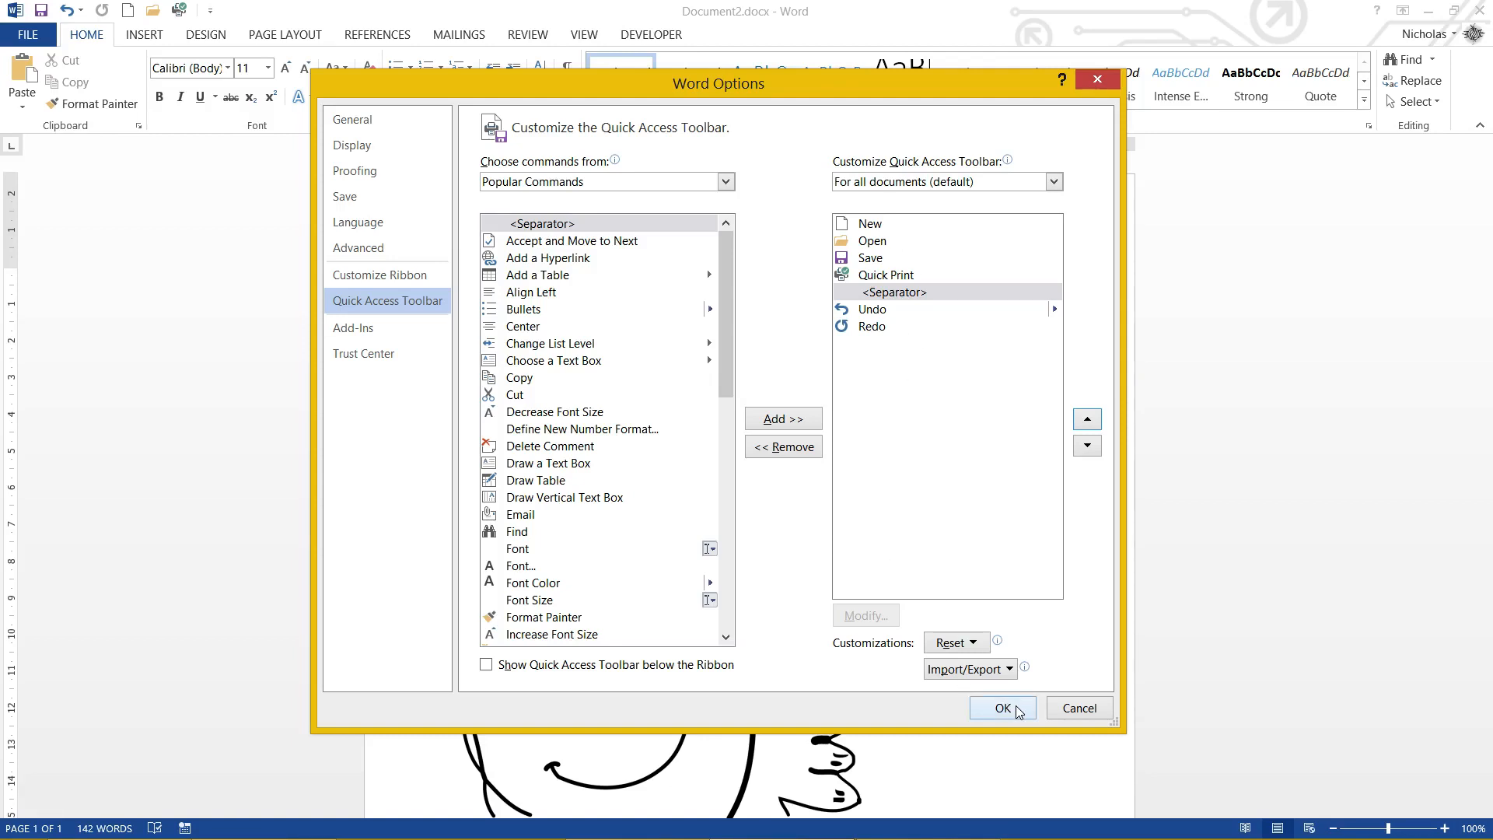
pyautogui.click(1001, 707)
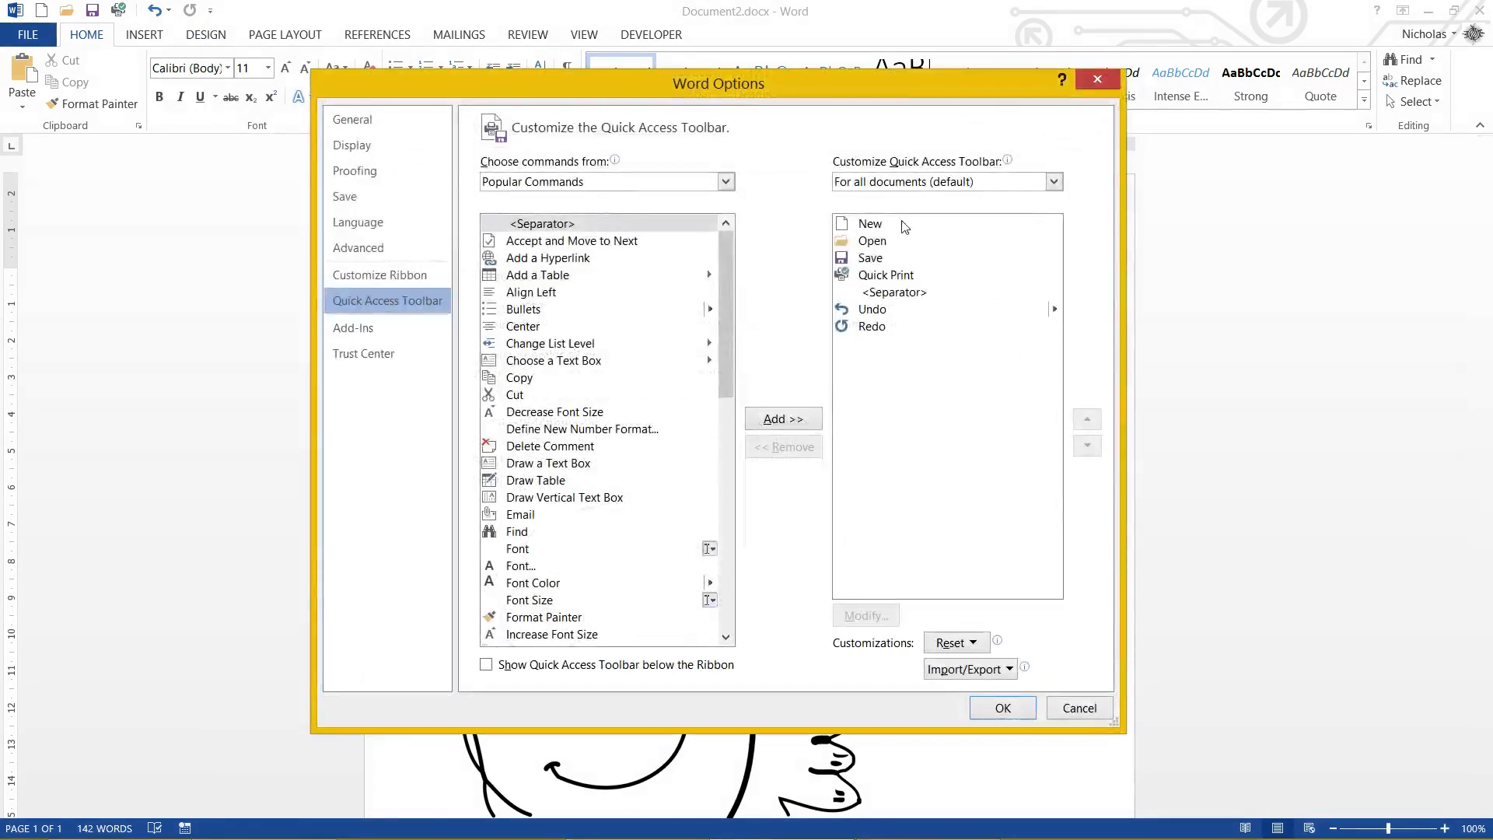
pyautogui.moveTo(937, 200)
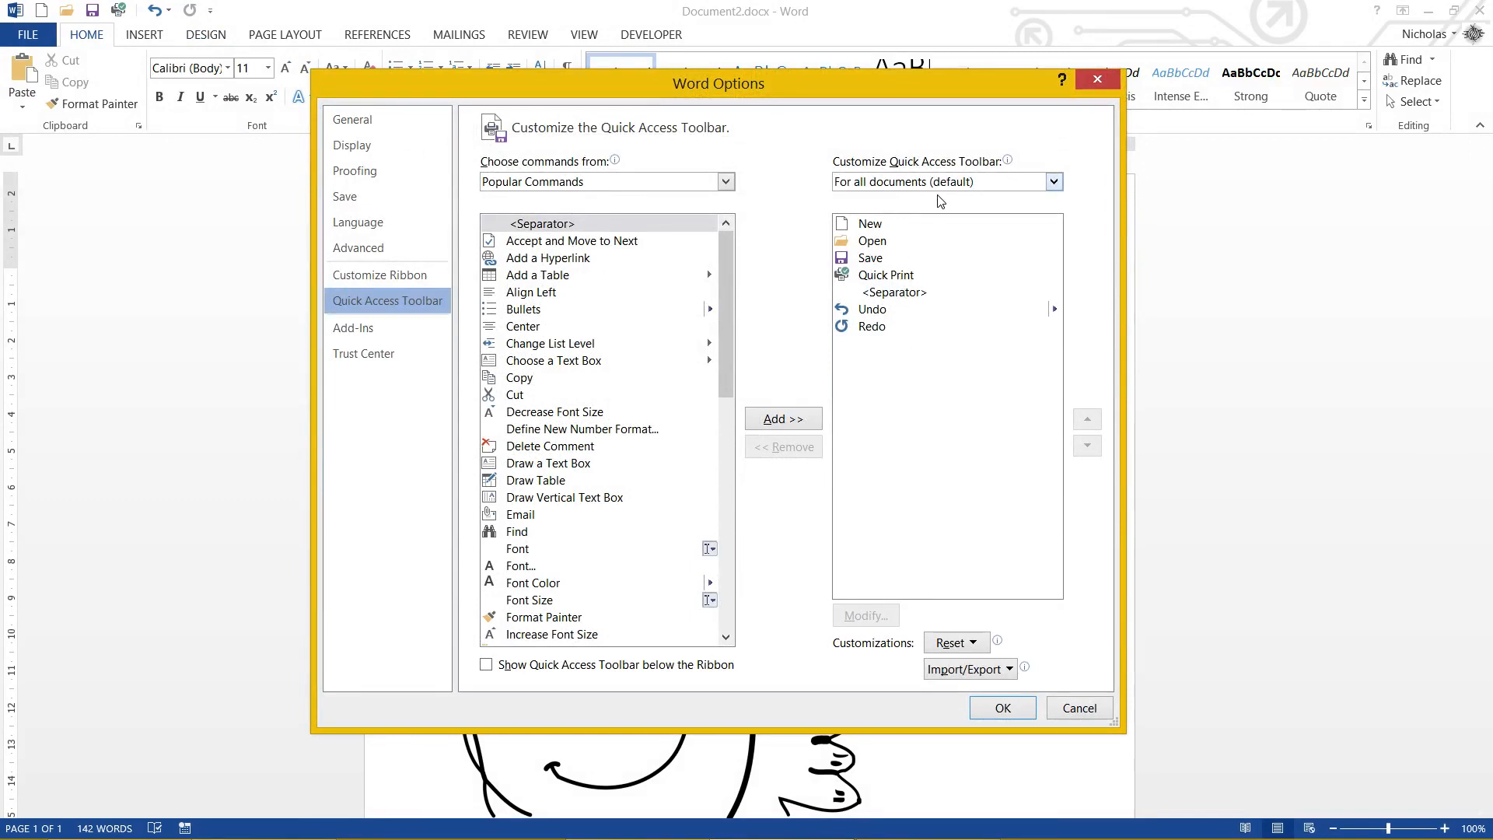
pyautogui.moveTo(999, 563)
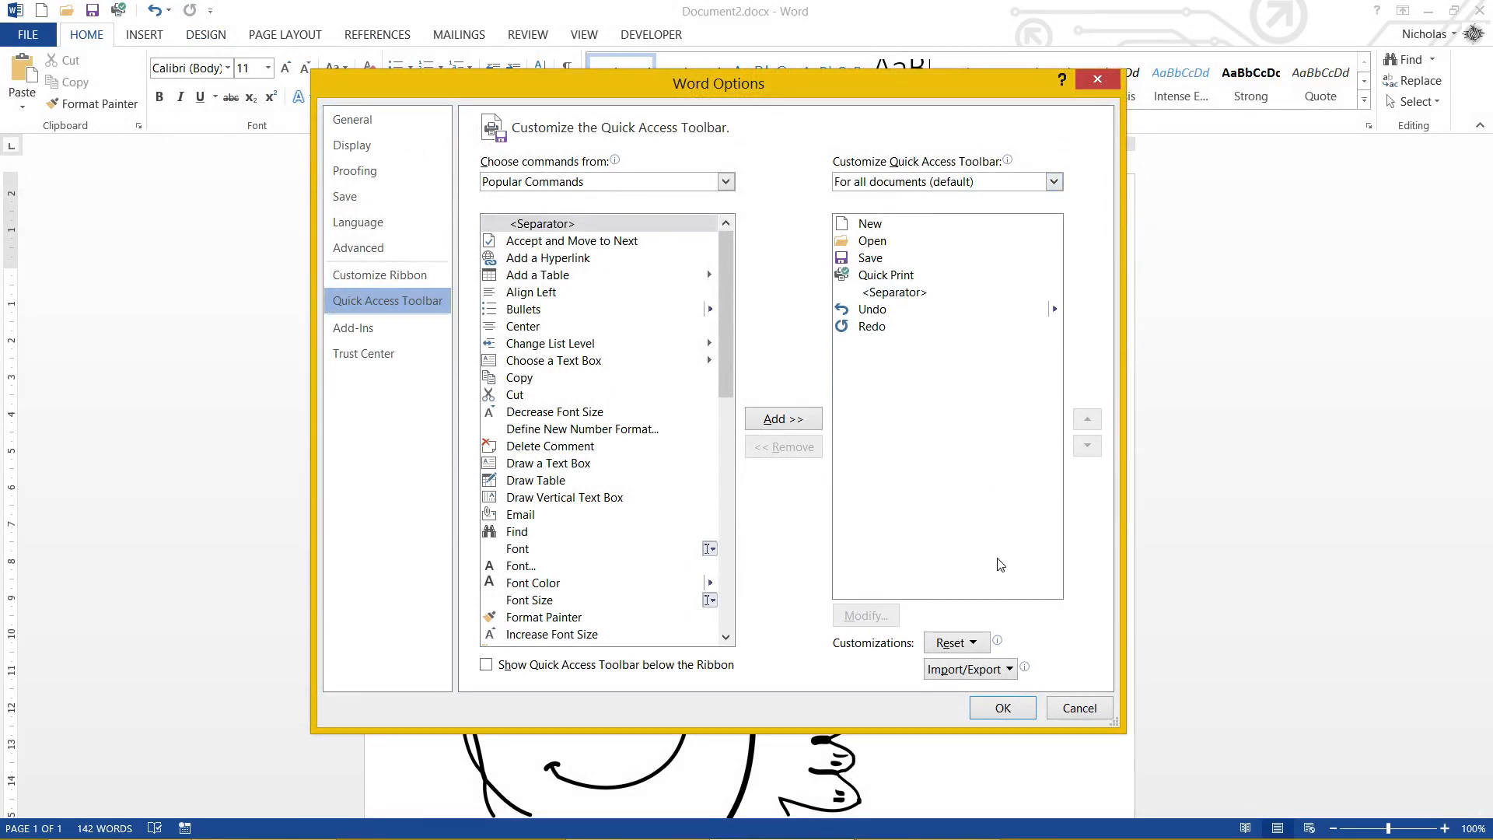
pyautogui.click(971, 643)
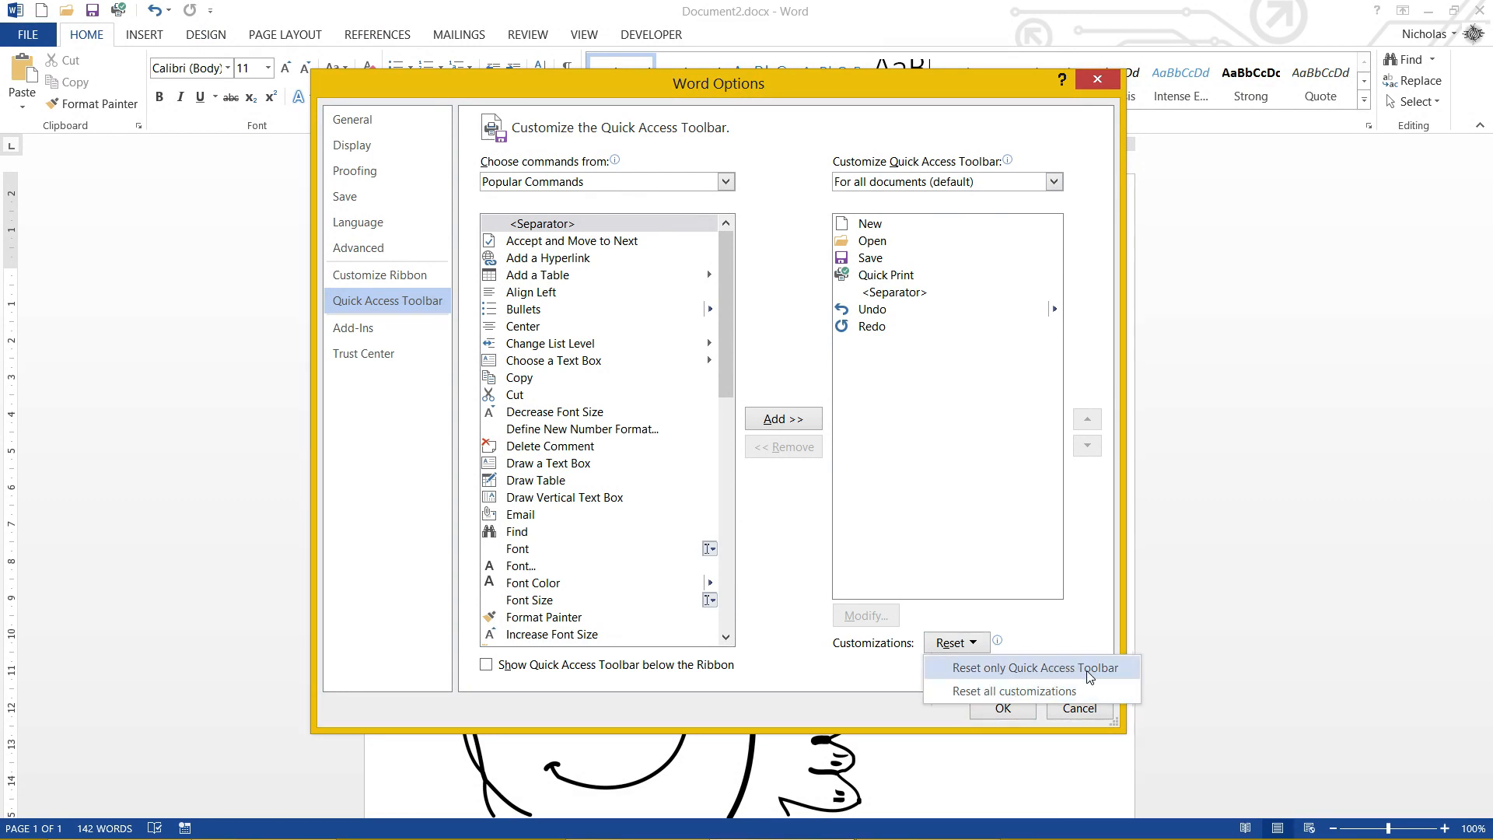
pyautogui.click(1031, 667)
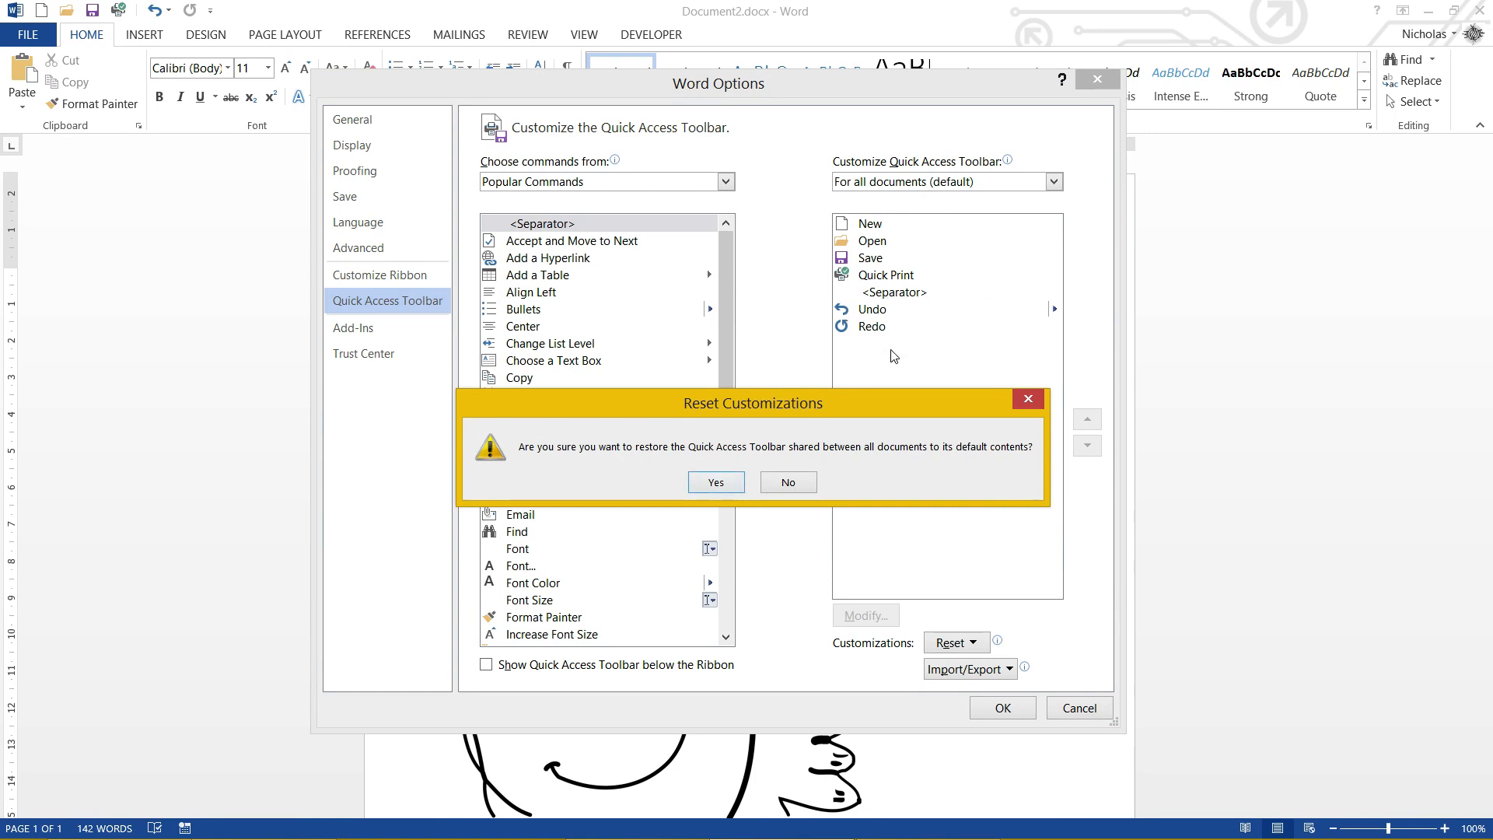
pyautogui.click(787, 482)
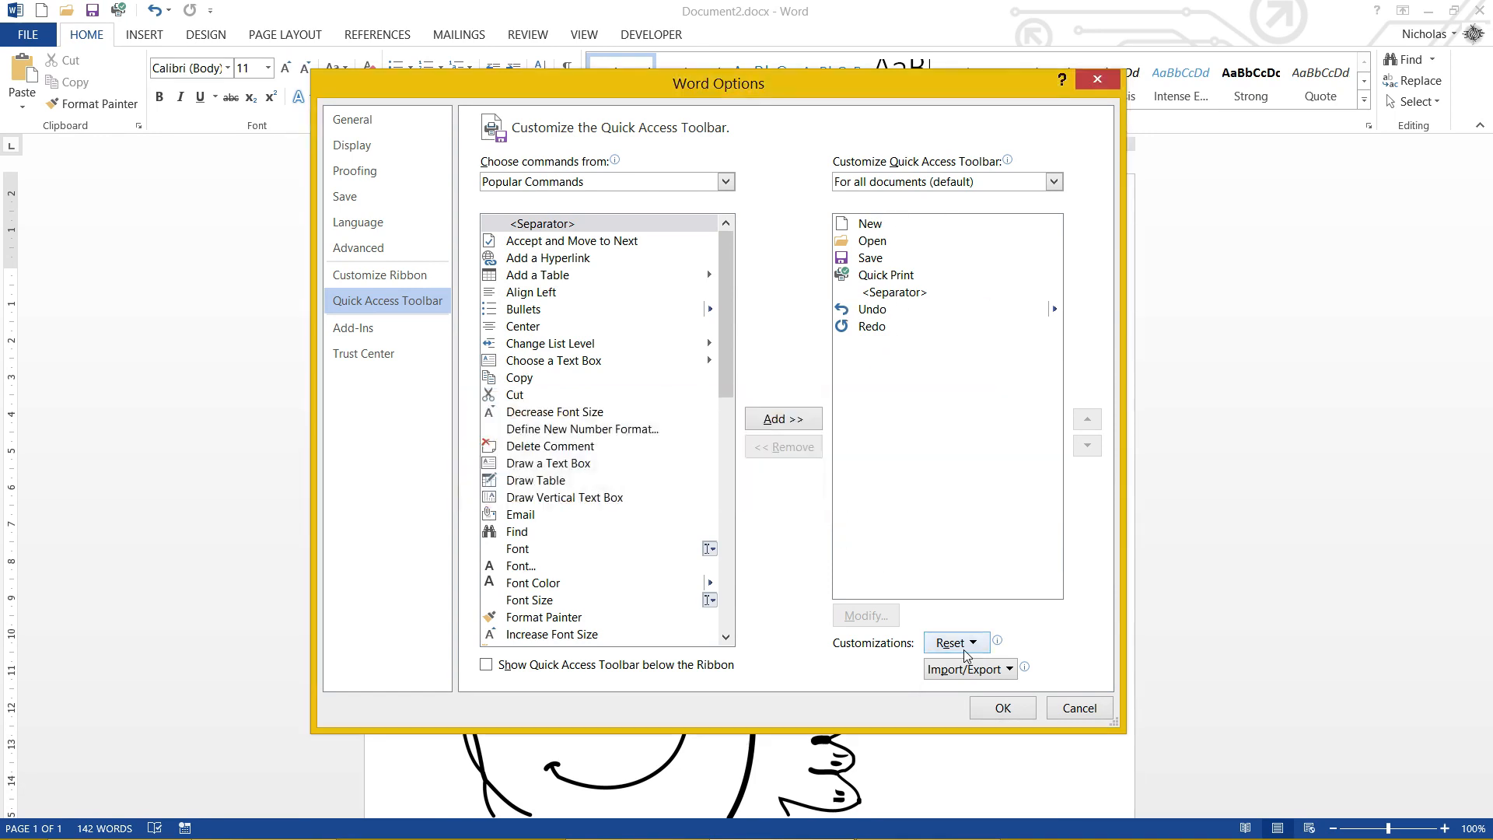
pyautogui.click(1078, 707)
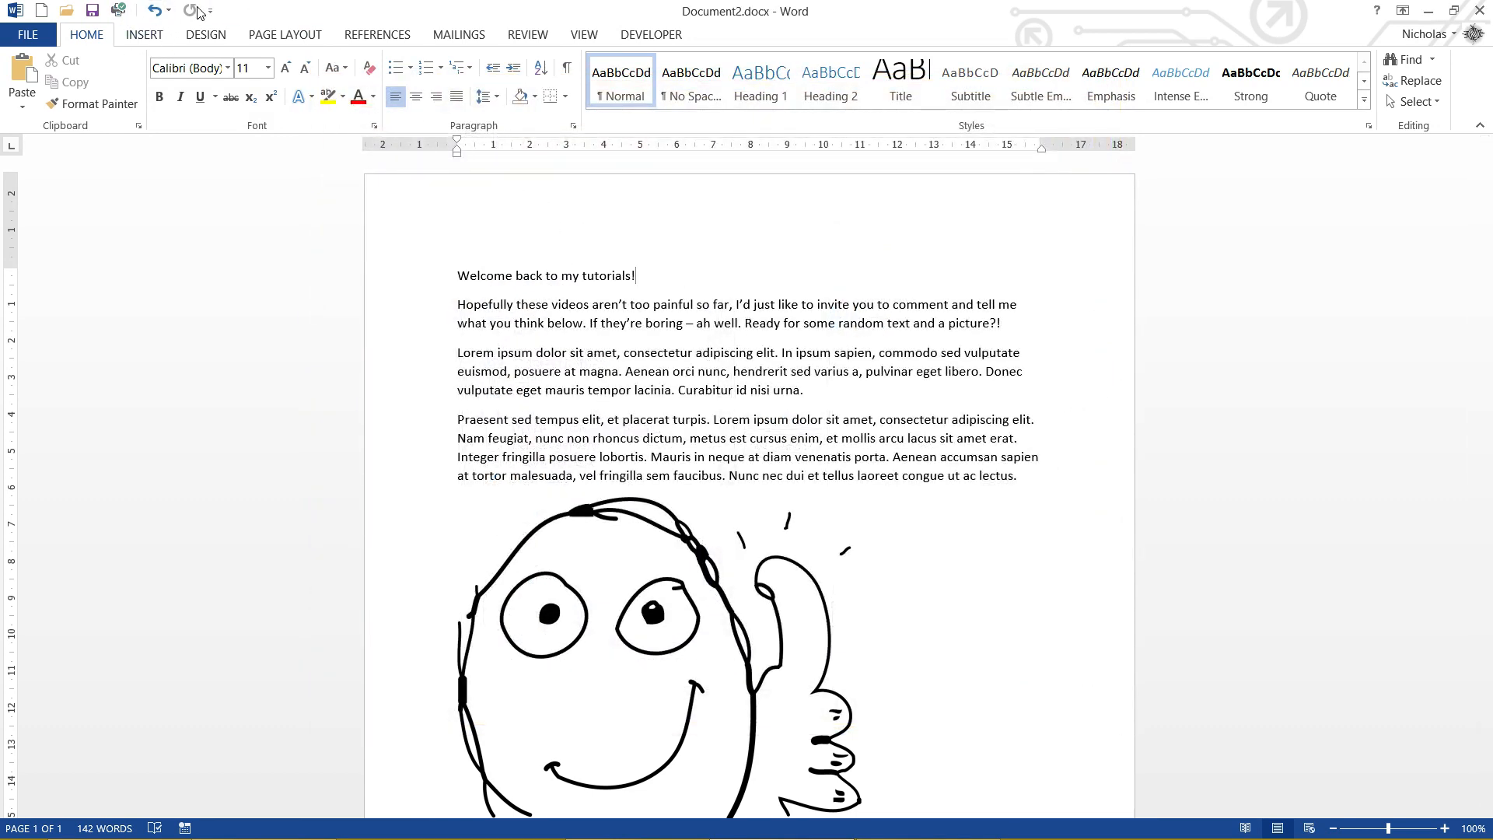
pyautogui.moveTo(209, 10)
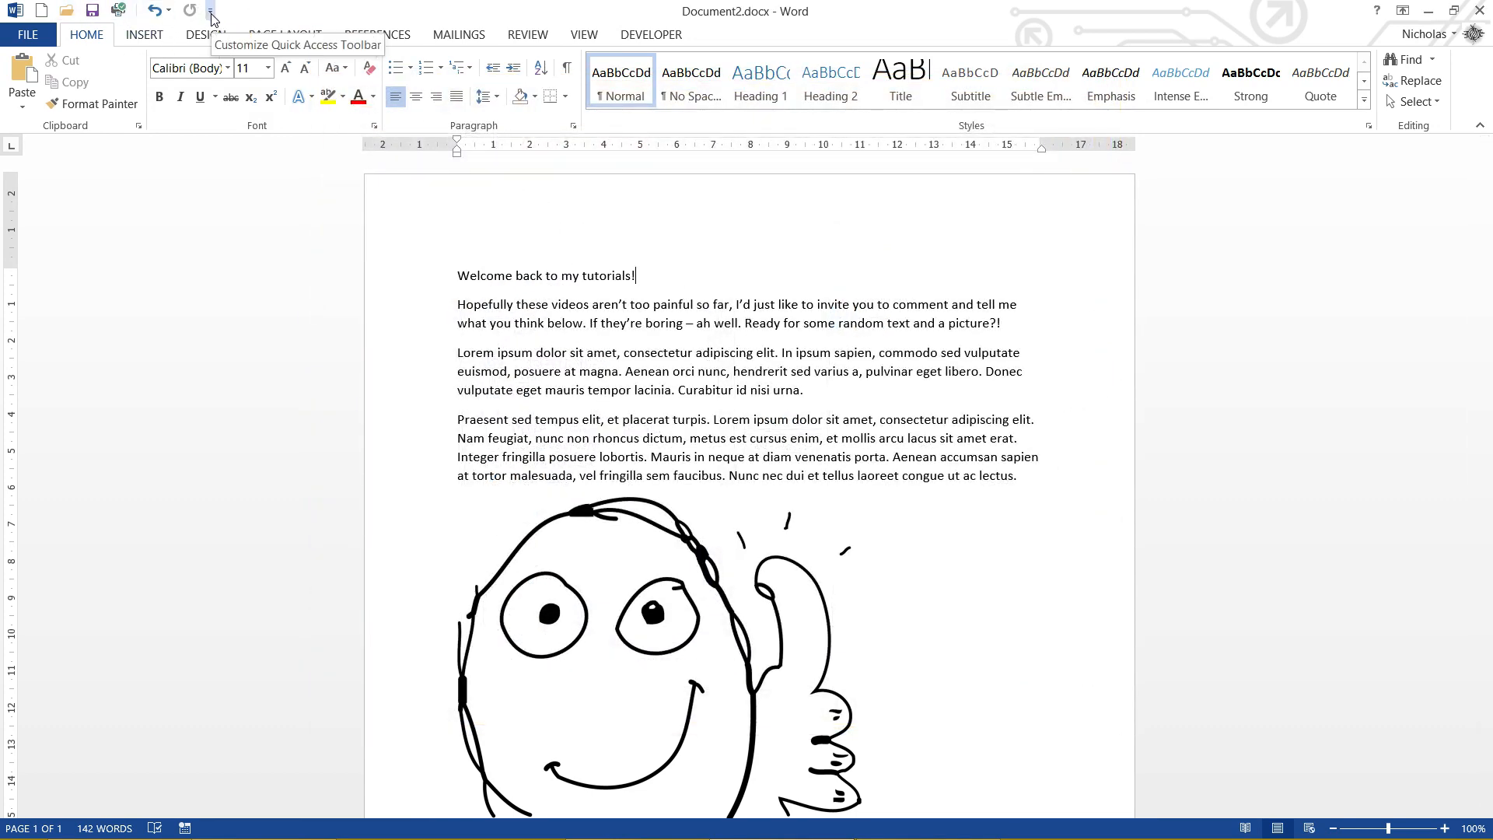
pyautogui.click(211, 10)
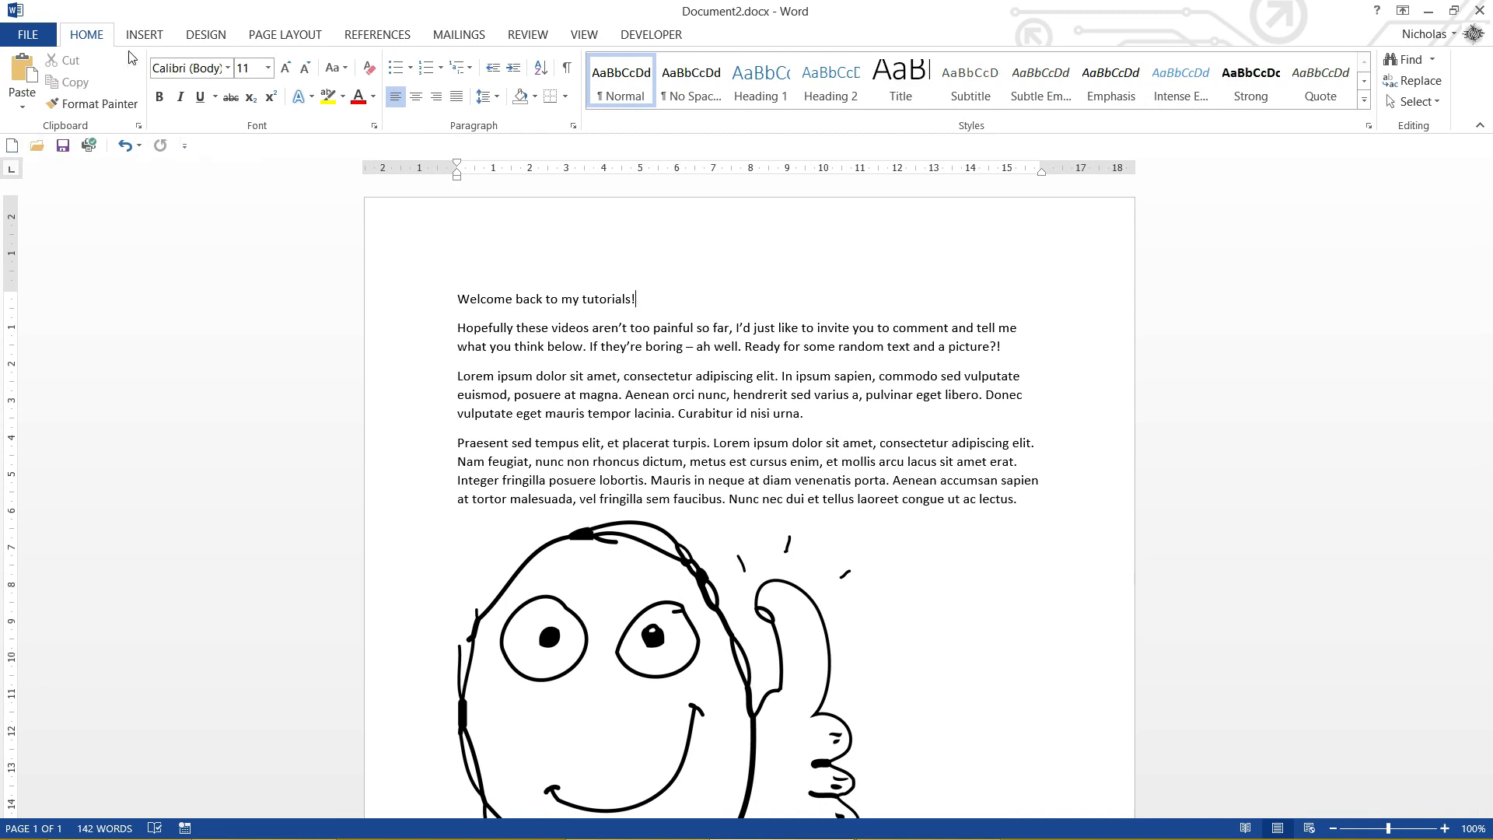
pyautogui.moveTo(211, 24)
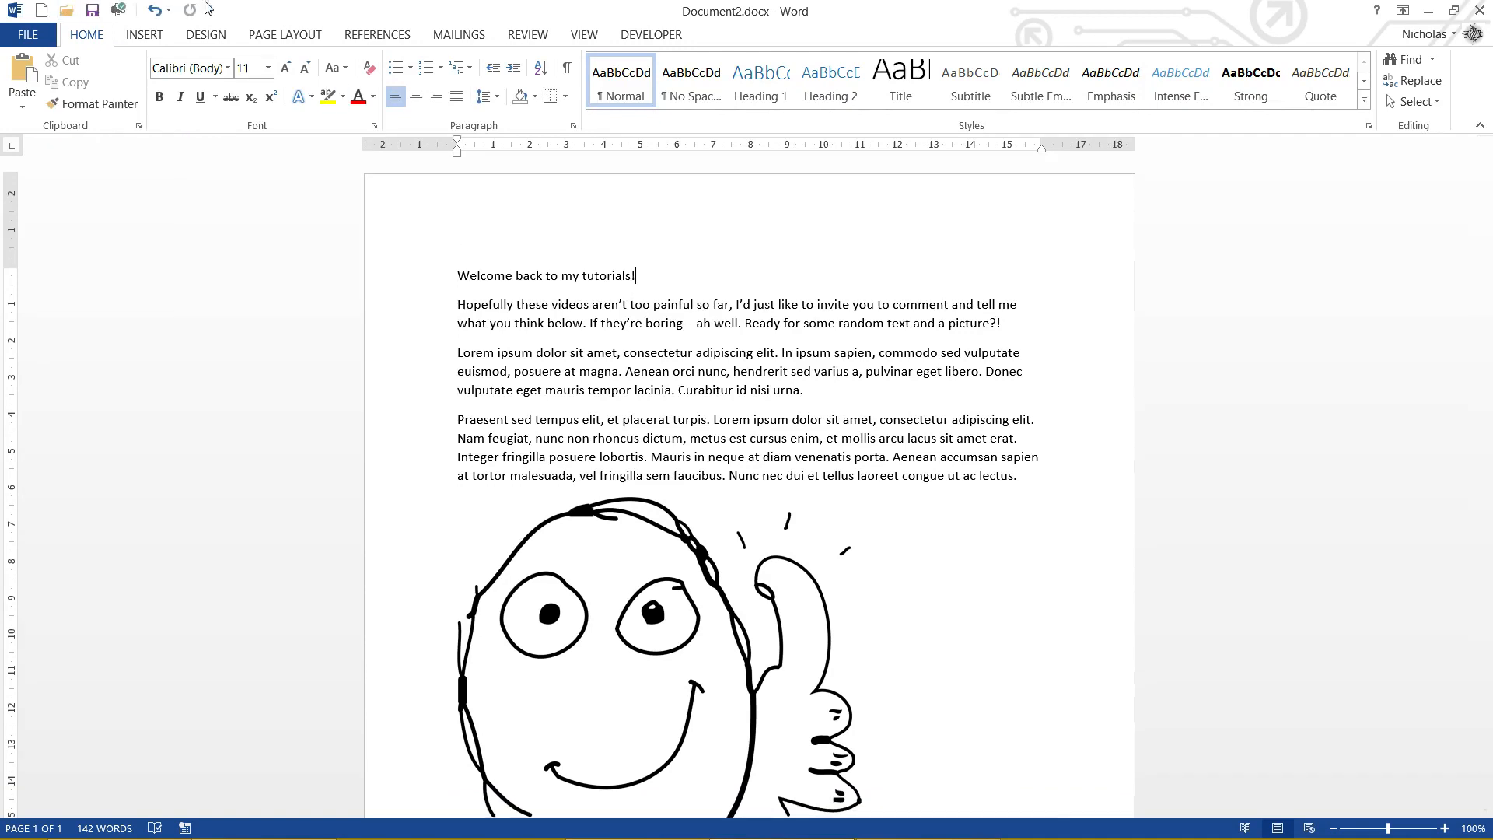
pyautogui.moveTo(734, 266)
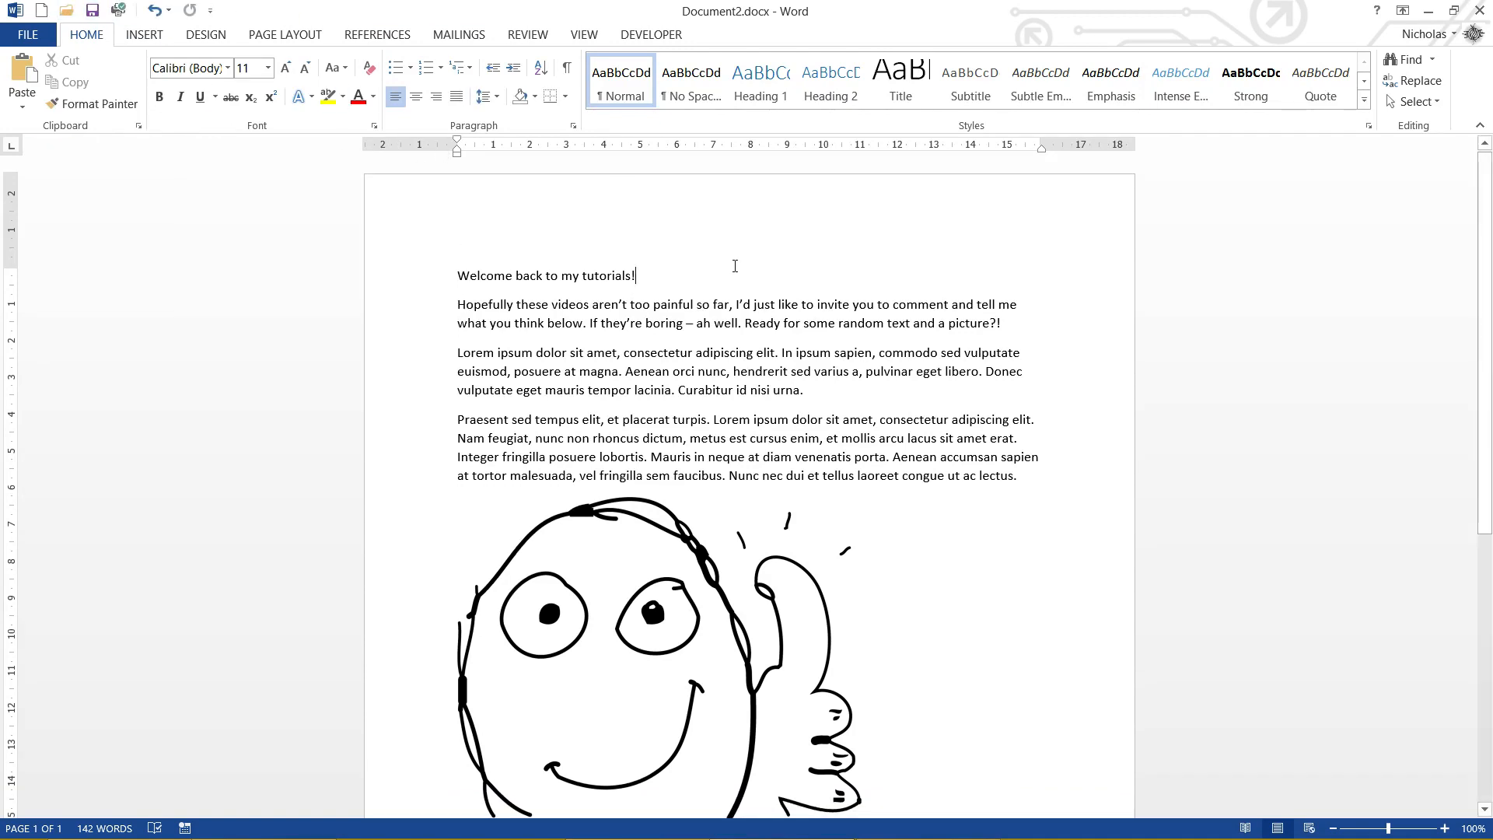
# - Reopen More Commands and scroll the New, Open, Save, Quick Print, separator, Undo, Redo list
pyautogui.click(209, 10)
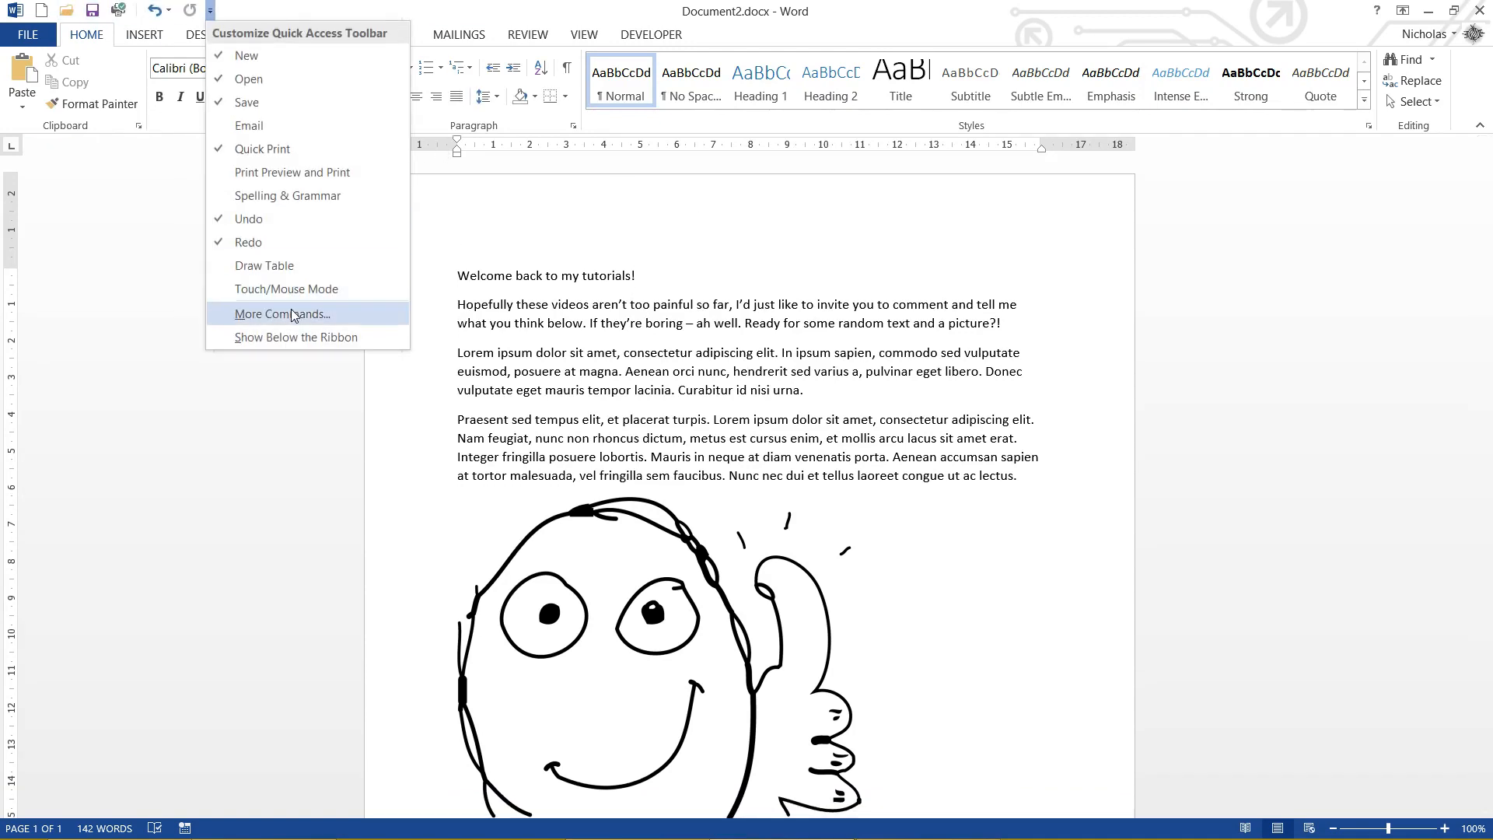
pyautogui.click(282, 314)
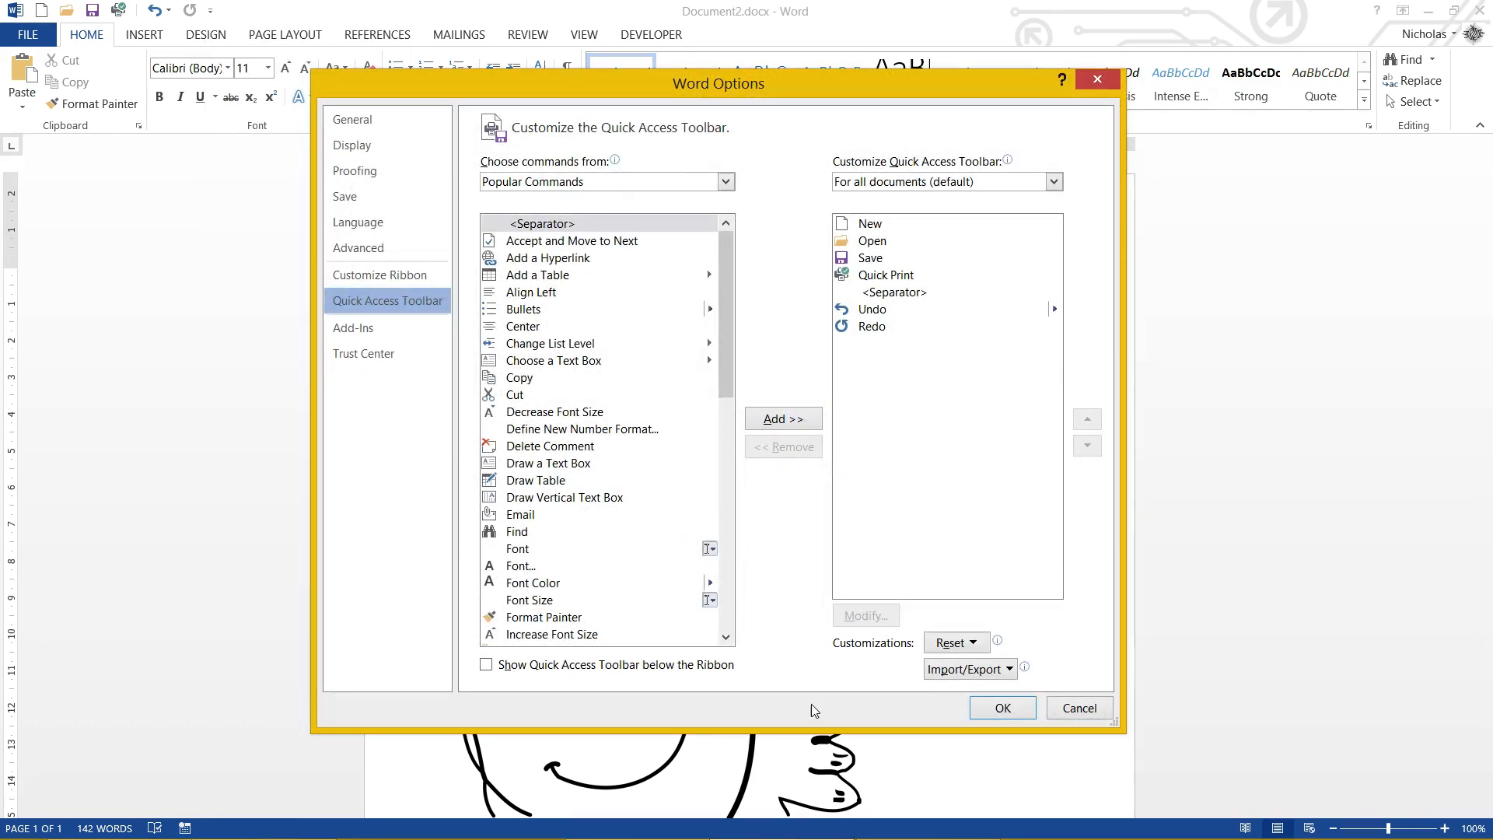
pyautogui.scroll(-3)
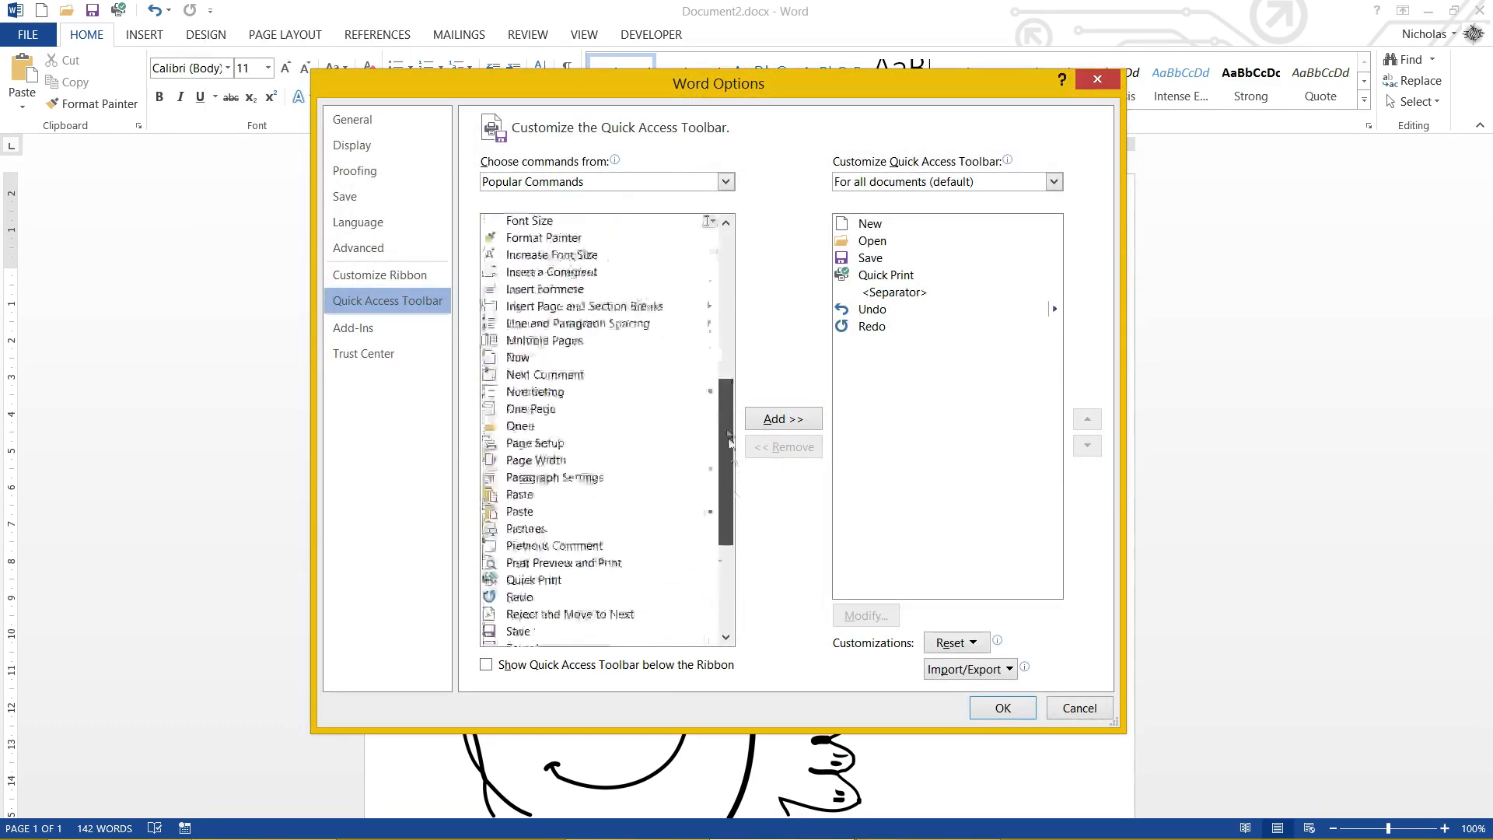
pyautogui.scroll(3)
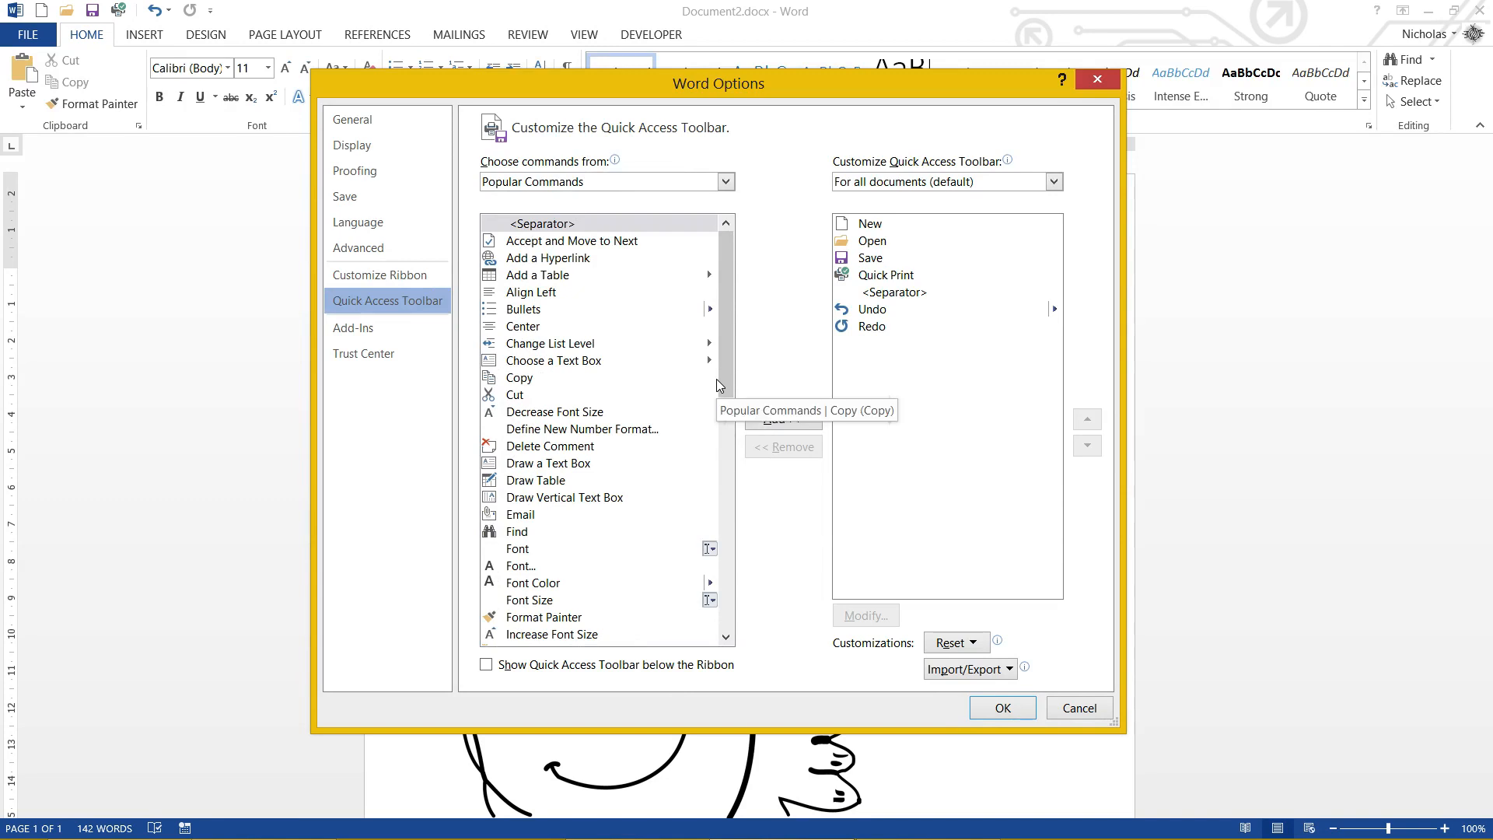
pyautogui.moveTo(730, 311)
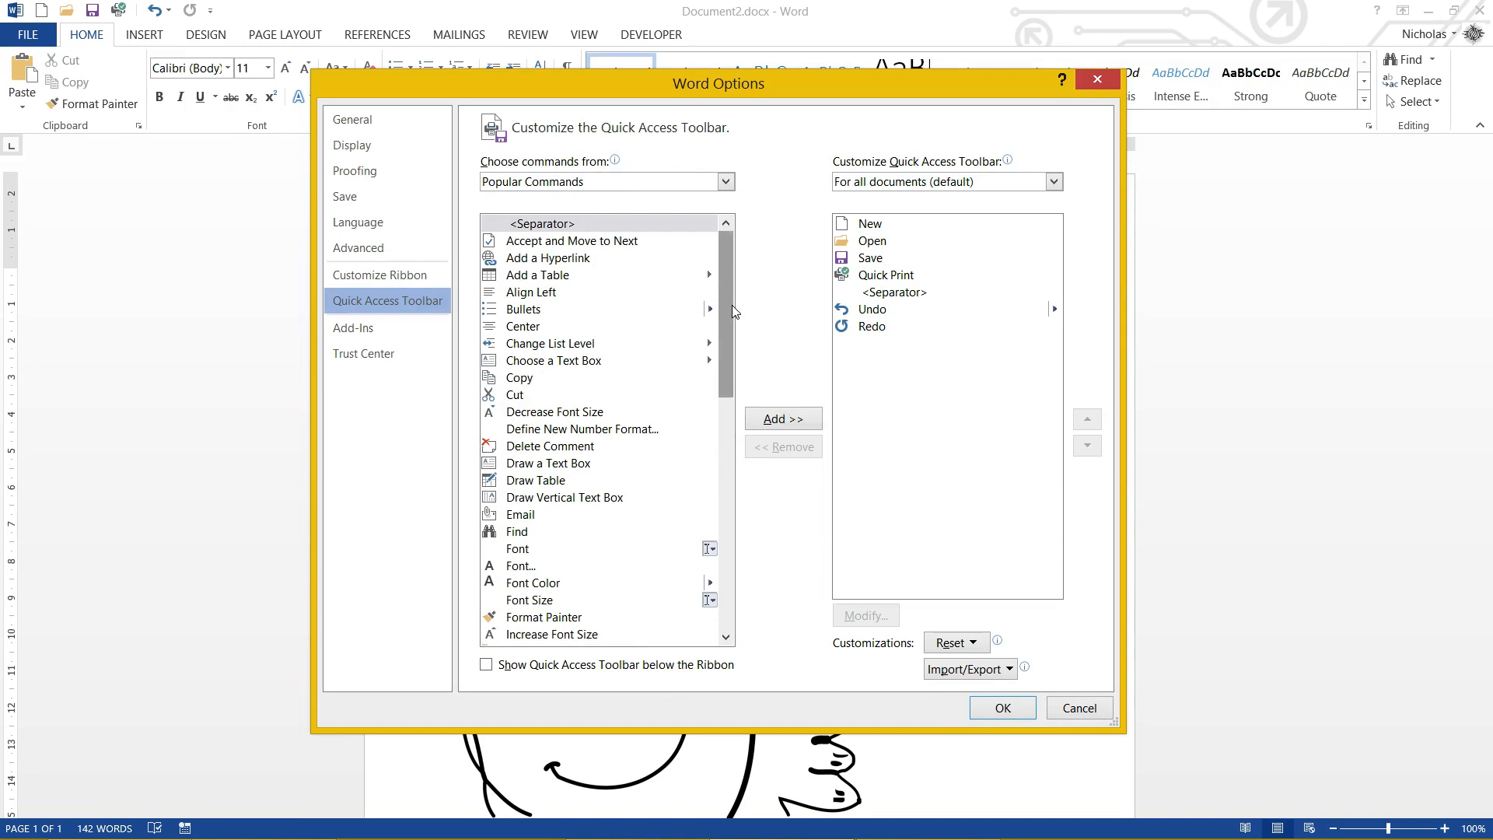